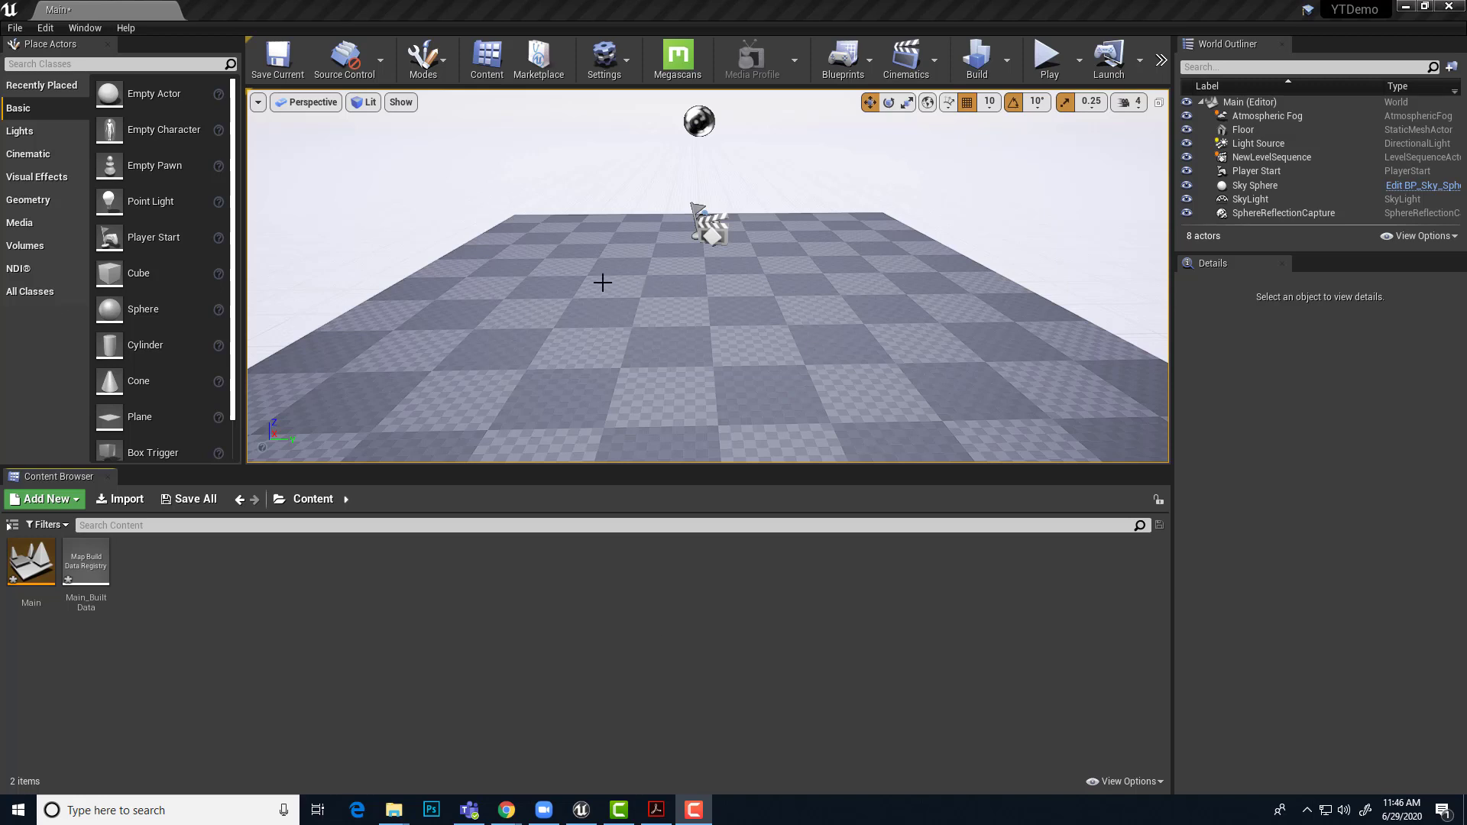
pyautogui.moveTo(599, 287)
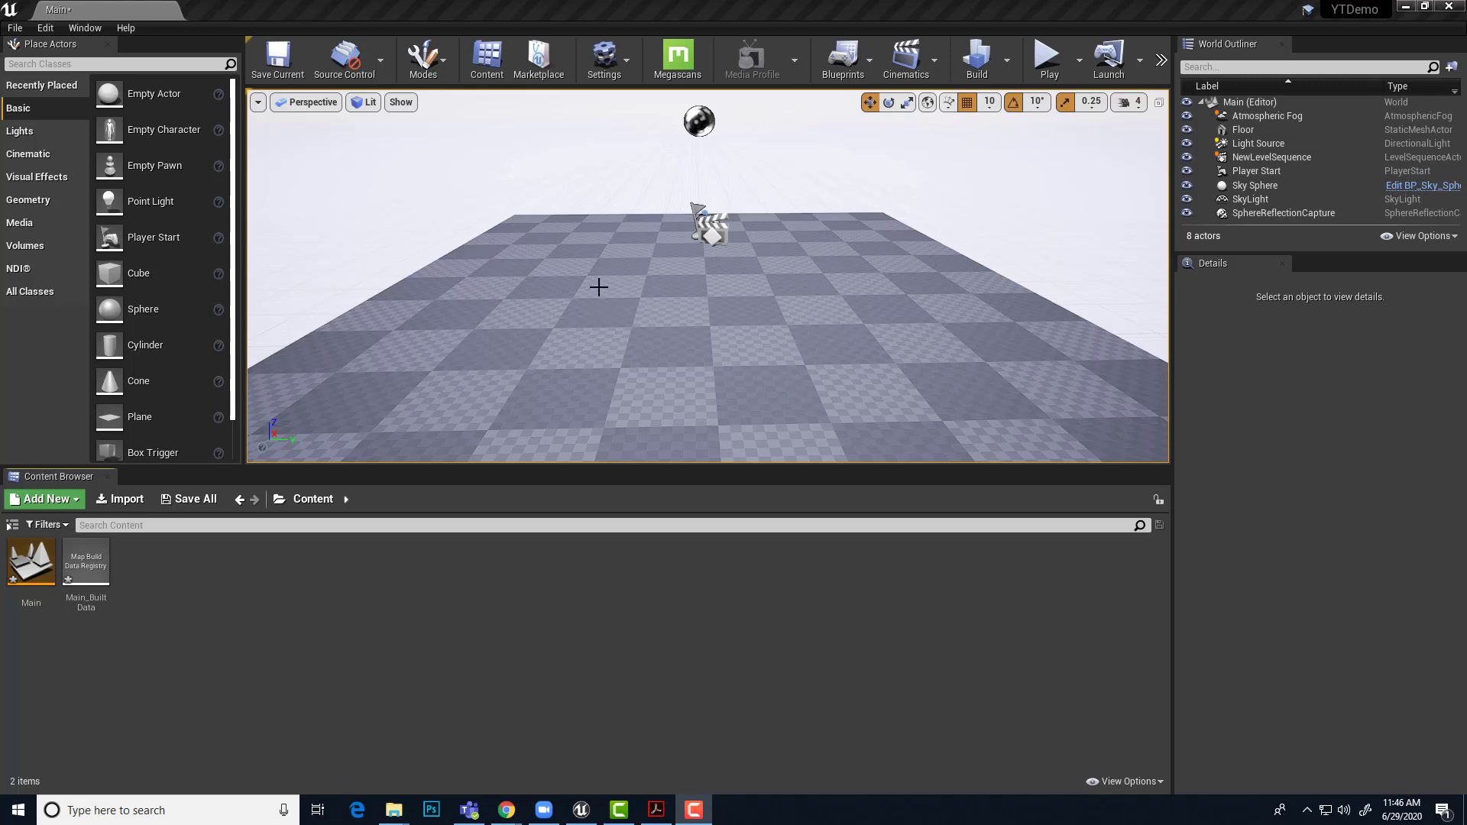
pyautogui.moveTo(640, 272)
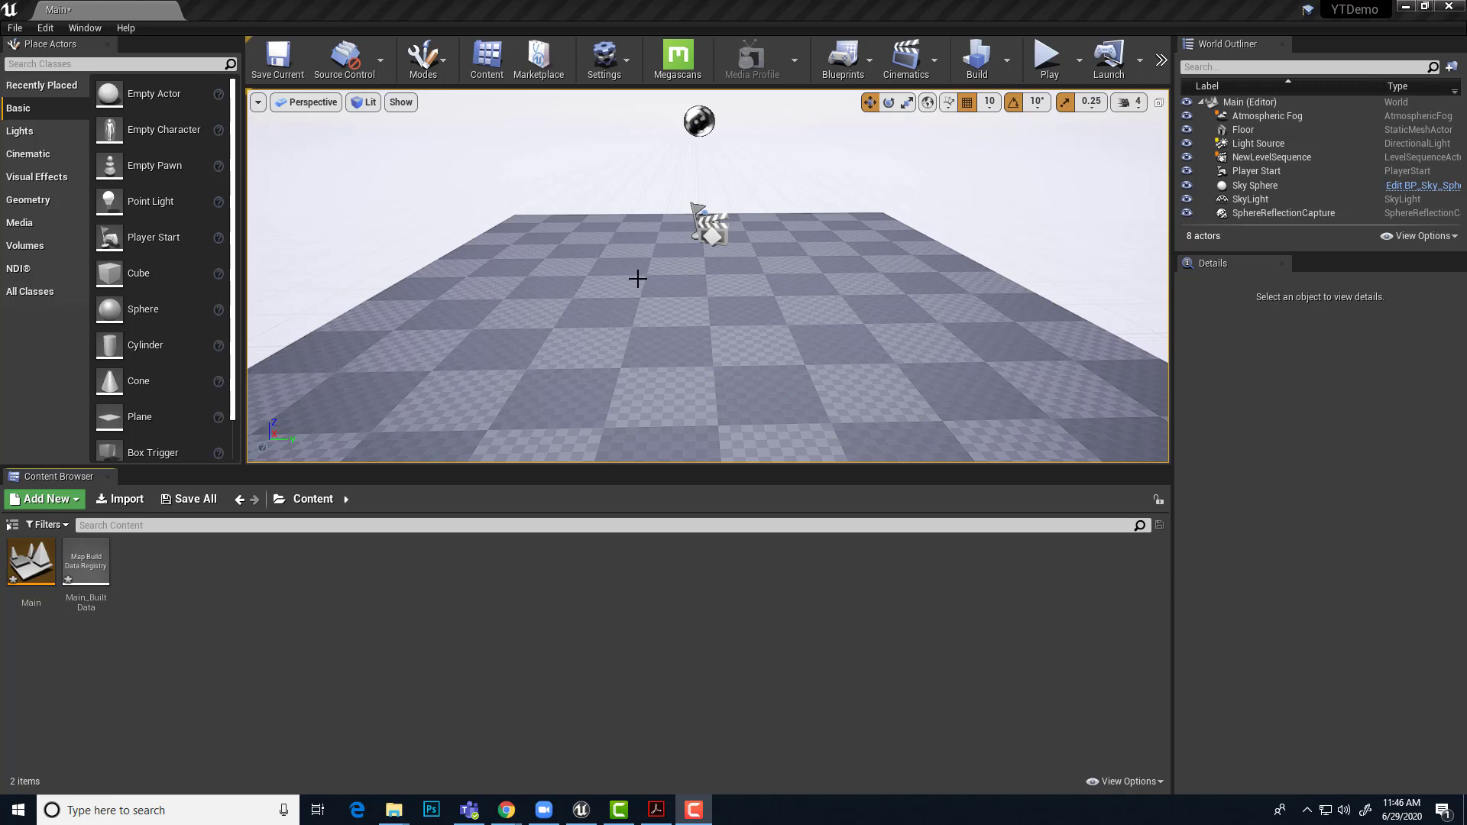
pyautogui.moveTo(631, 248)
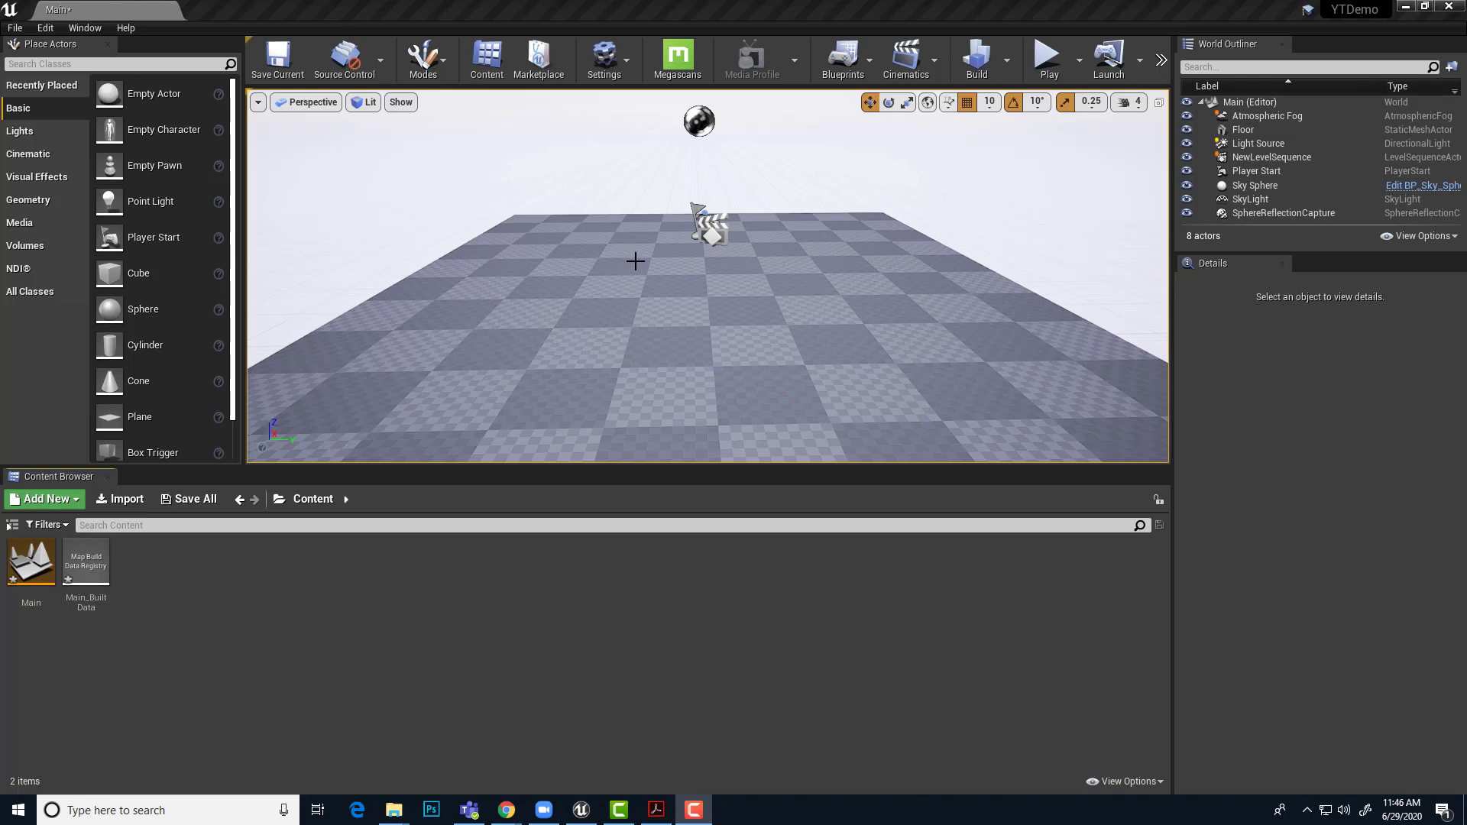
pyautogui.moveTo(616, 272)
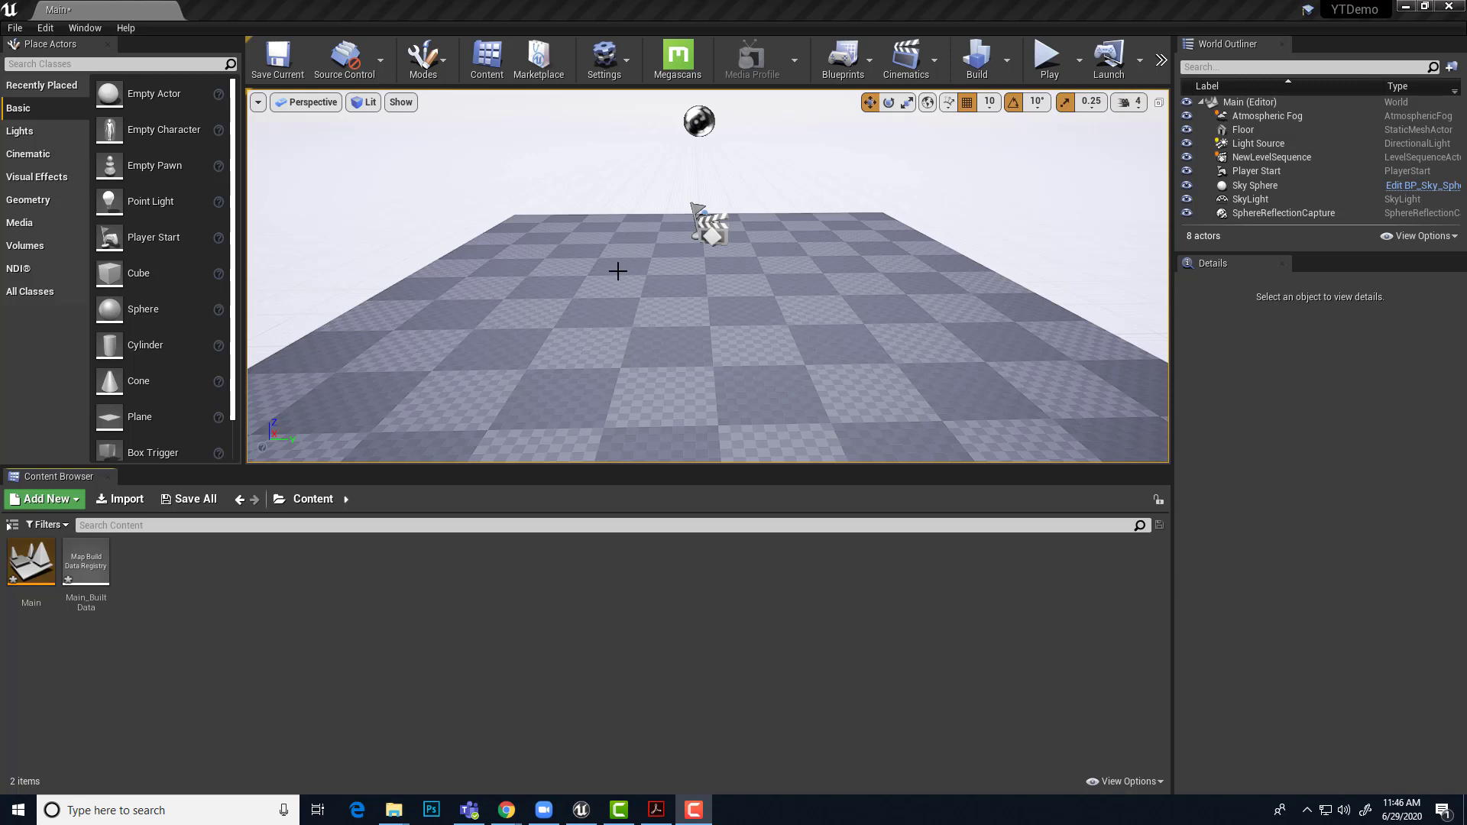
pyautogui.moveTo(416, 236)
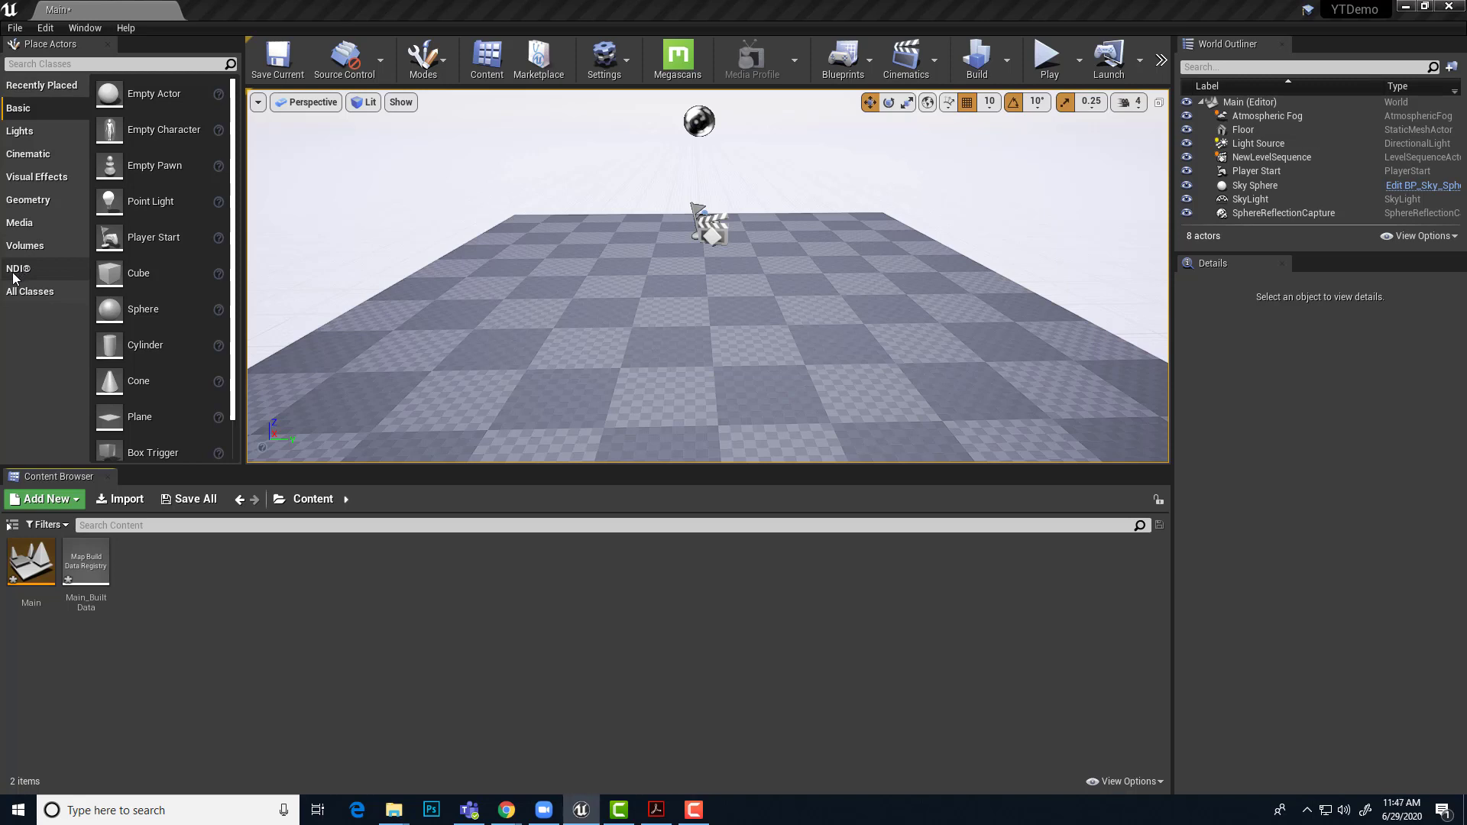
# Drag an NDI Broadcast Actor from the Place Actors NDI category into the level.
pyautogui.click(17, 269)
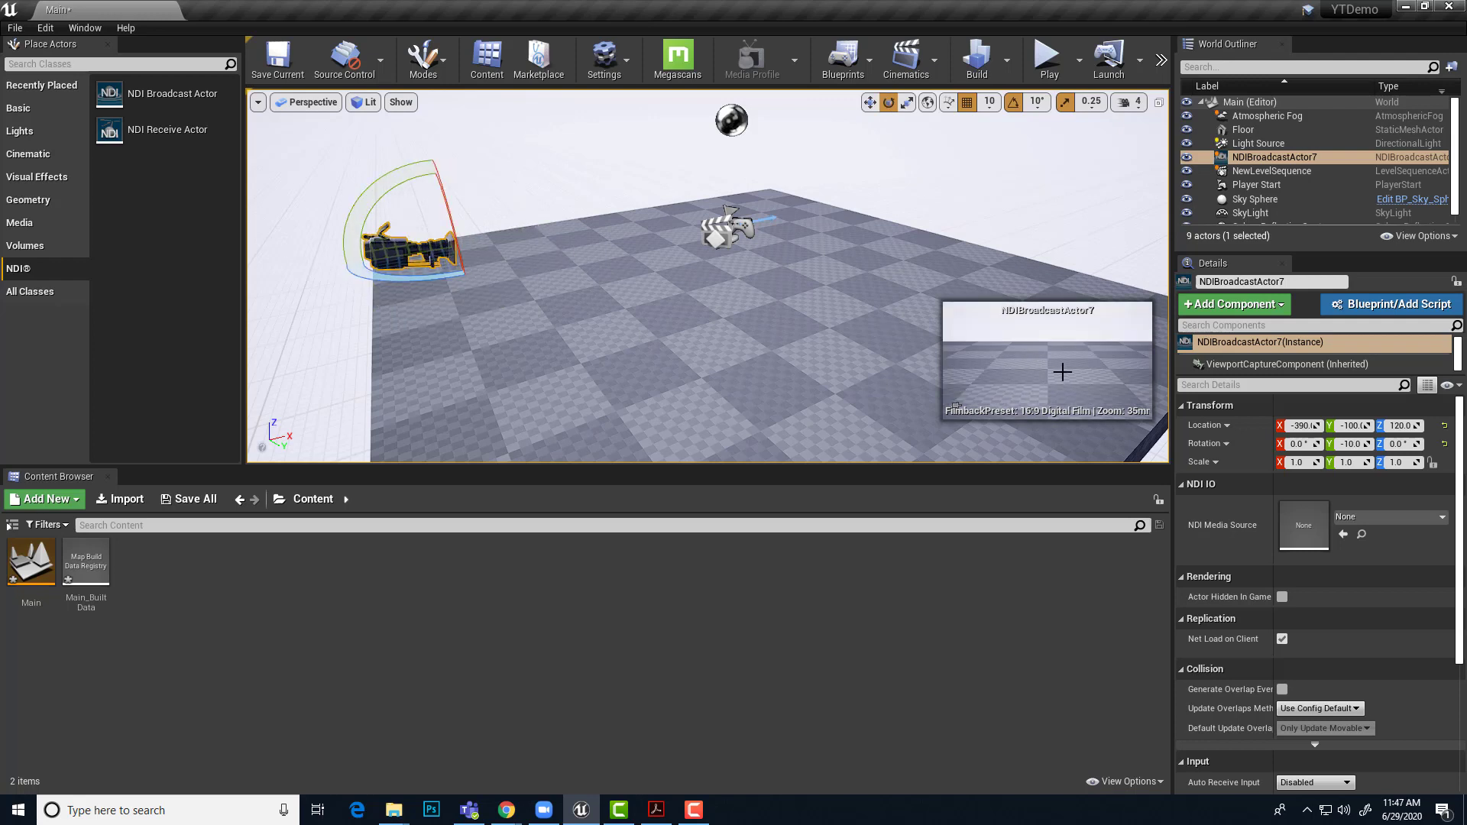
pyautogui.moveTo(511, 269)
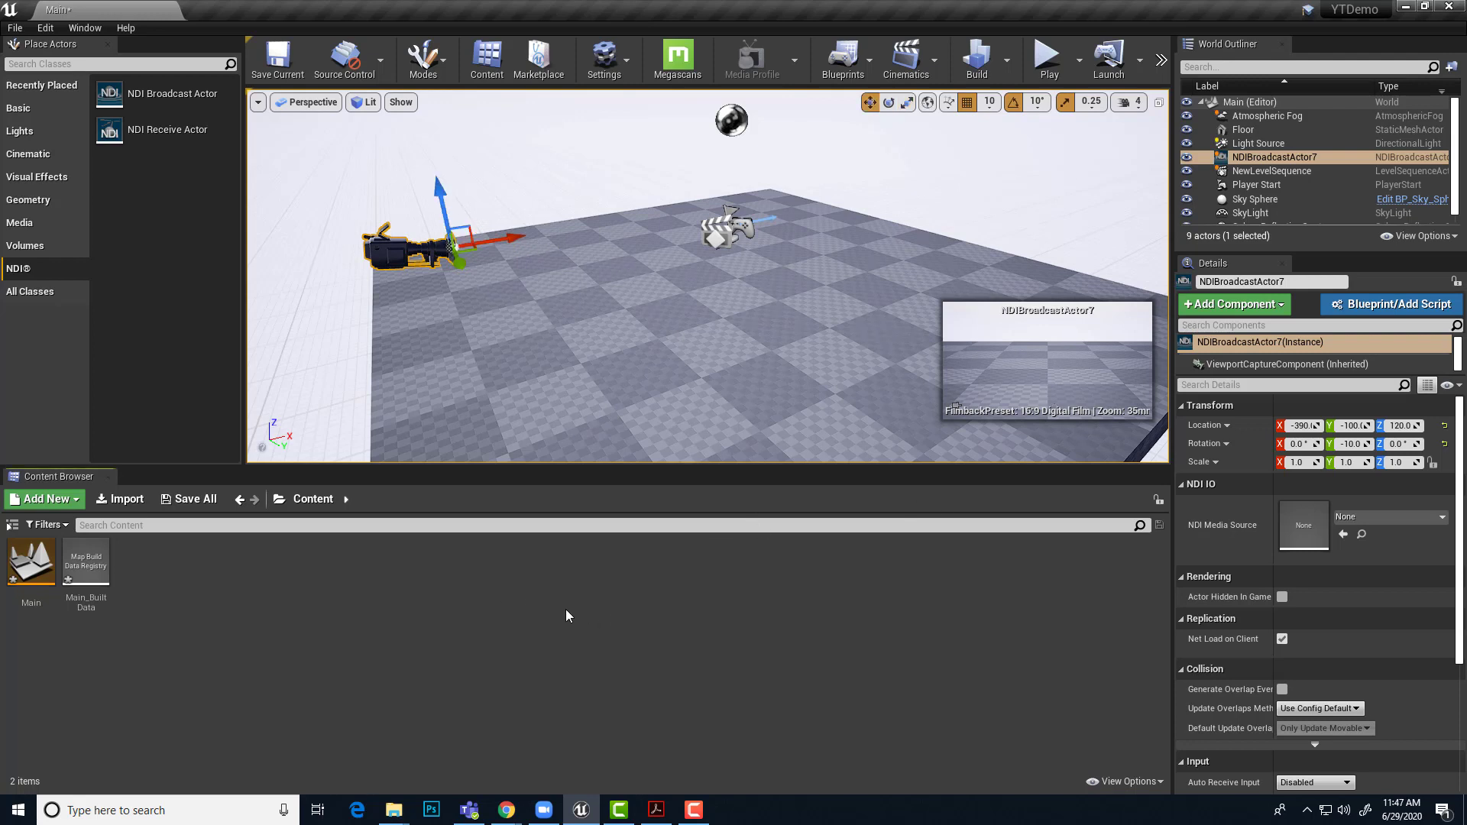
pyautogui.moveTo(612, 319)
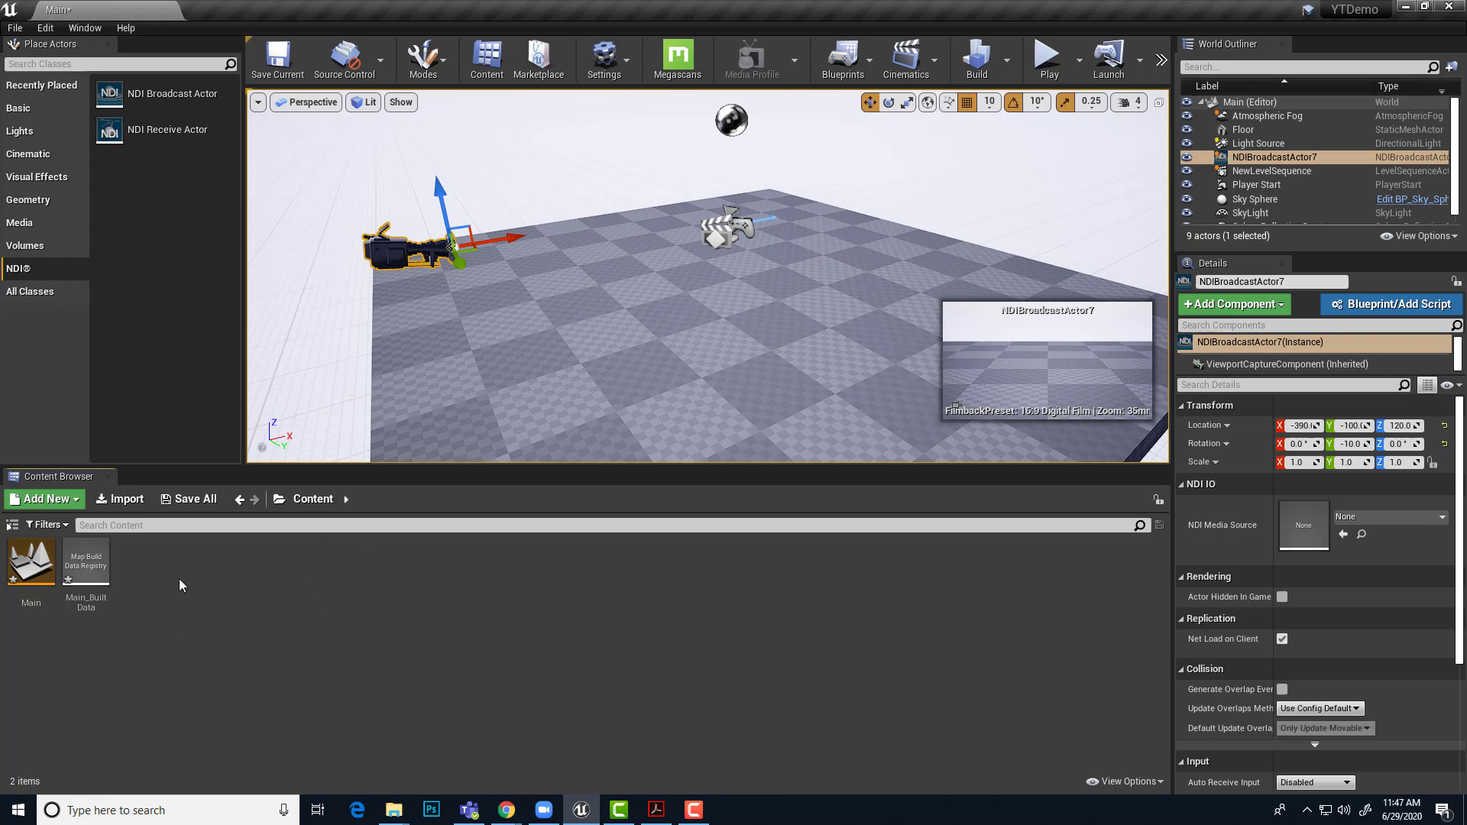
pyautogui.moveTo(252, 599)
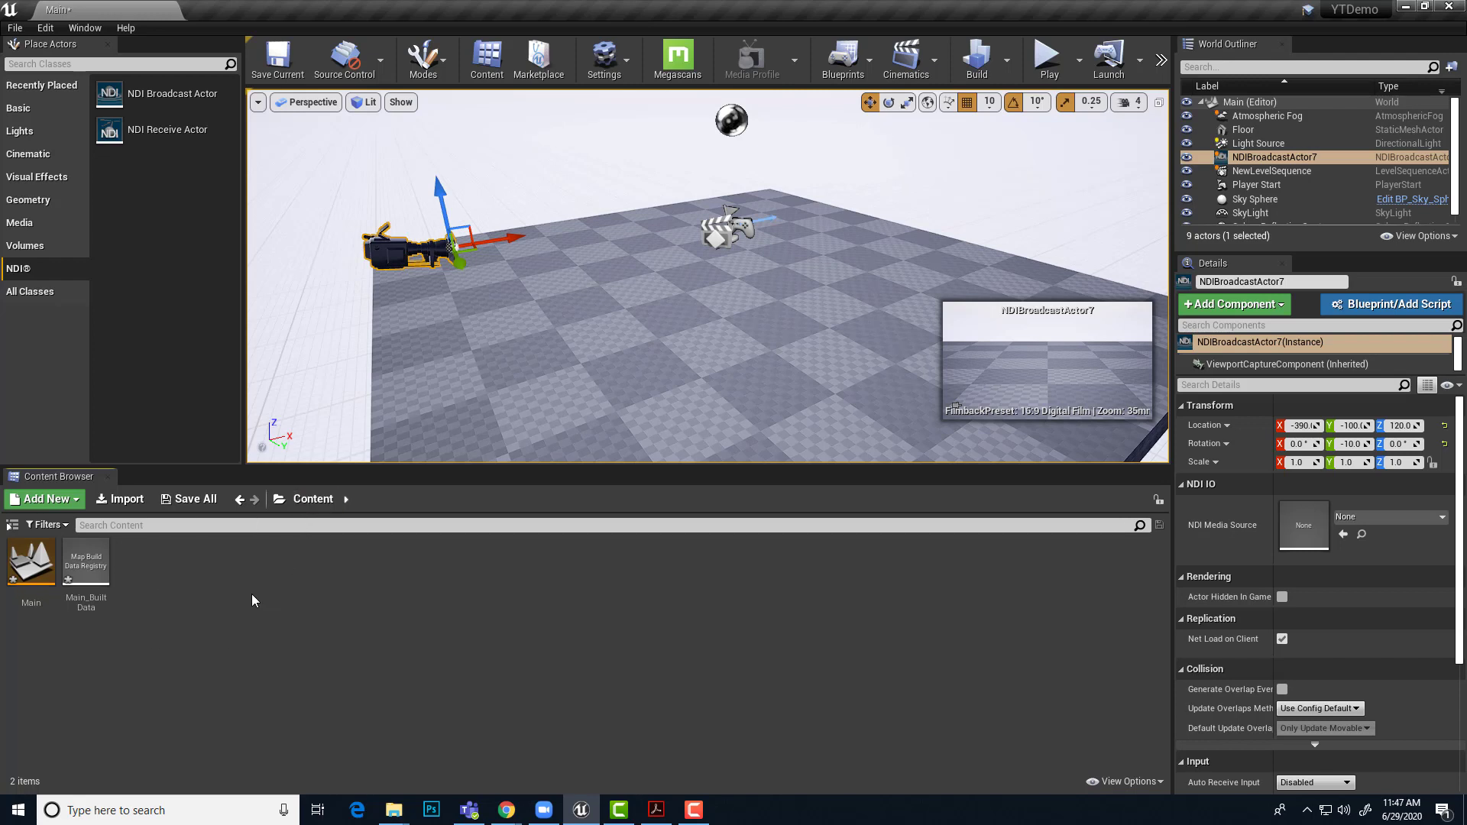
pyautogui.moveTo(190, 612)
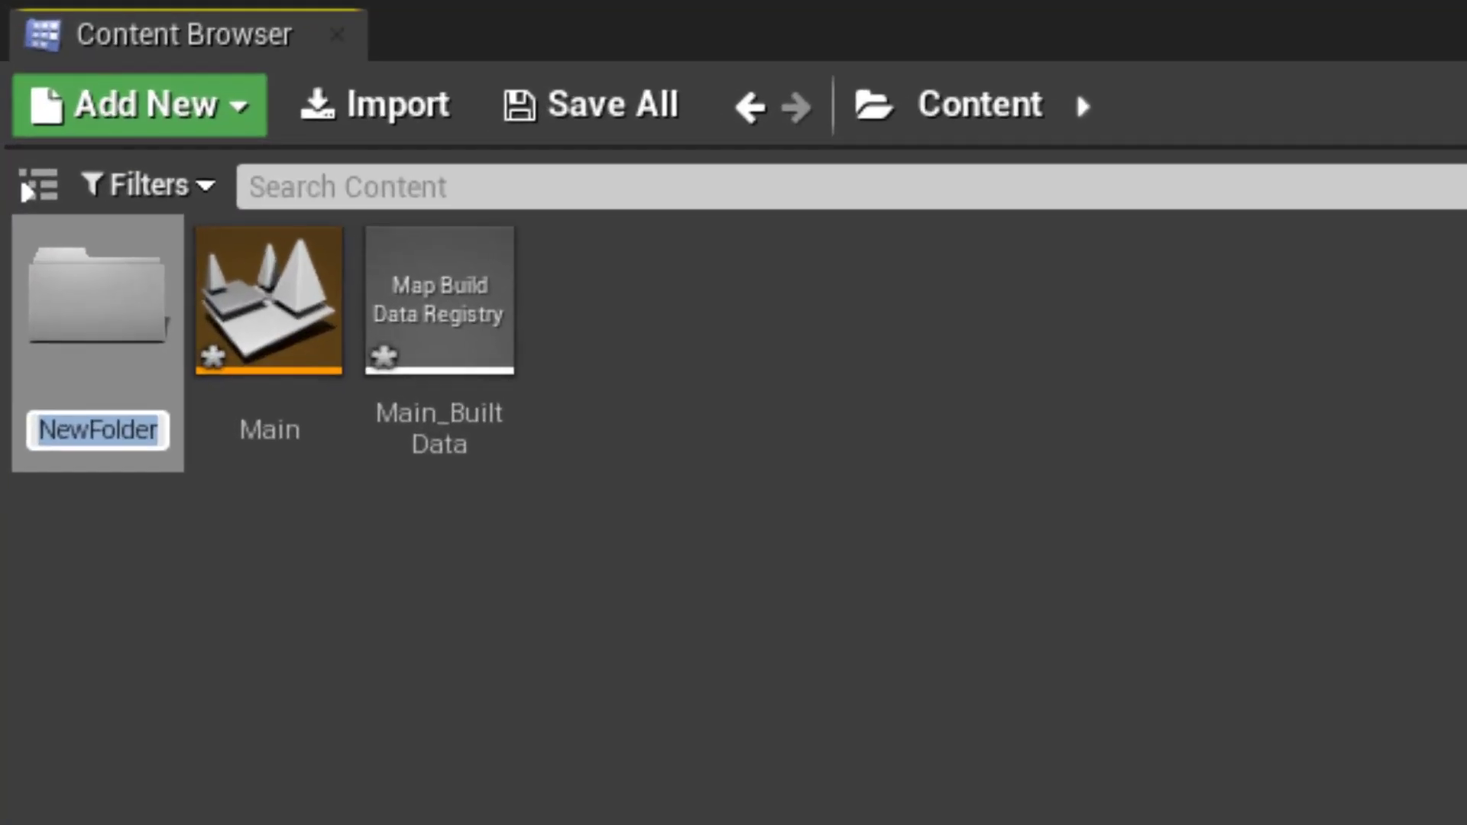
# Create a Content Browser folder named NDIOutput01.
pyautogui.write('NDI')
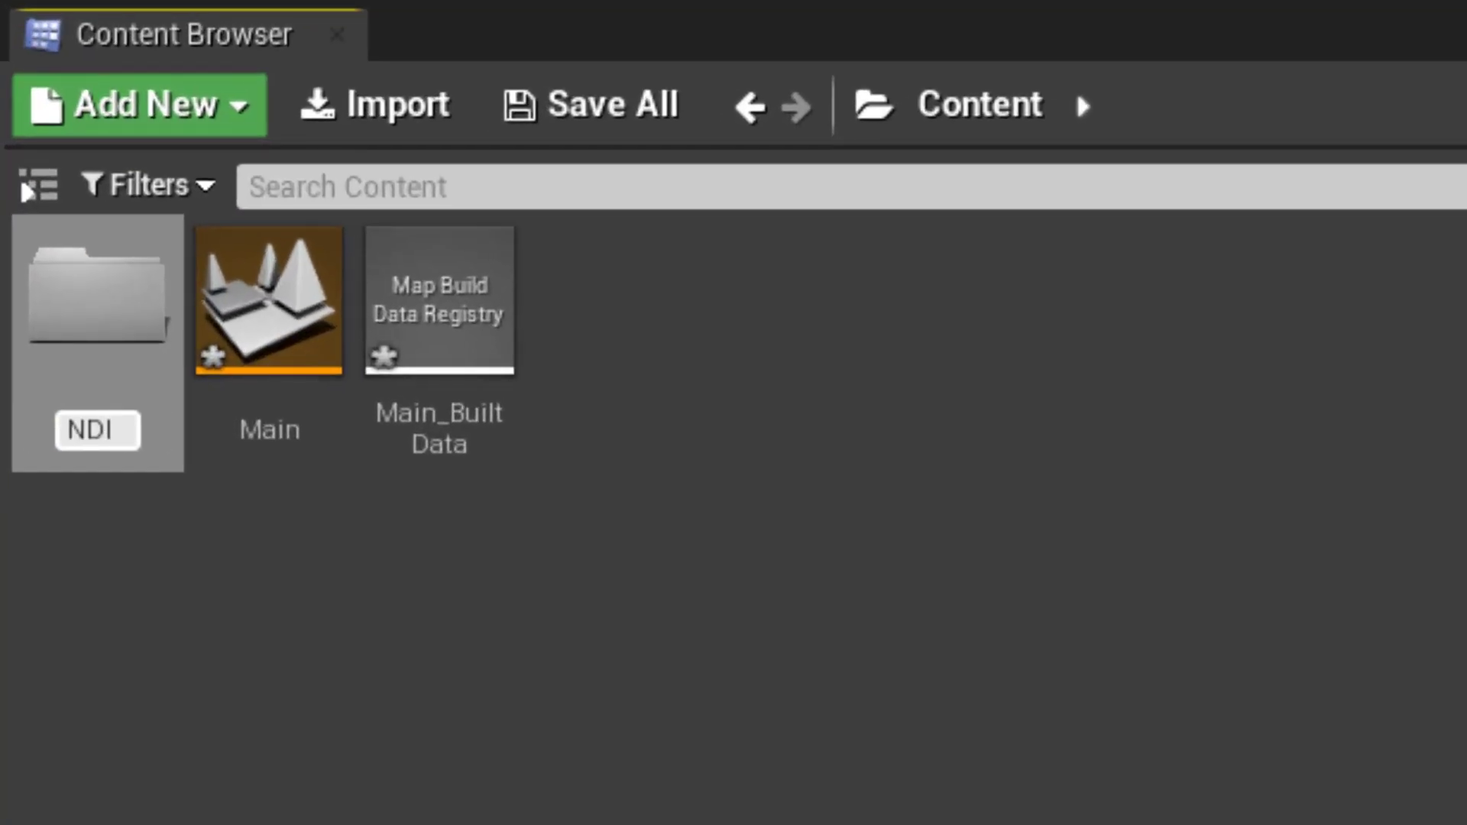
pyautogui.write('Output')
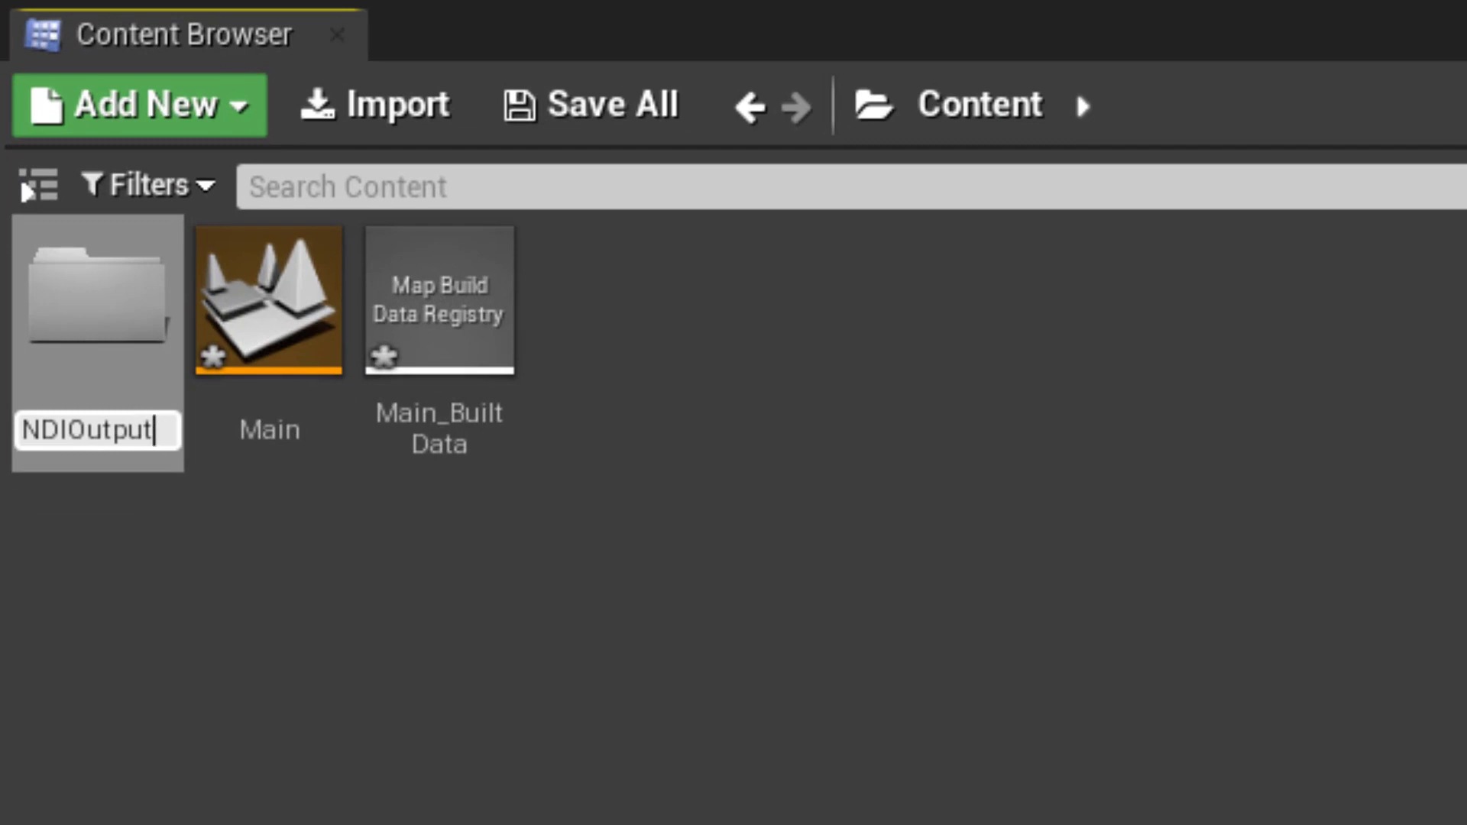
pyautogui.write('01')
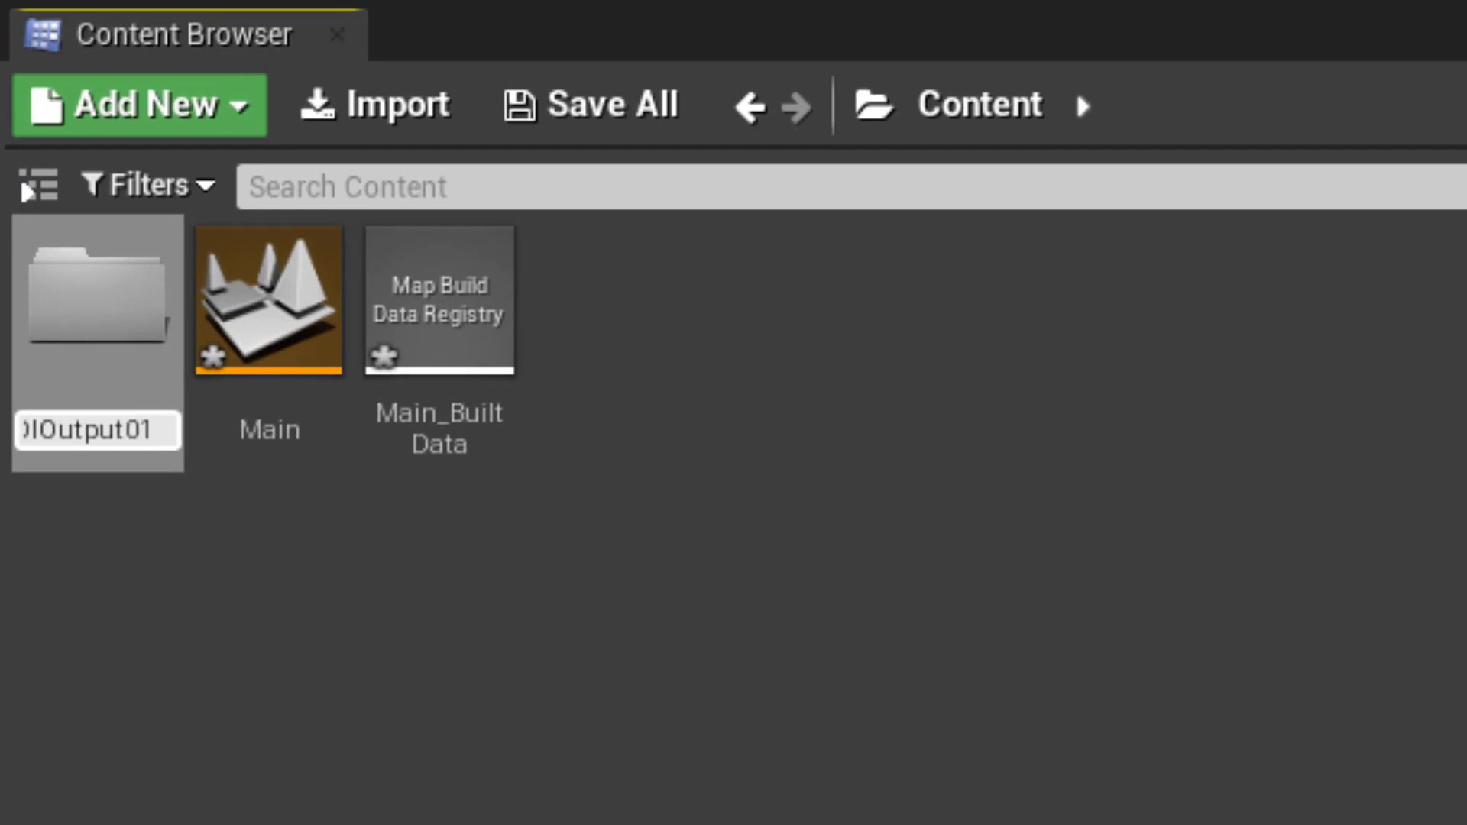
pyautogui.moveTo(224, 538)
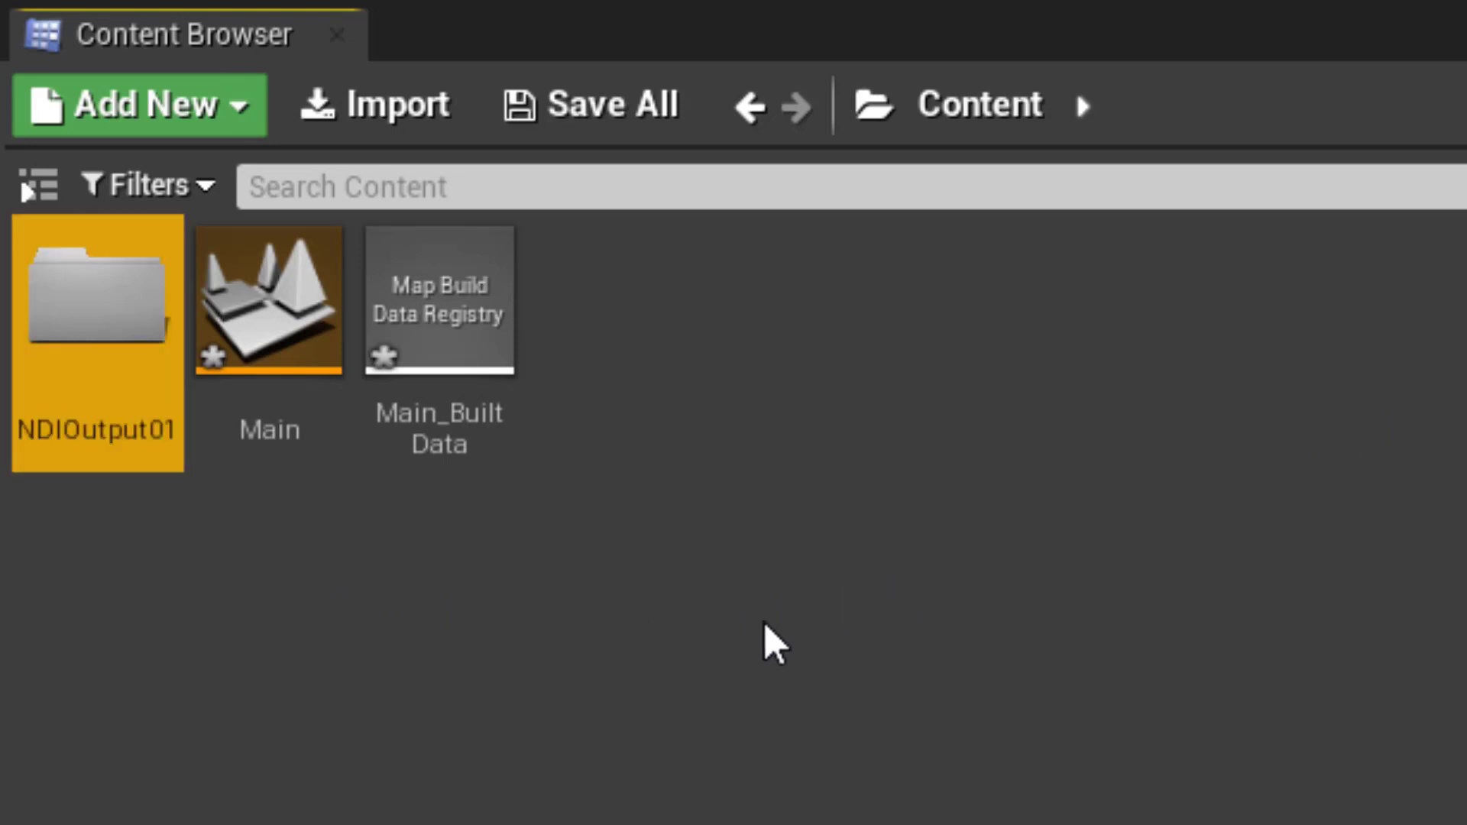
pyautogui.moveTo(89, 450)
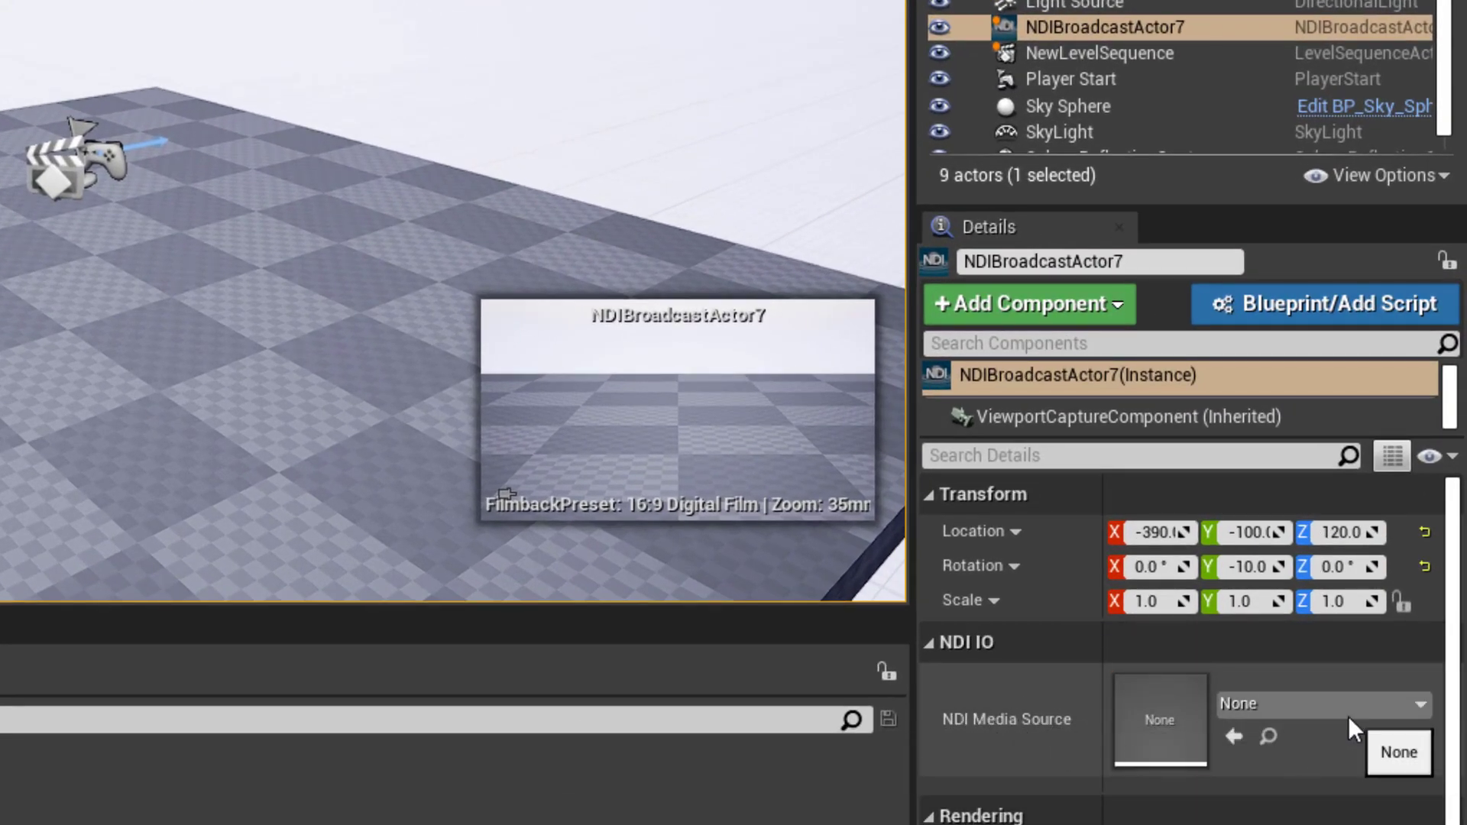
# Create a new NDI Media Sender asset NDISender01 in NDIOutput01 as the actor's media source.
pyautogui.click(1421, 704)
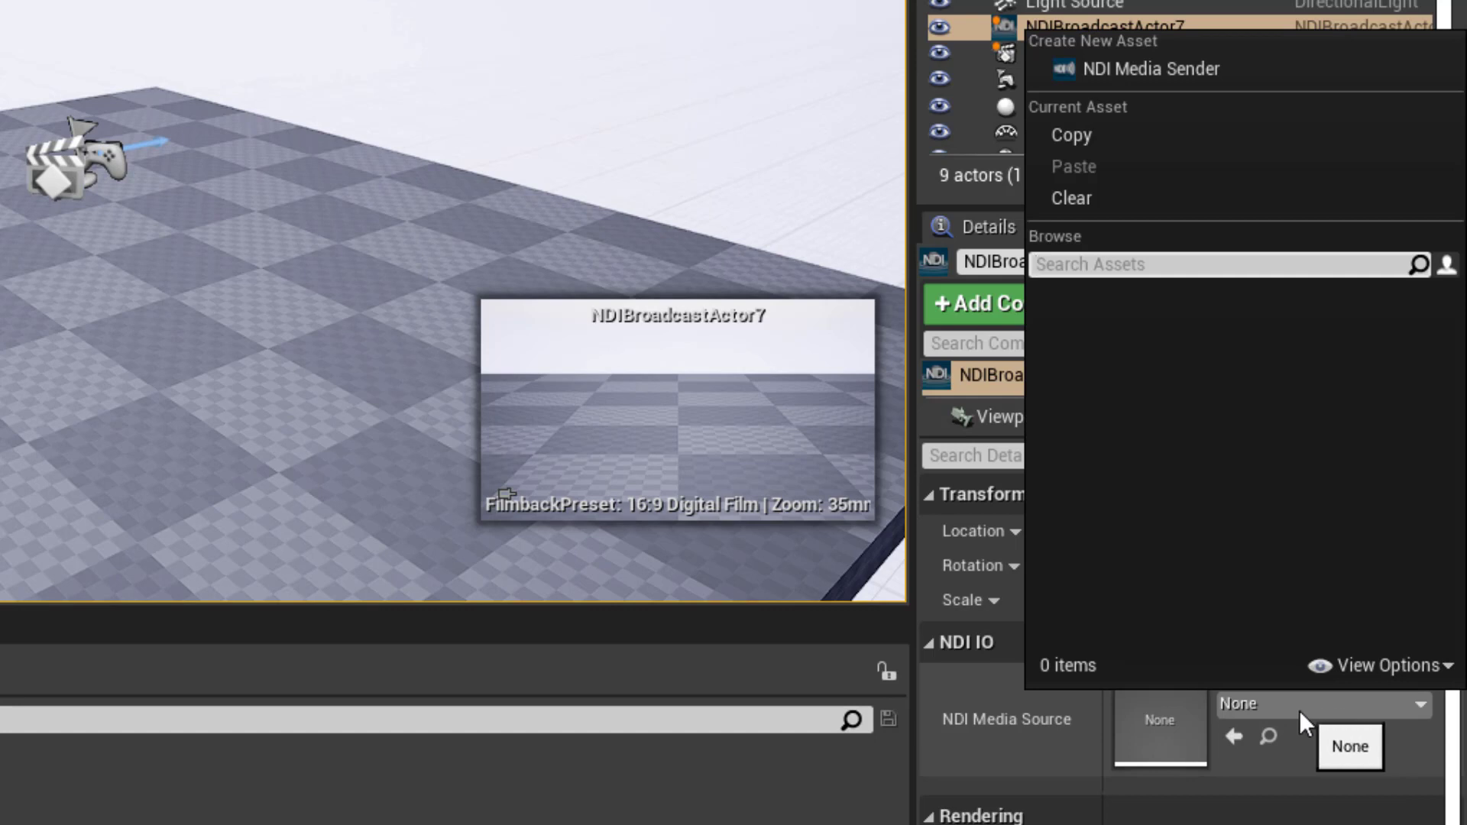
pyautogui.moveTo(1048, 55)
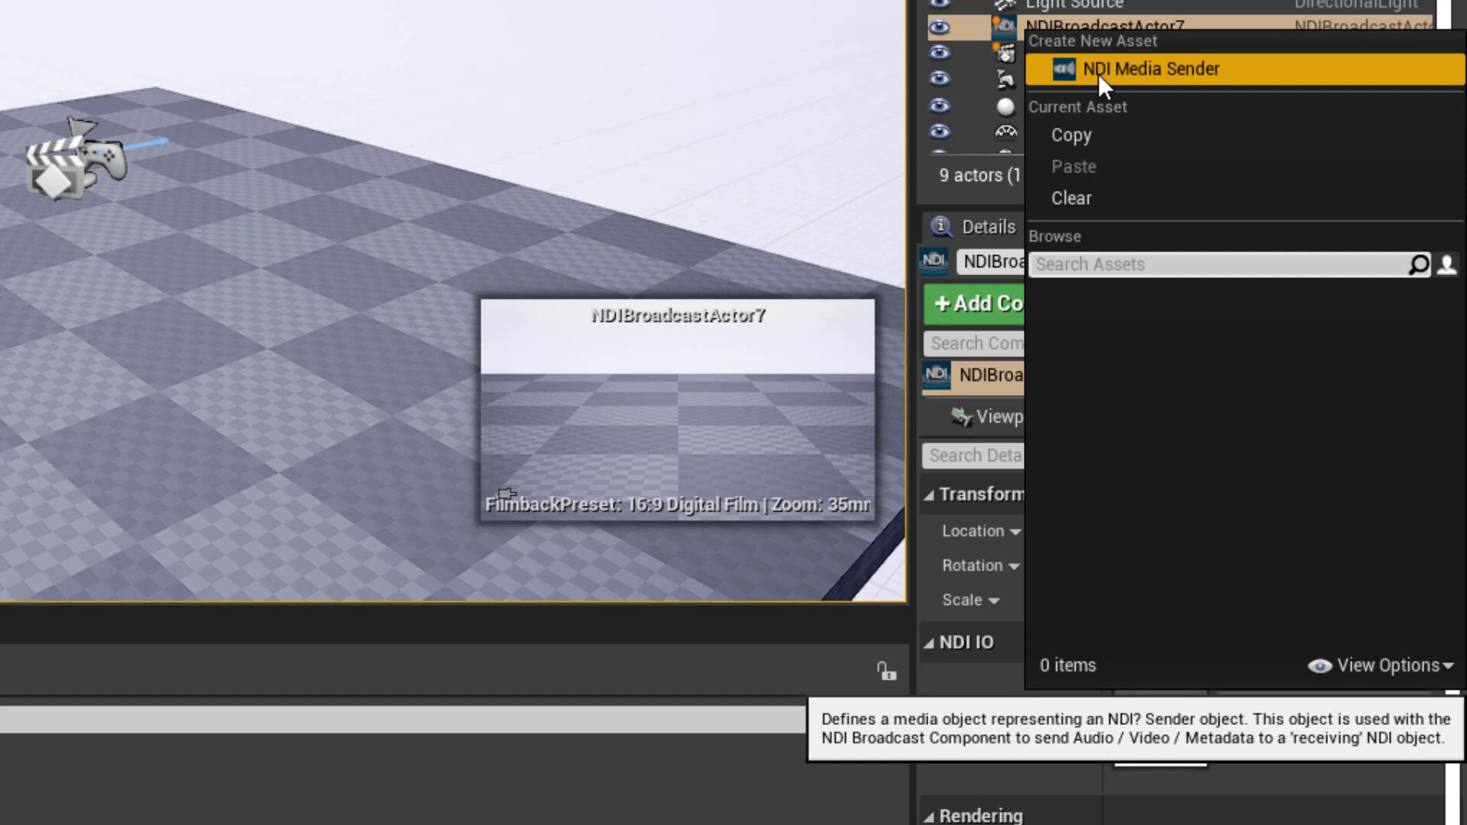
pyautogui.moveTo(1212, 76)
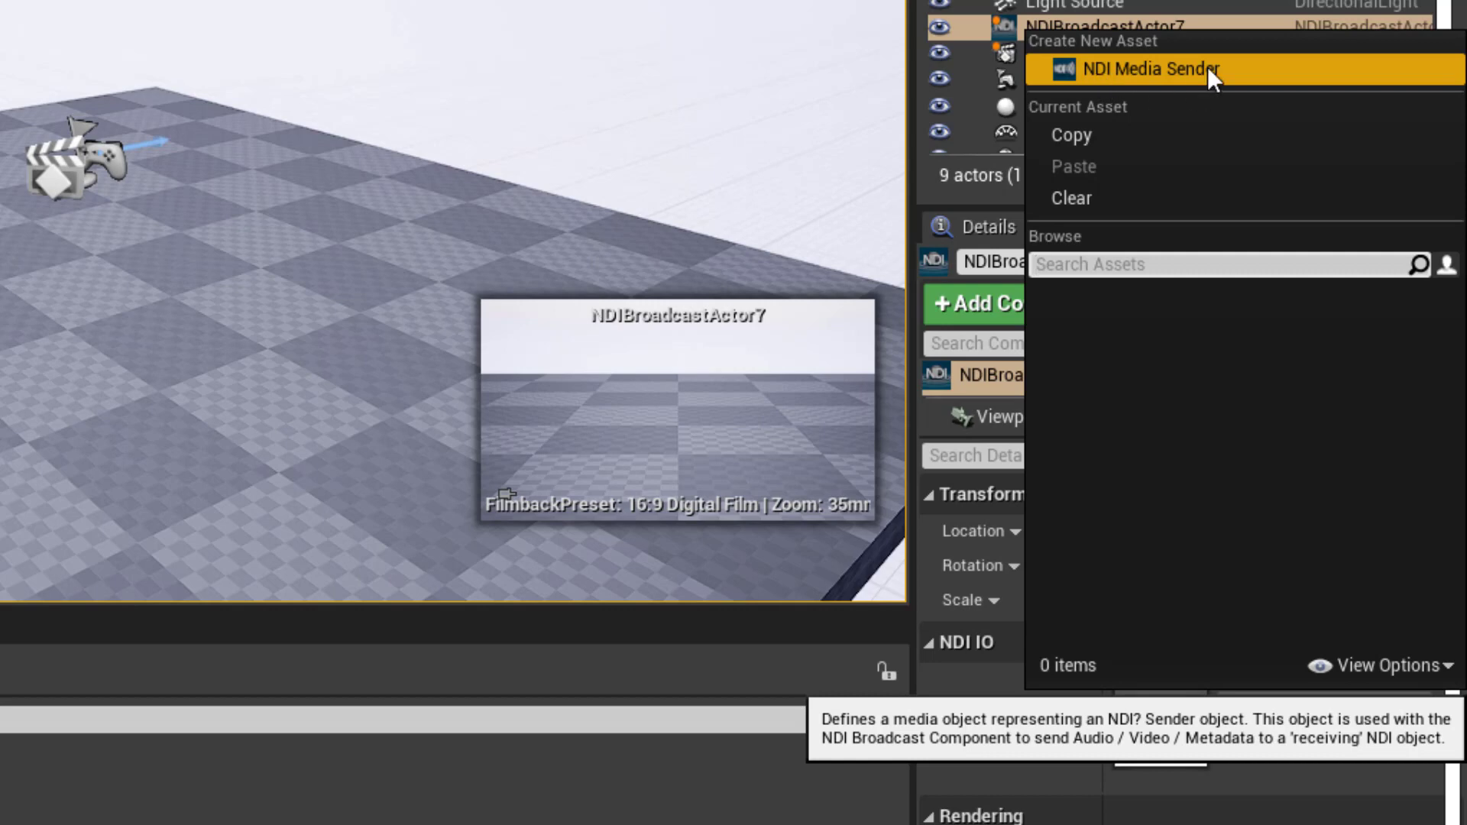
pyautogui.click(1141, 69)
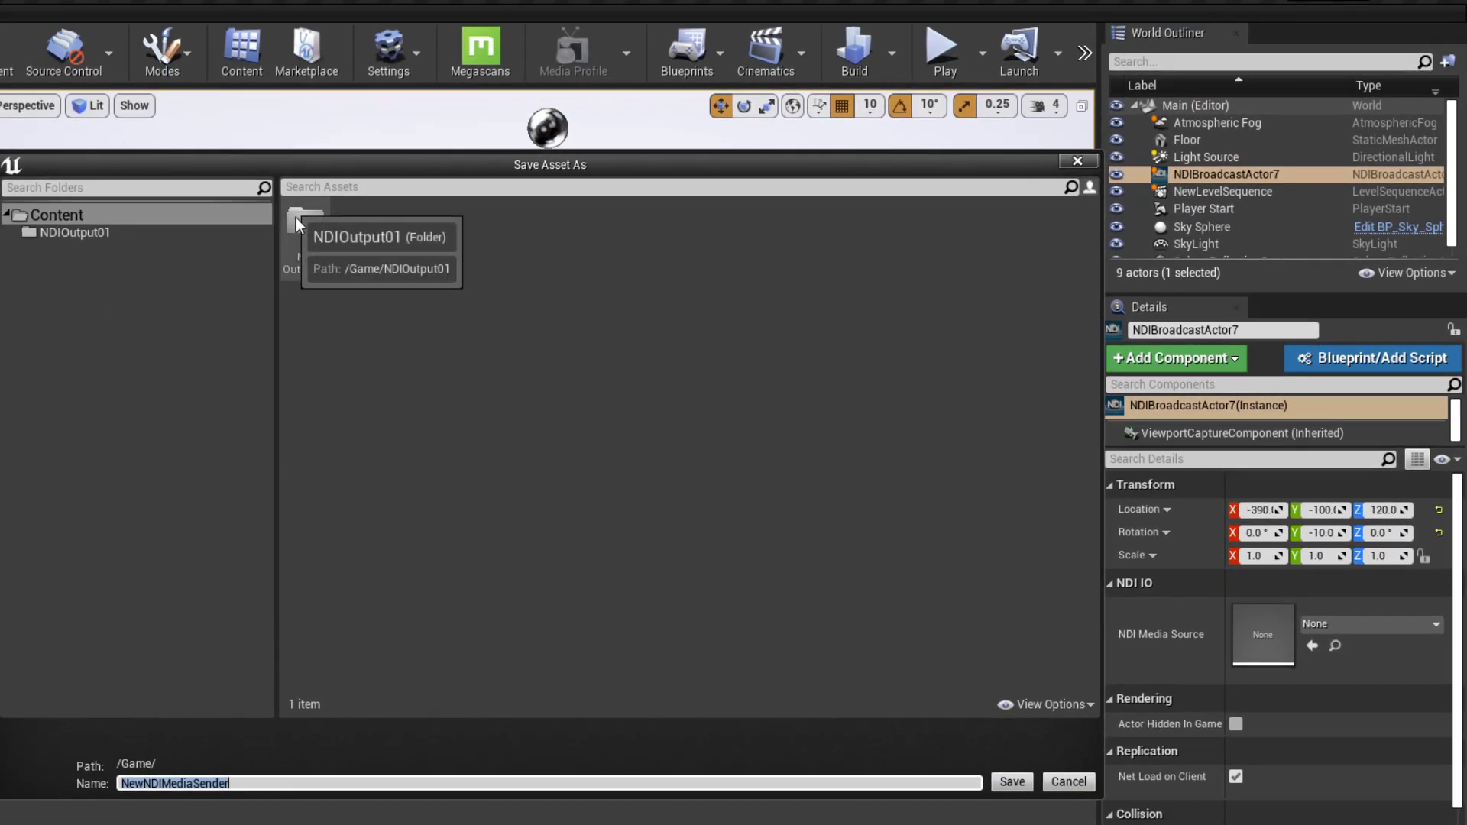
pyautogui.click(72, 232)
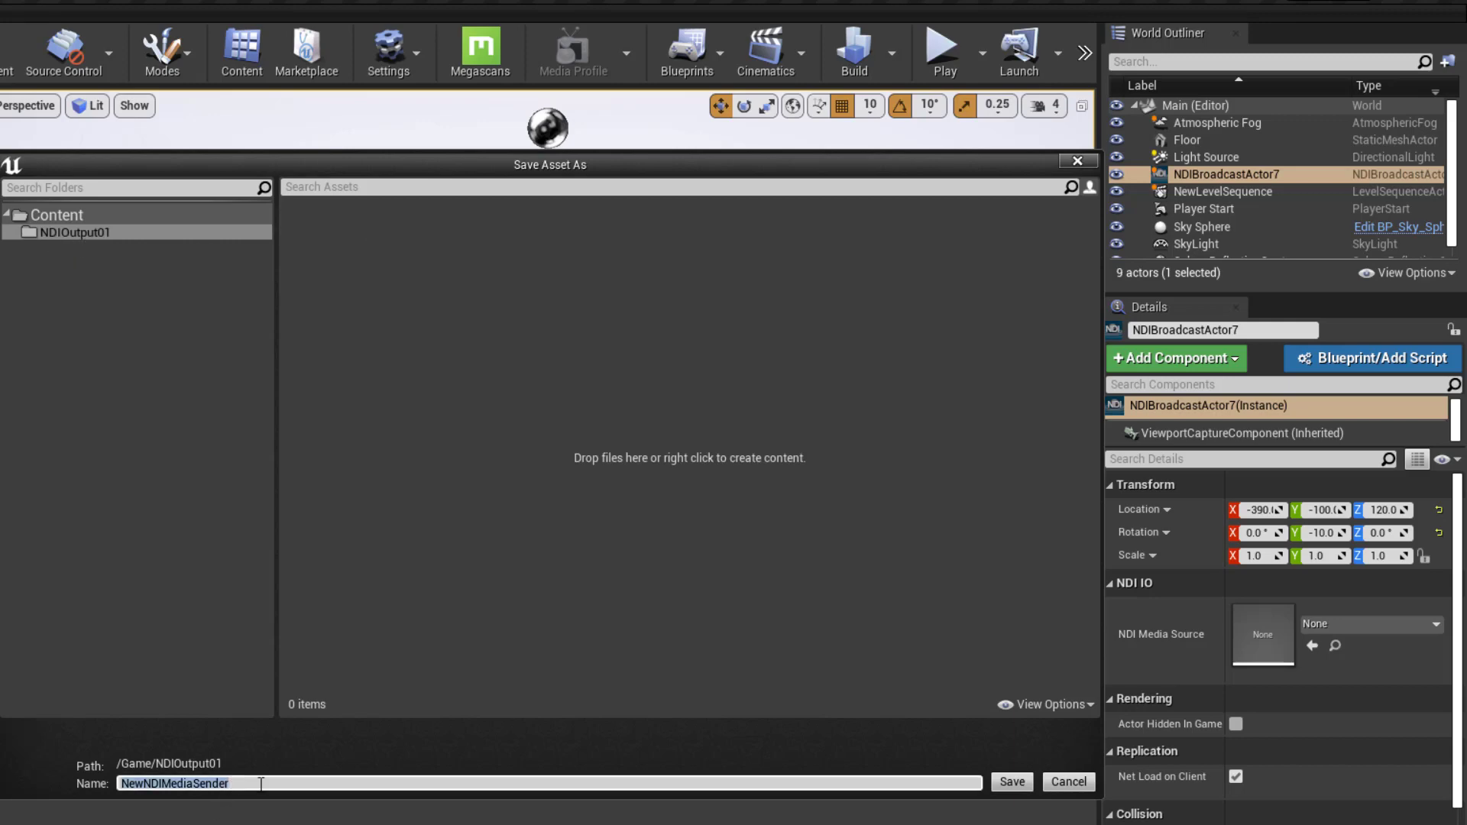
pyautogui.write('NDISend')
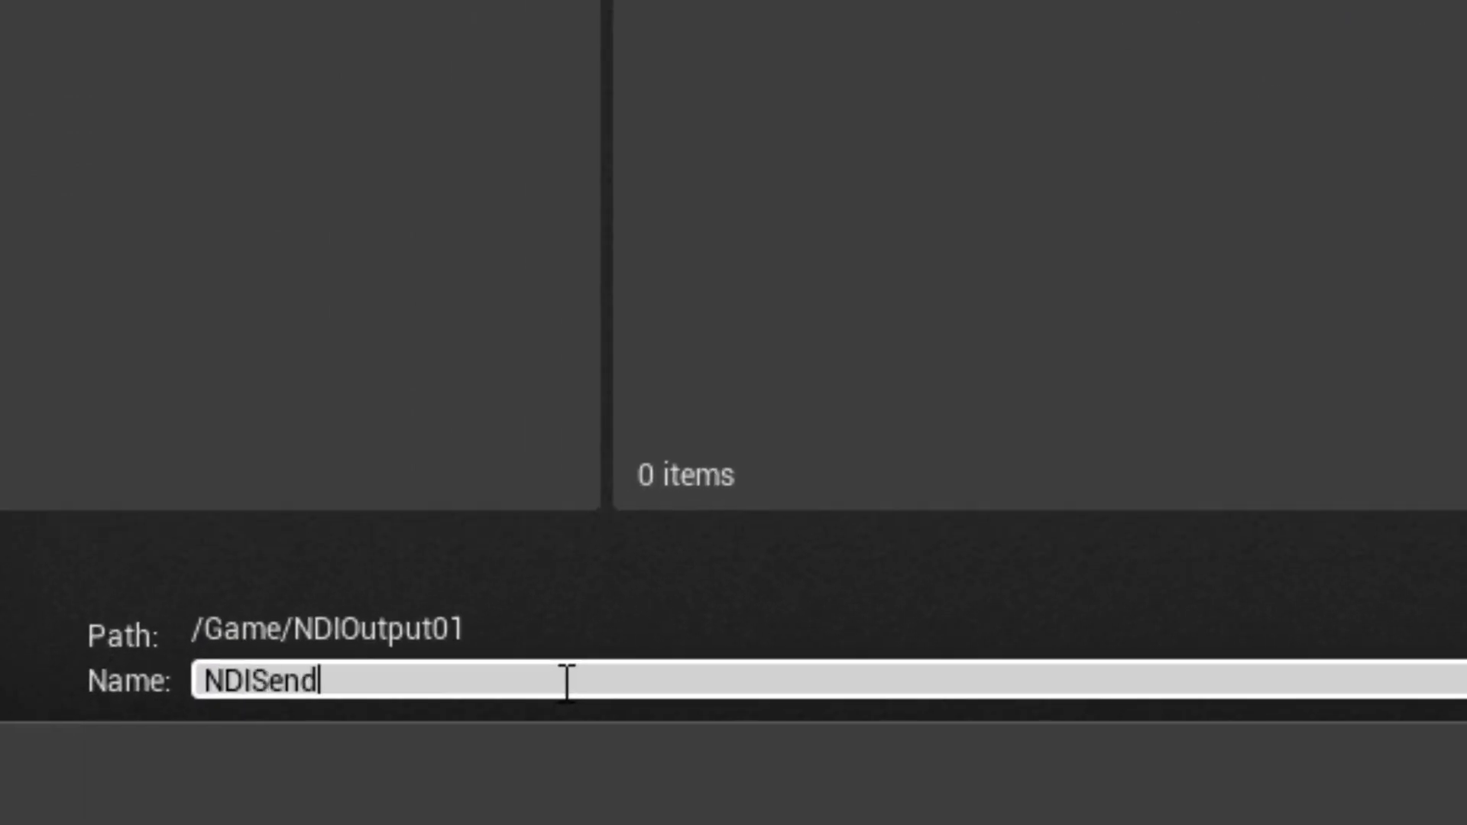
pyautogui.write('er01')
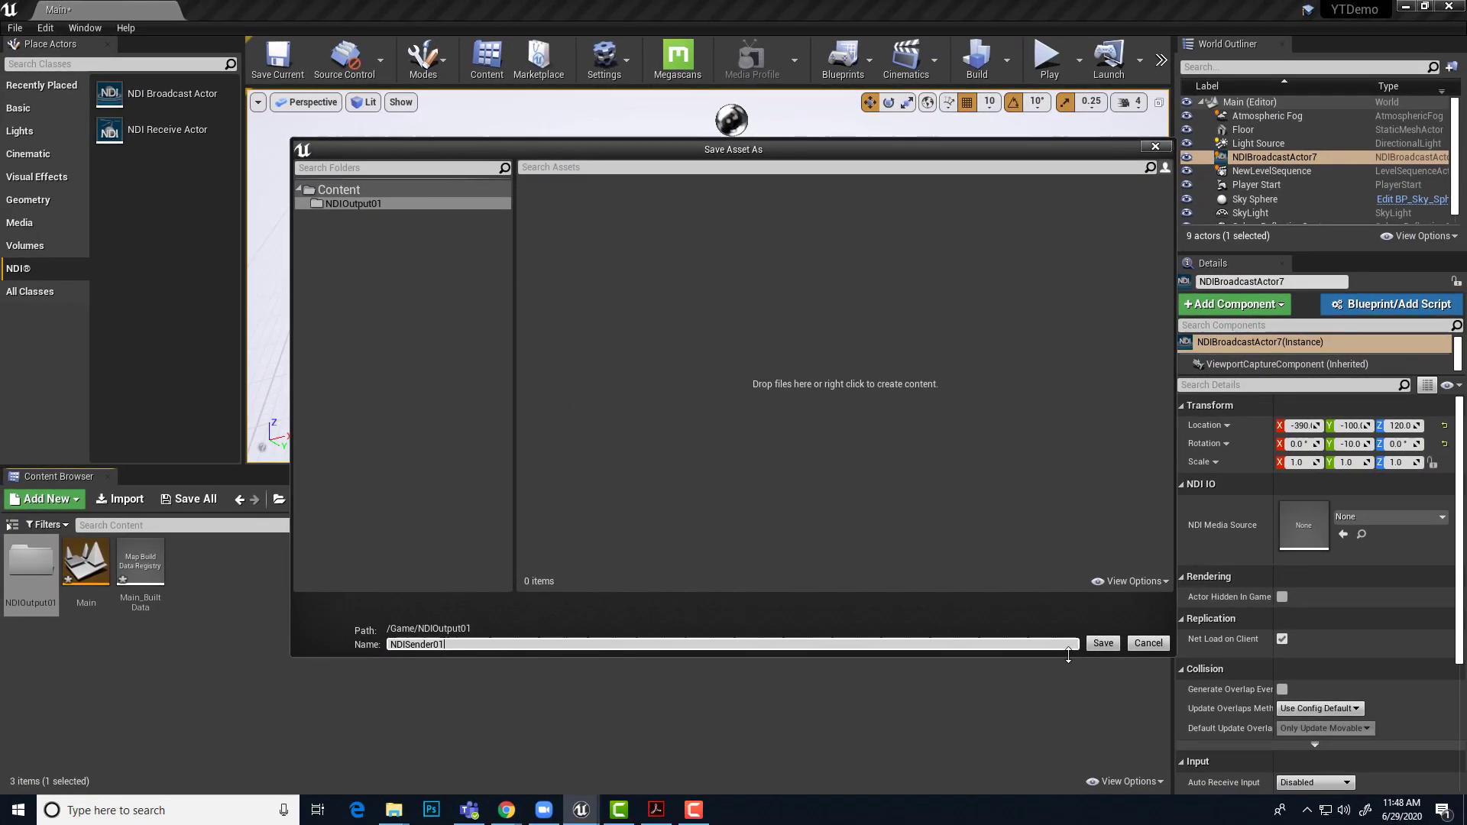
pyautogui.click(1102, 644)
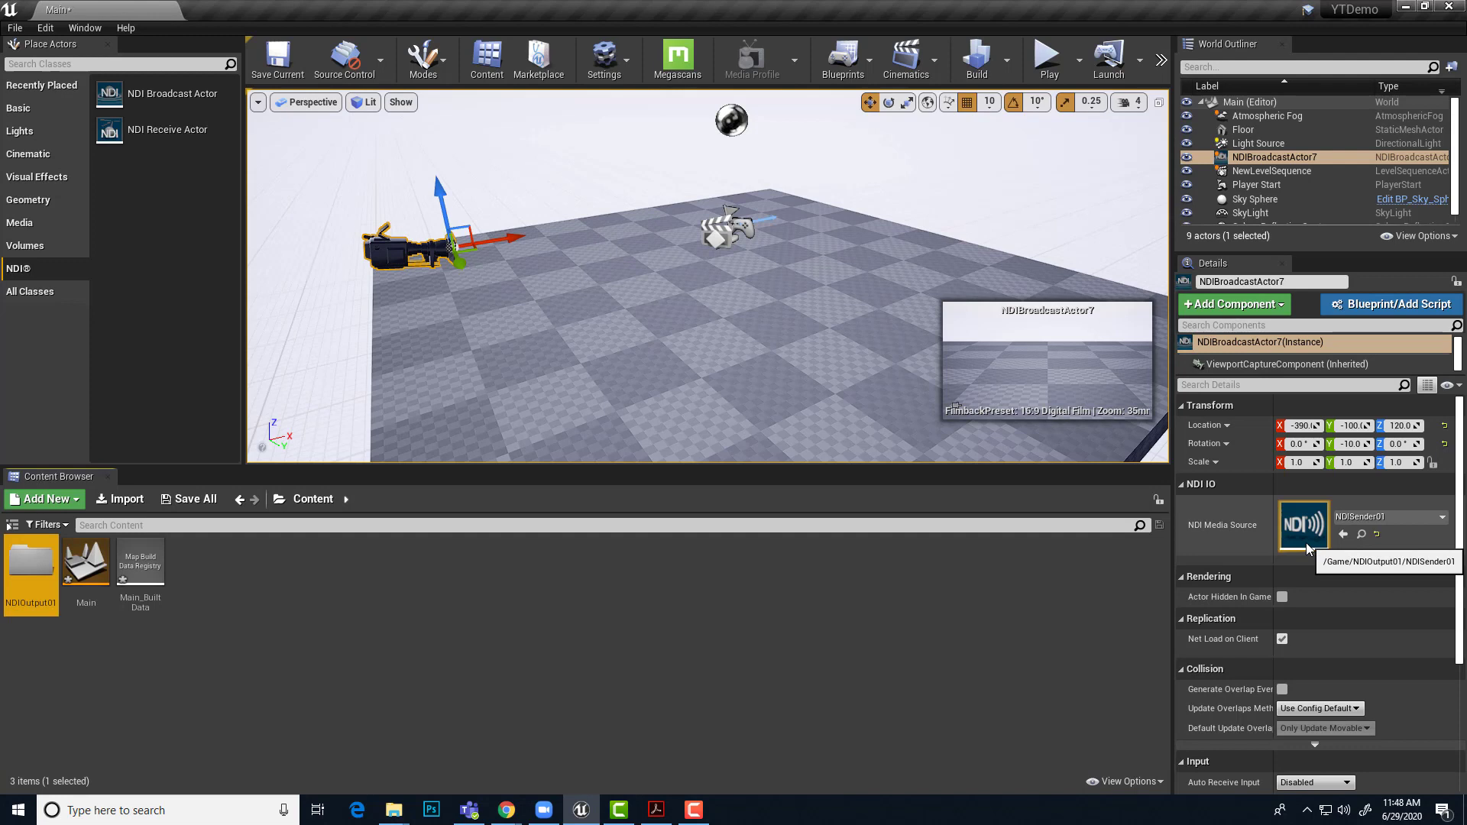
# Set NDISender01's broadcast source name to 'Unreal NDI Out 01'.
pyautogui.doubleClick(31, 565)
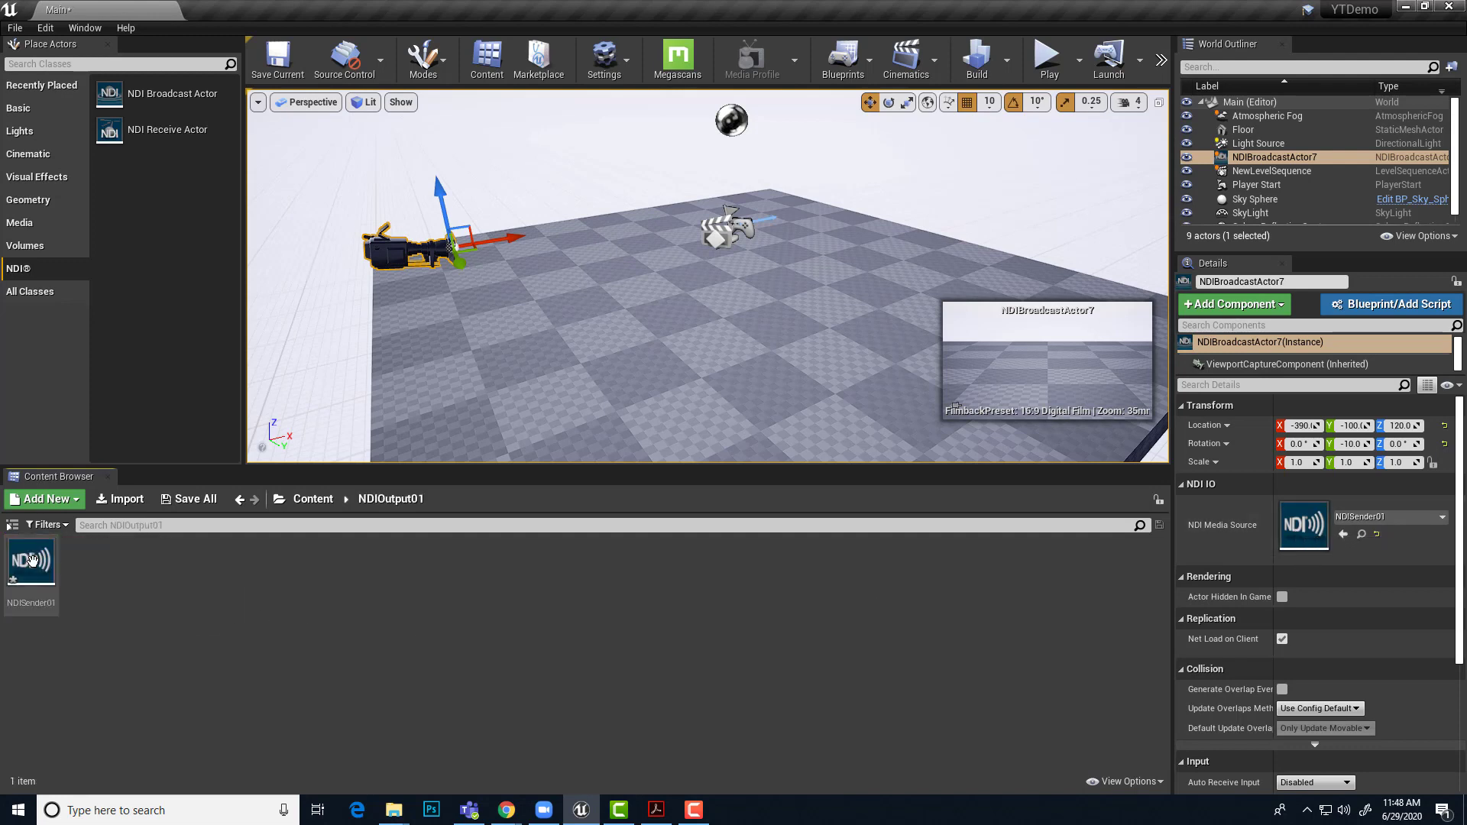
pyautogui.moveTo(31, 623)
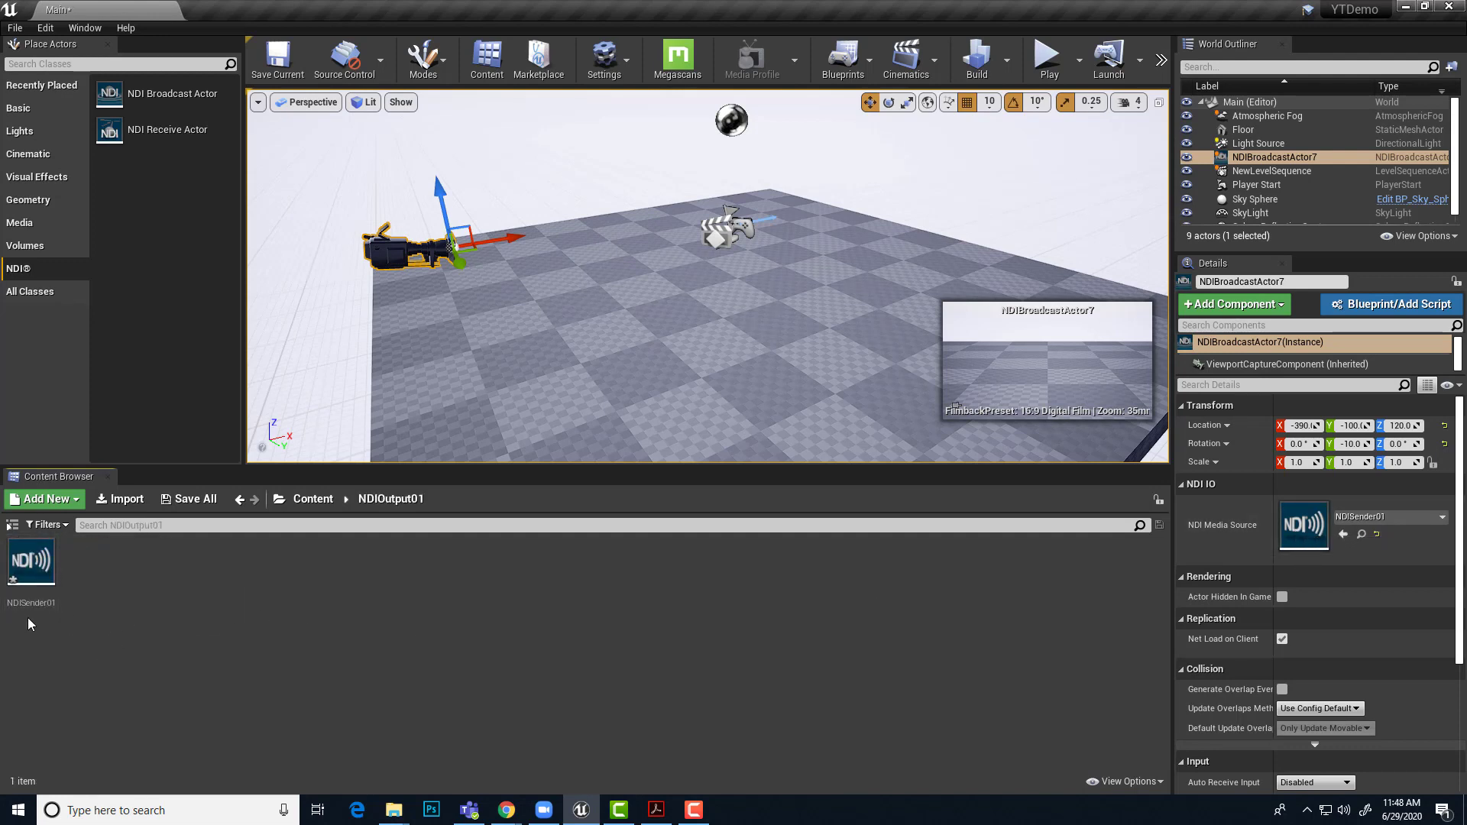
pyautogui.moveTo(30, 561)
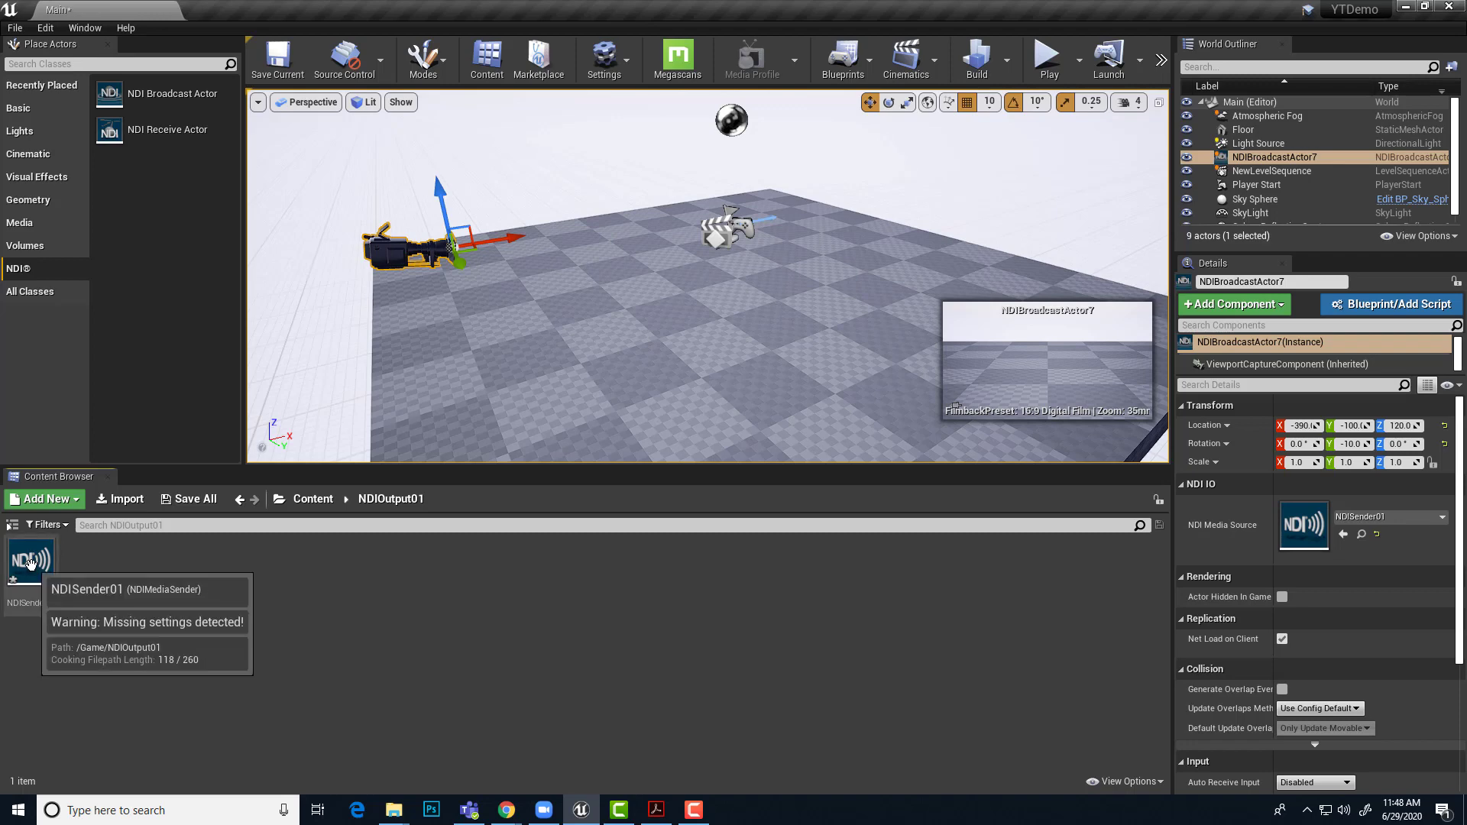
pyautogui.doubleClick(30, 561)
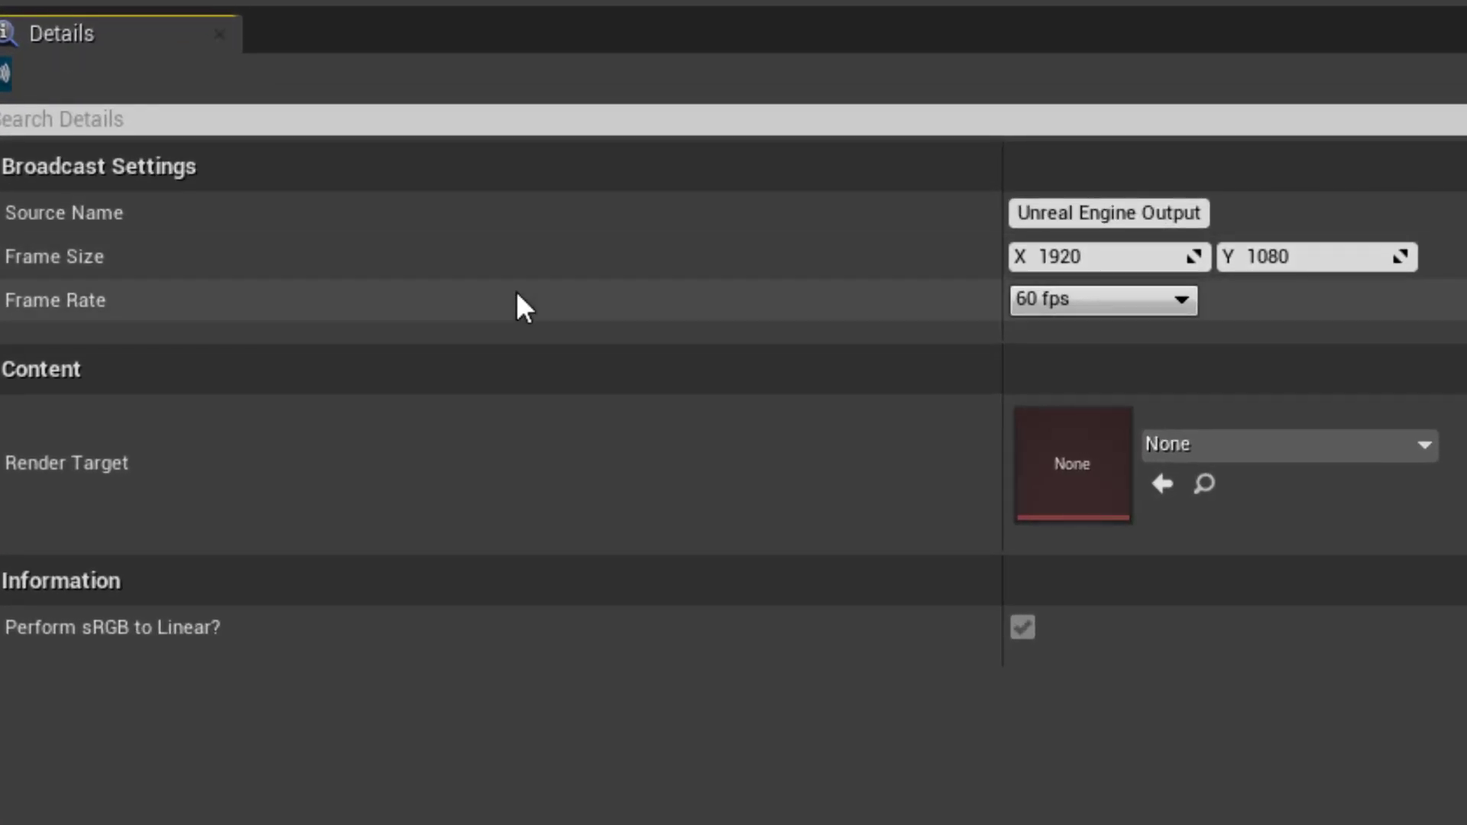
pyautogui.moveTo(1103, 299)
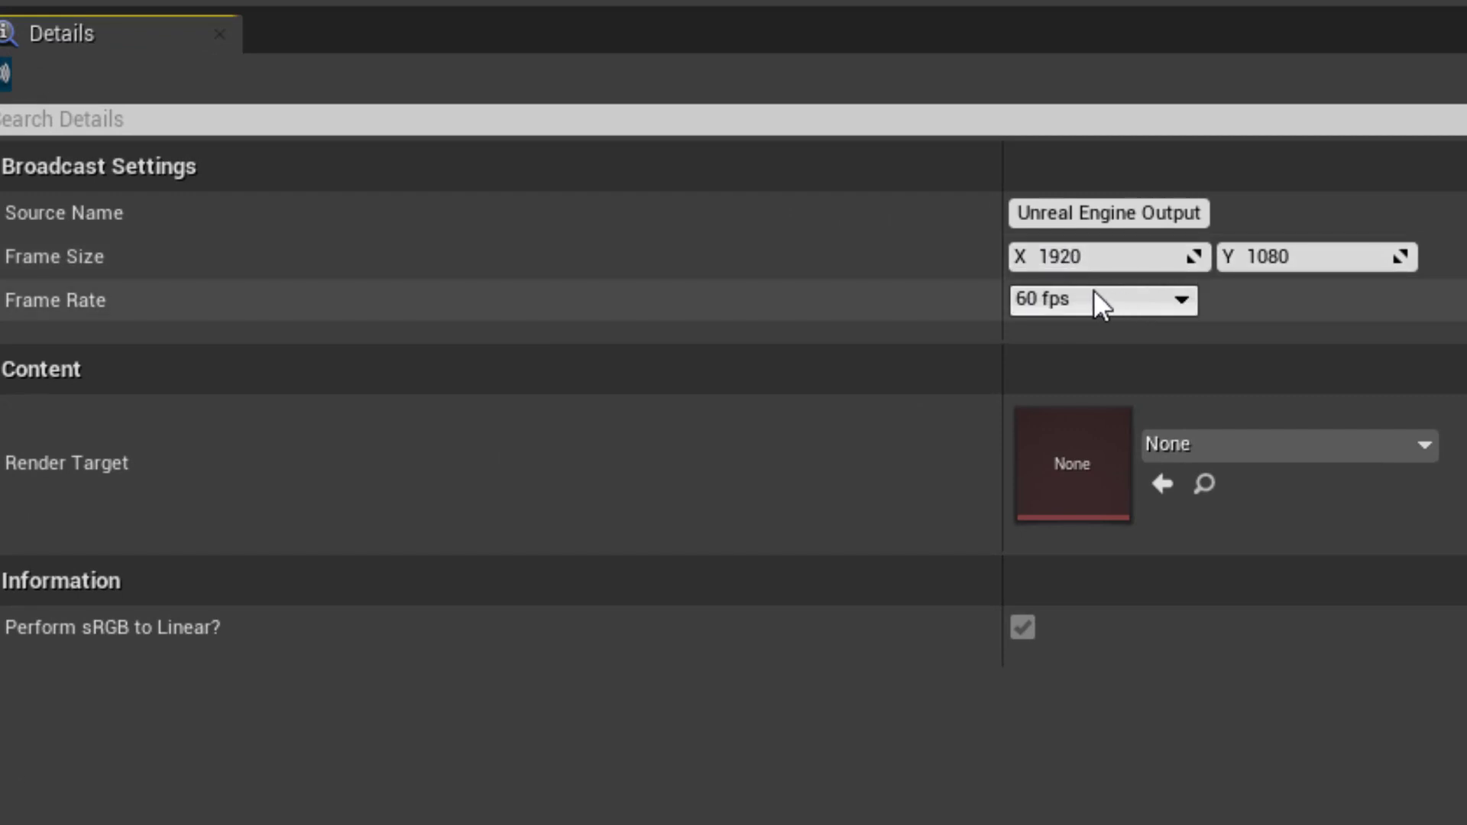
pyautogui.moveTo(1108, 214)
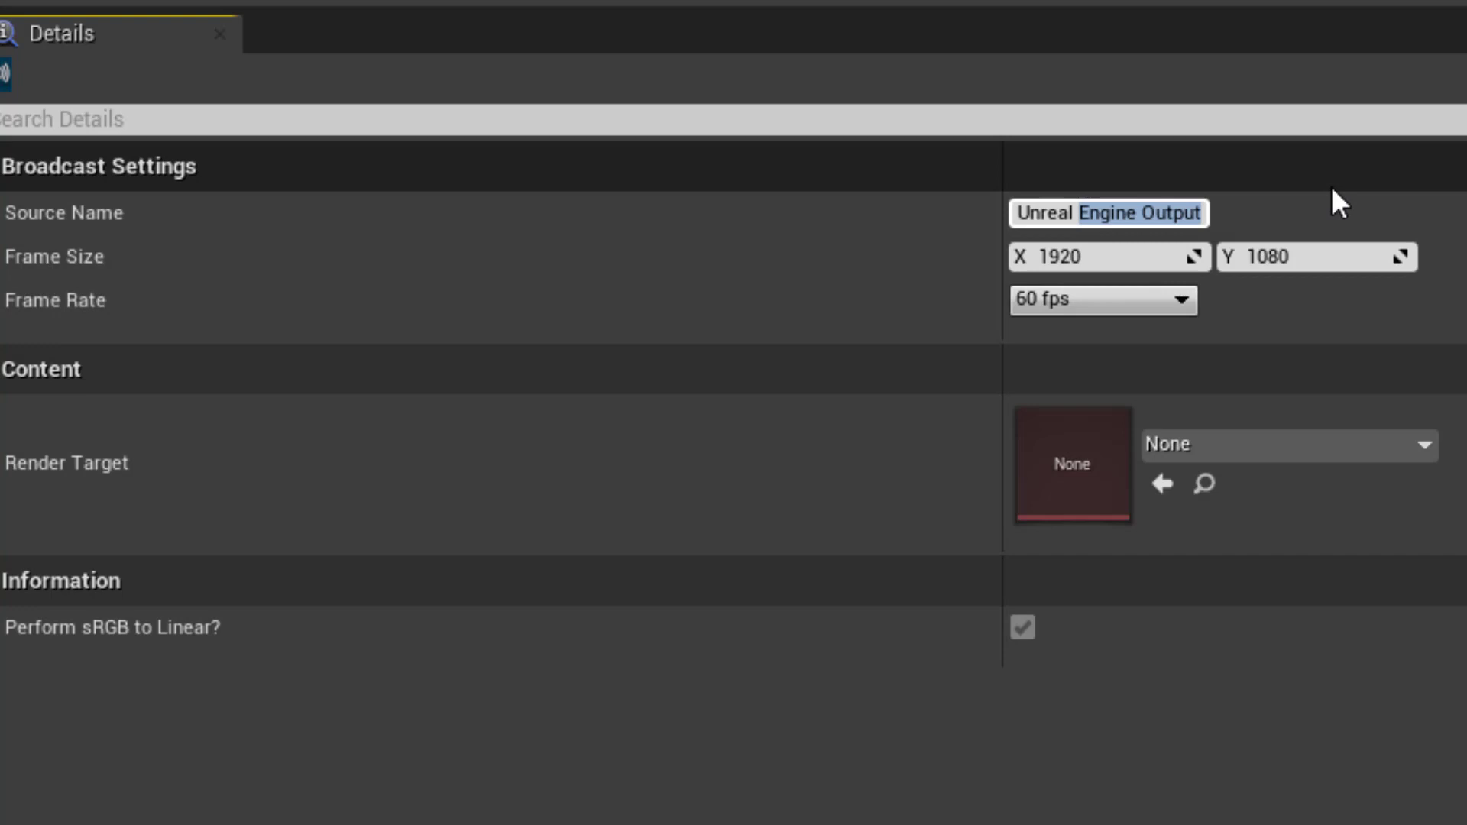
pyautogui.write('Unreal NDI')
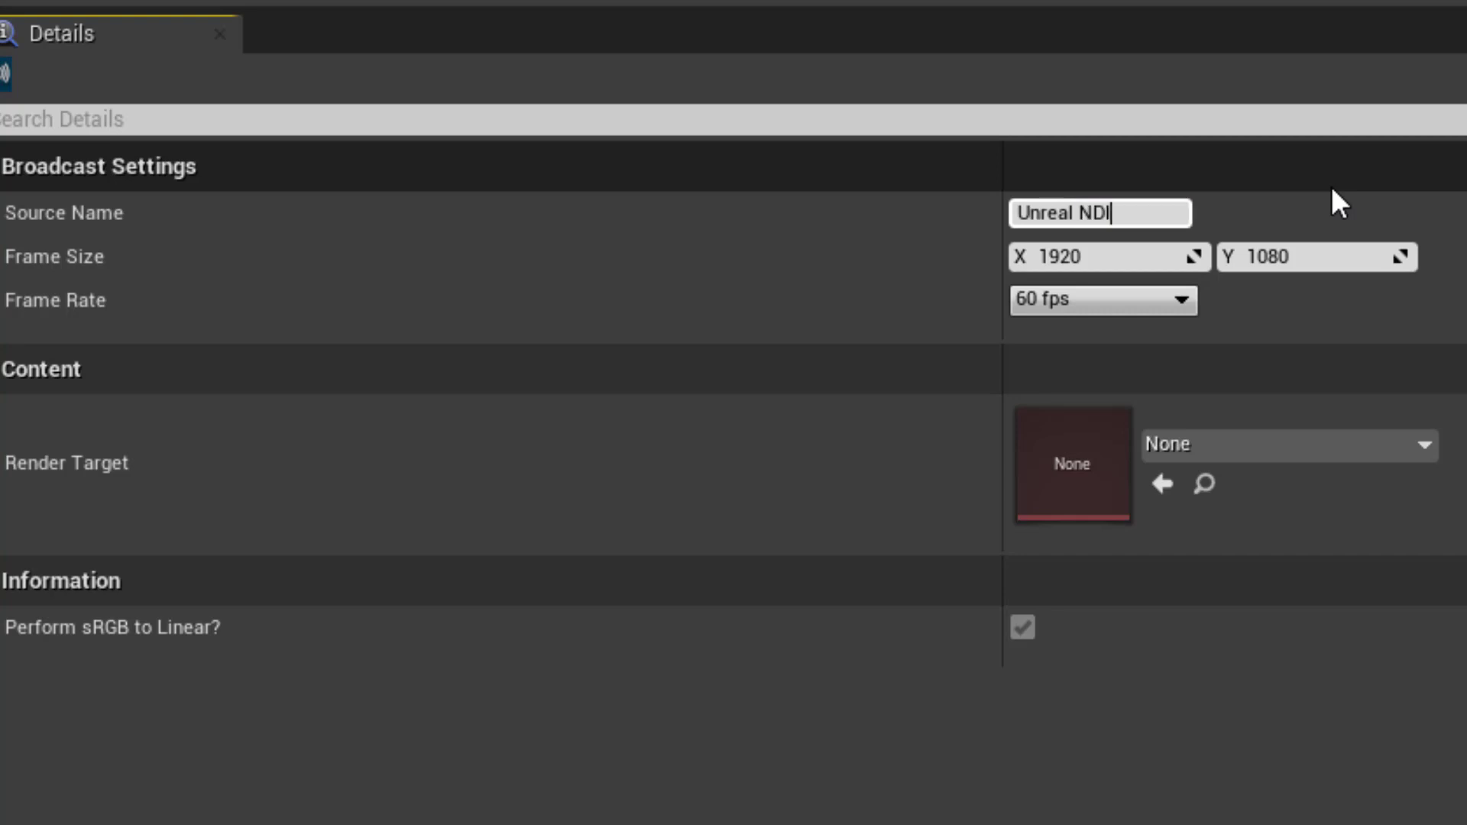
pyautogui.write('Out 01')
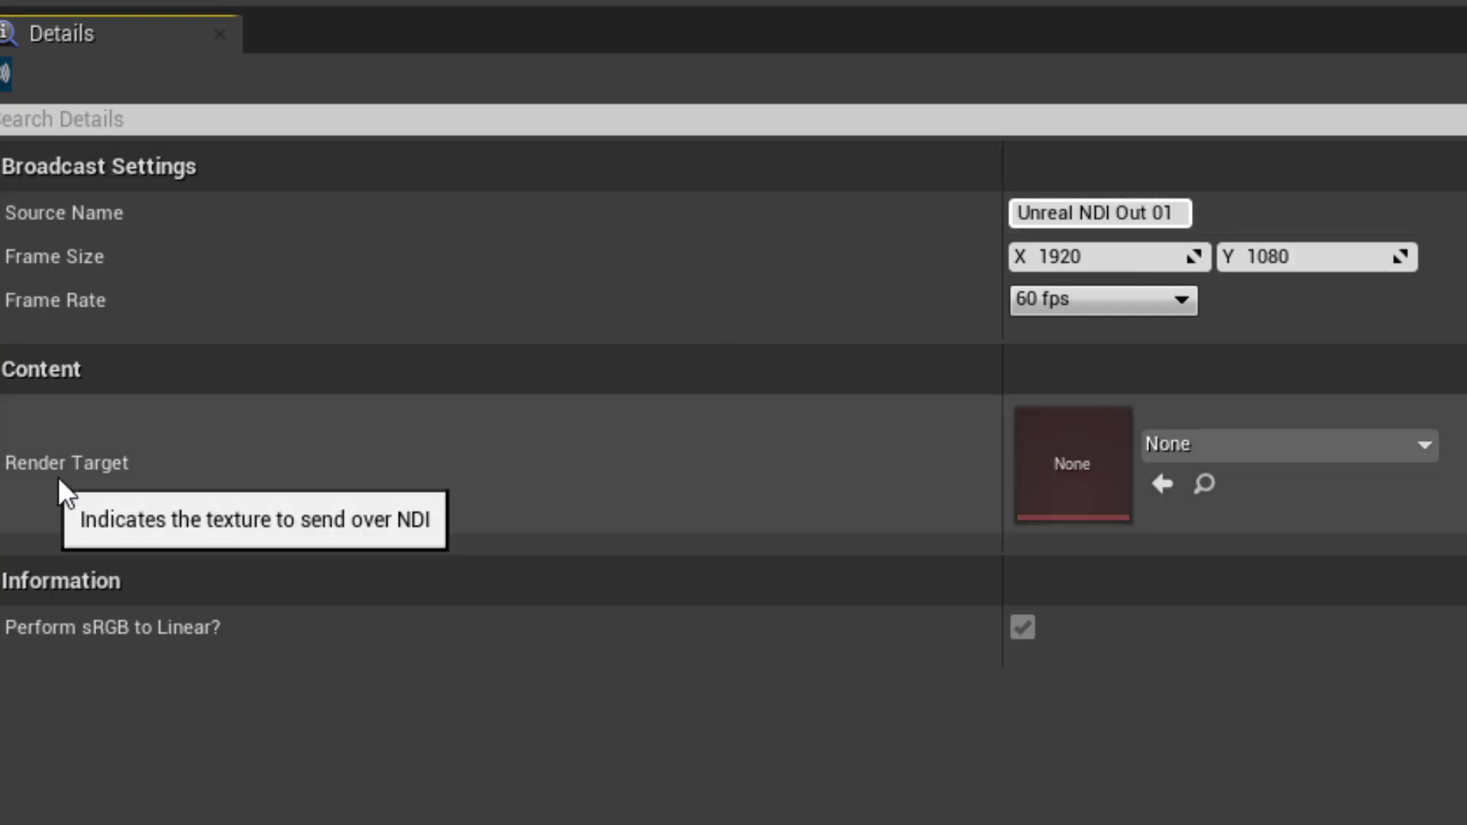
pyautogui.moveTo(393, 521)
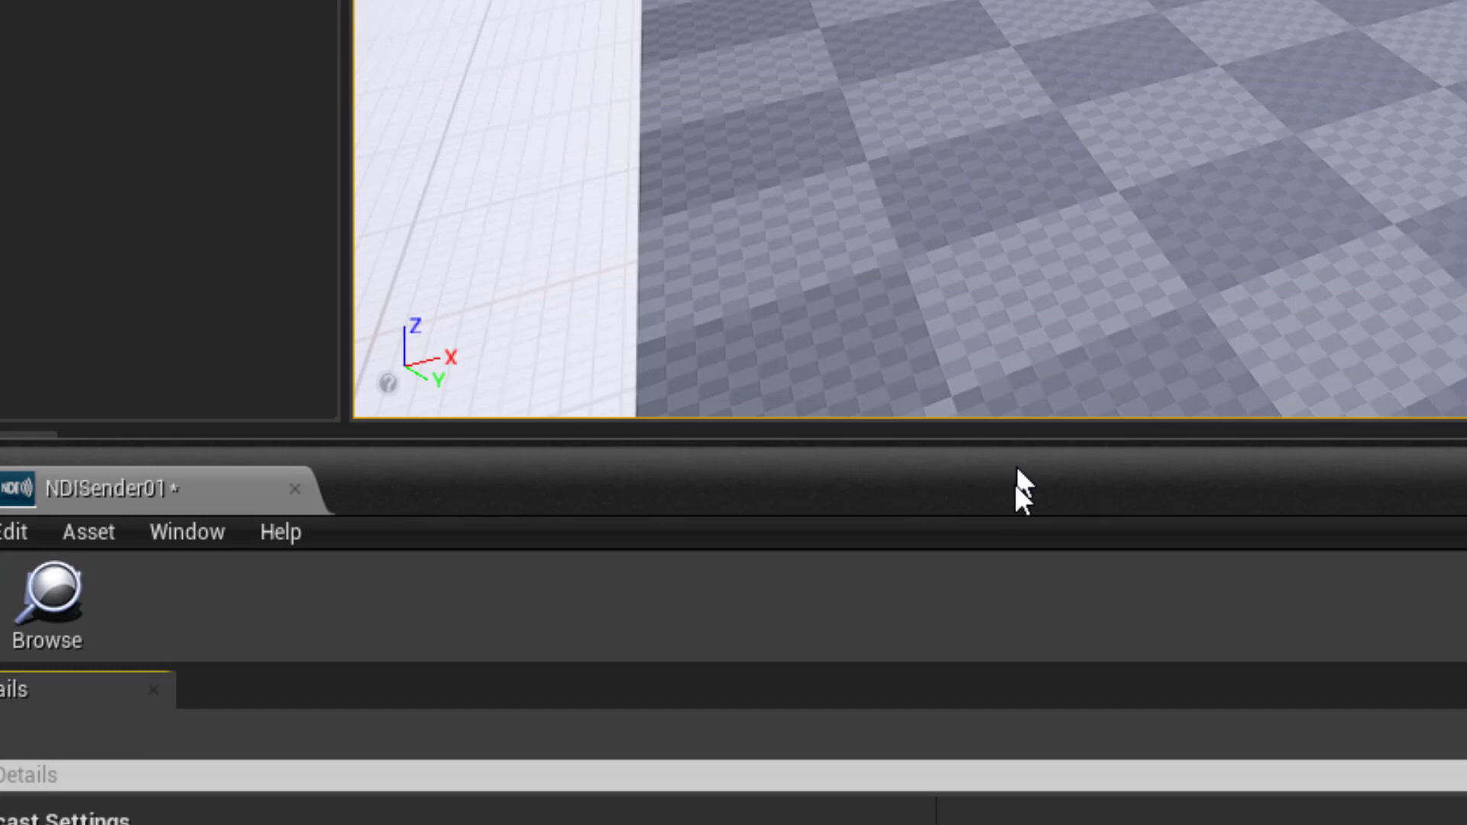
# Create render target NDIOut01Target in NDIOutput01 and assign it to NDISender01.
pyautogui.scroll(-3)
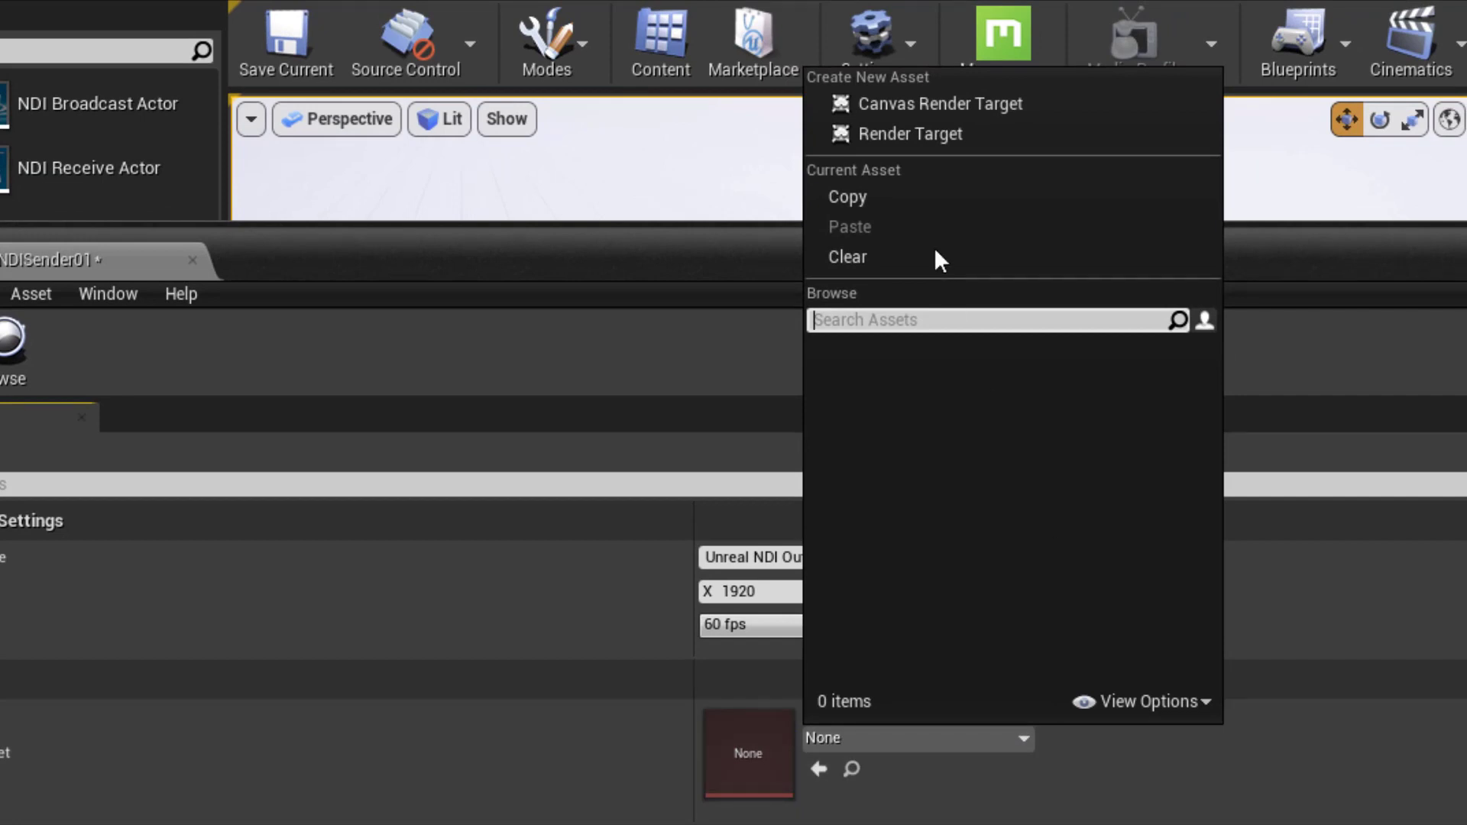
pyautogui.moveTo(909, 135)
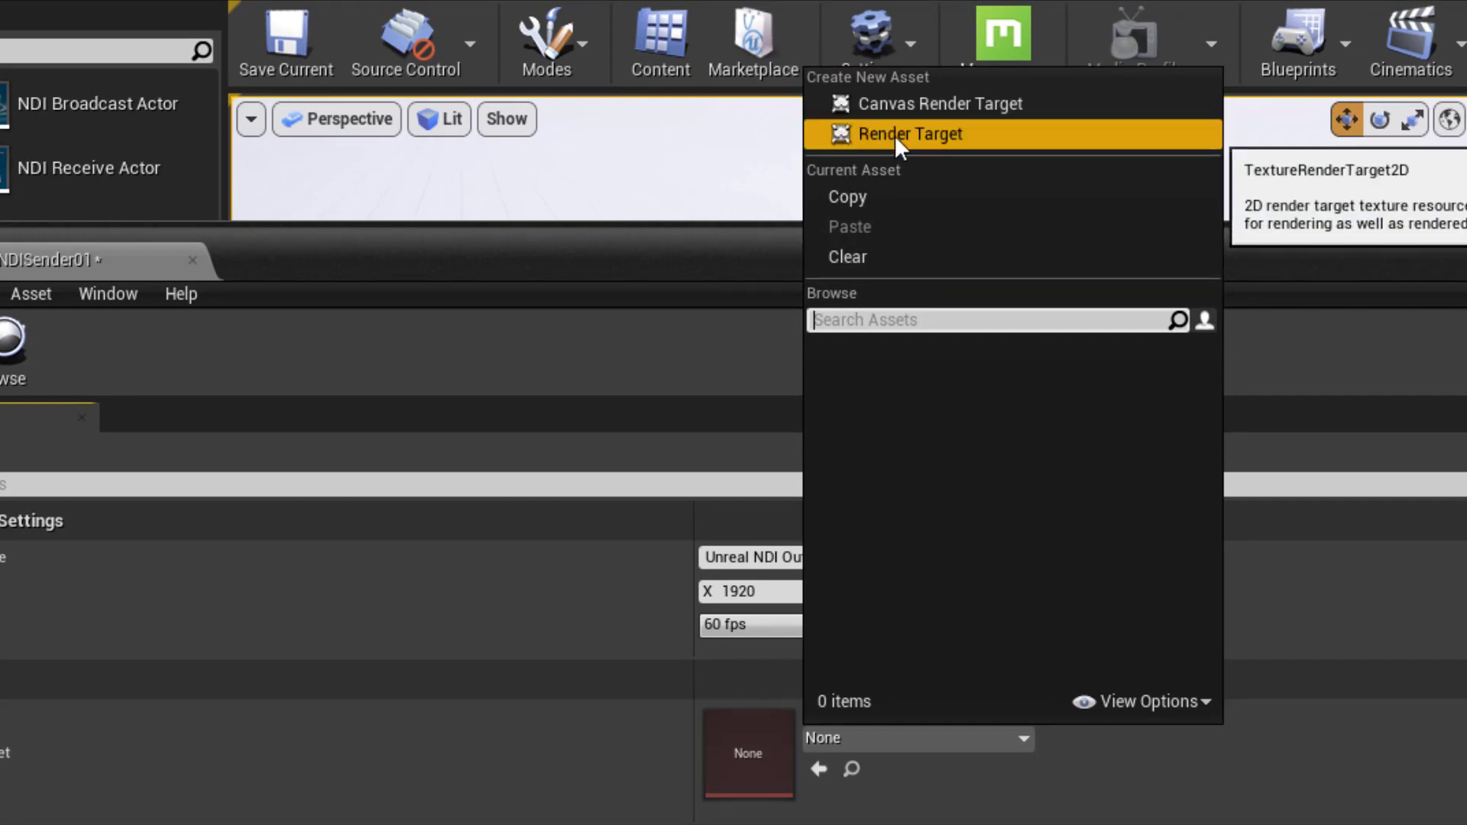
pyautogui.click(910, 134)
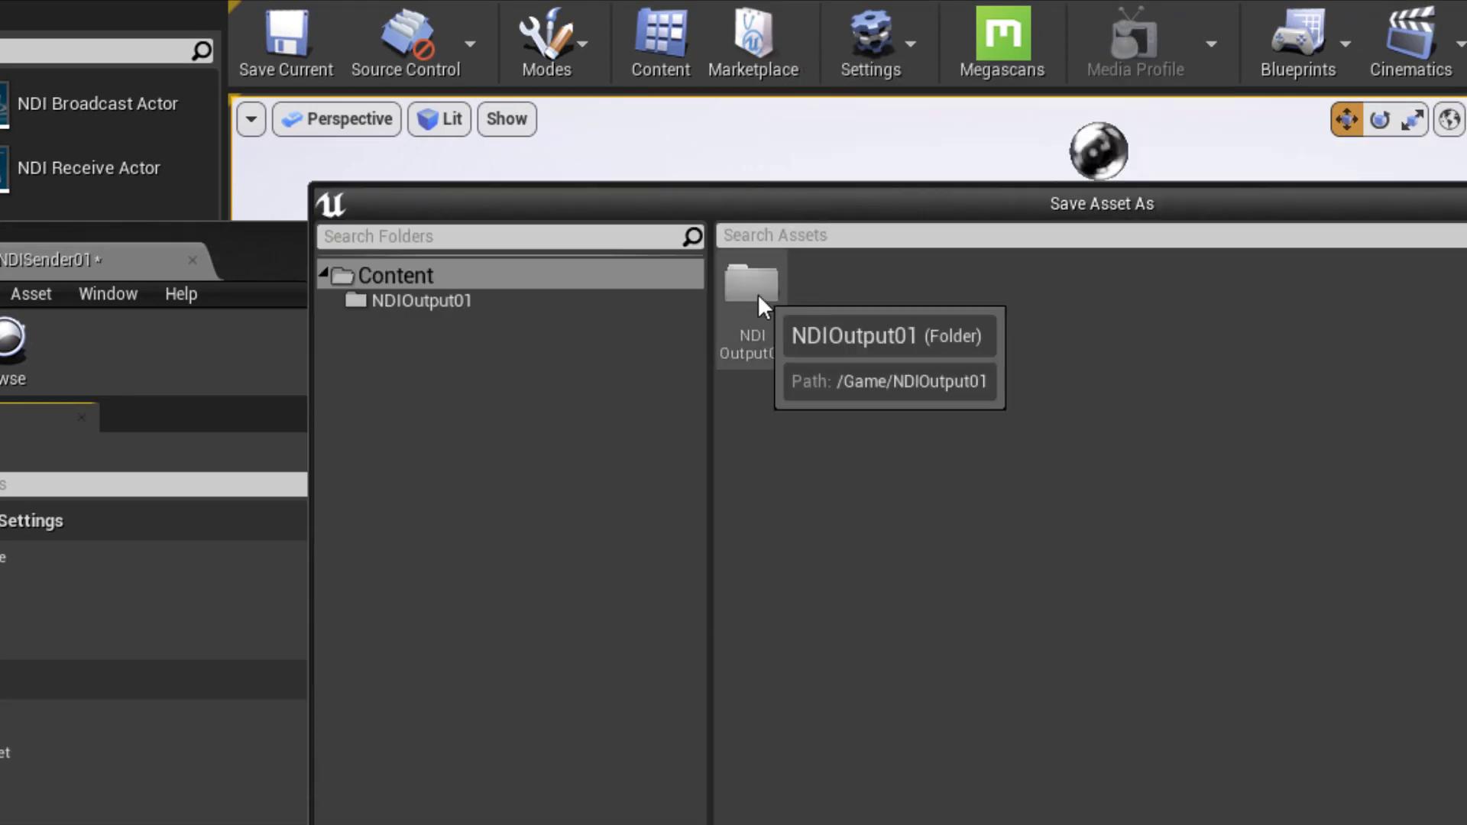
pyautogui.click(422, 301)
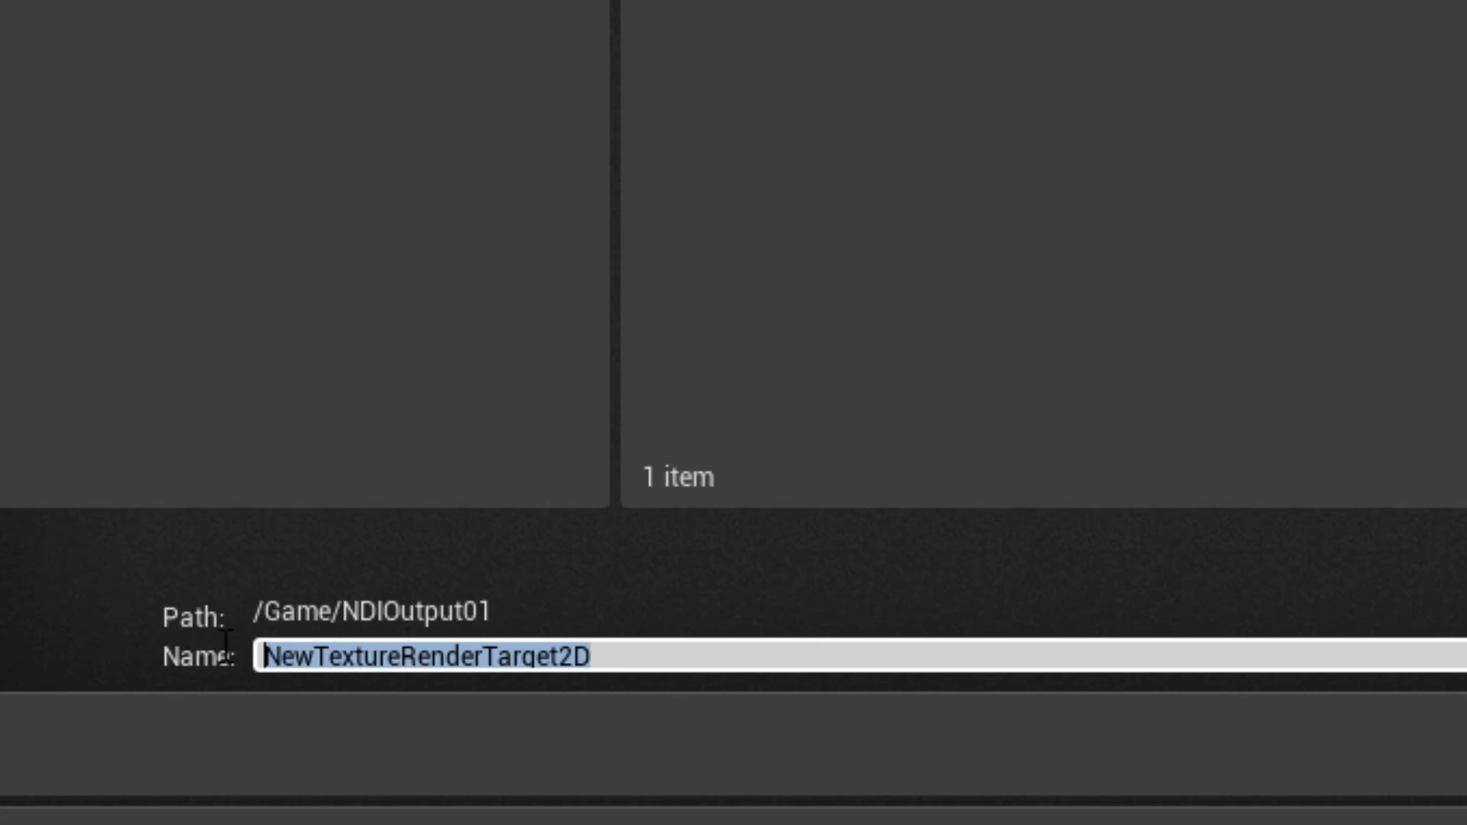
pyautogui.write('NDIOut01')
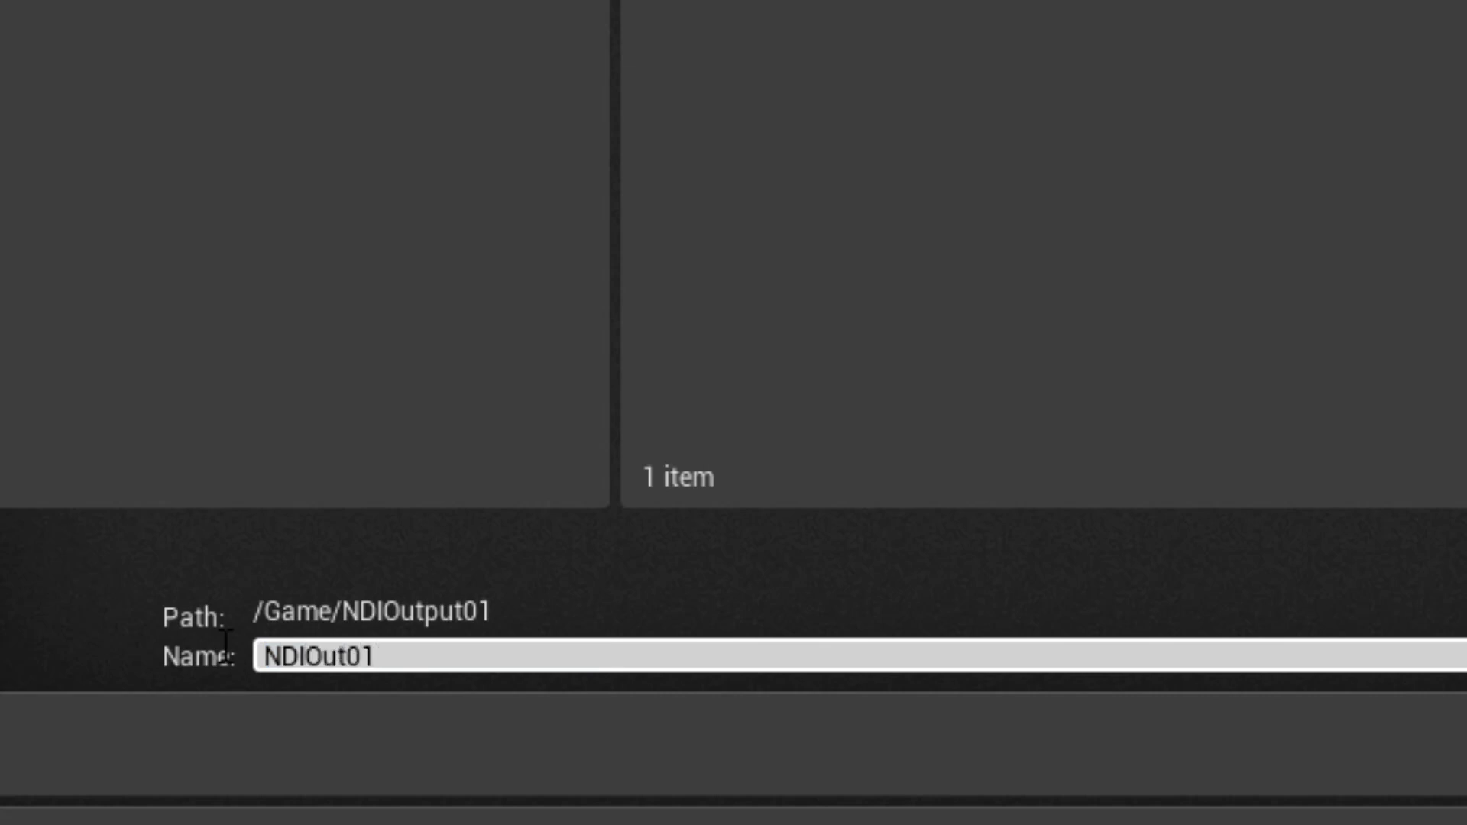
pyautogui.write('Target')
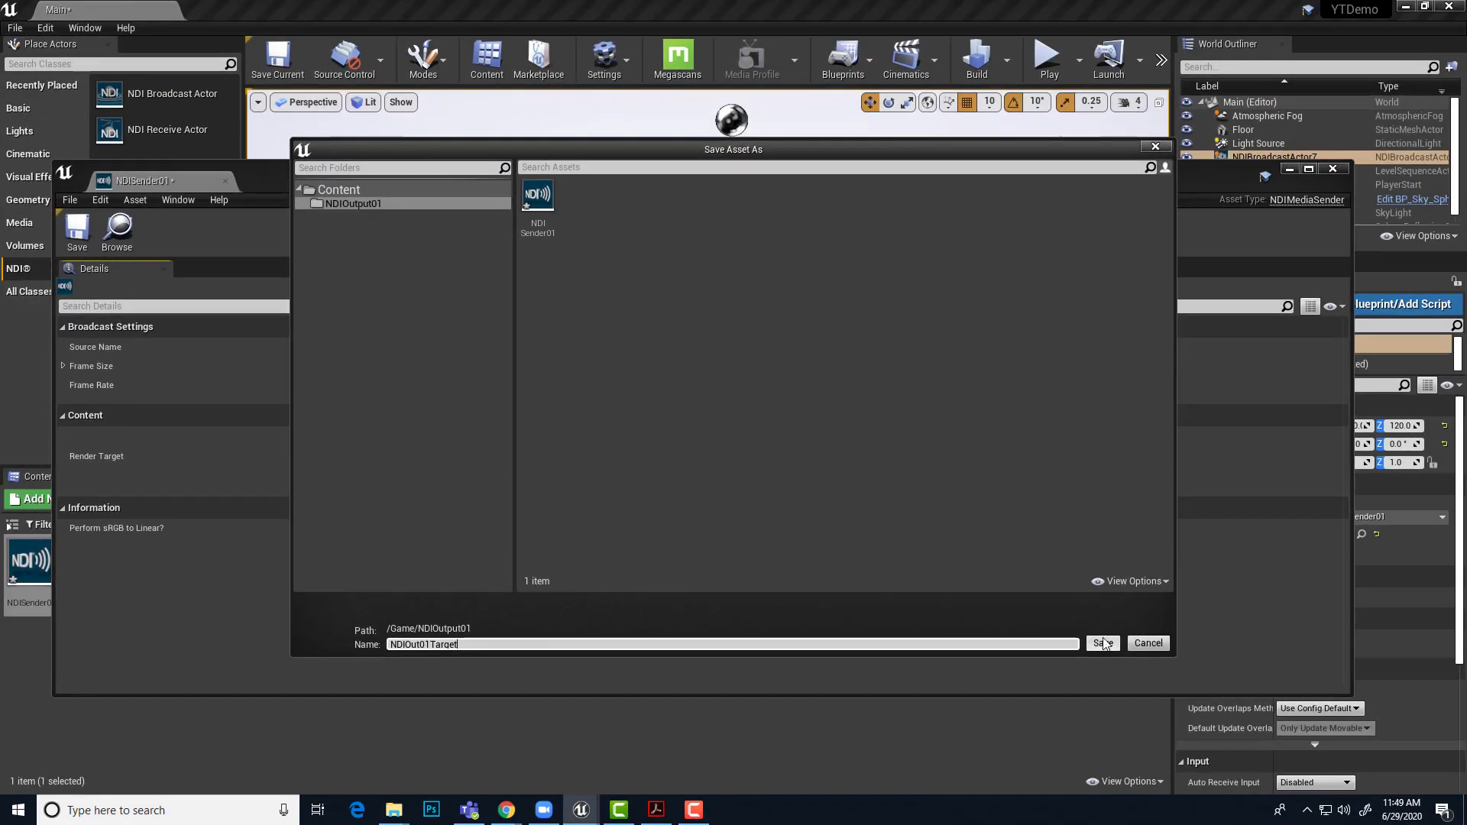
pyautogui.click(1102, 643)
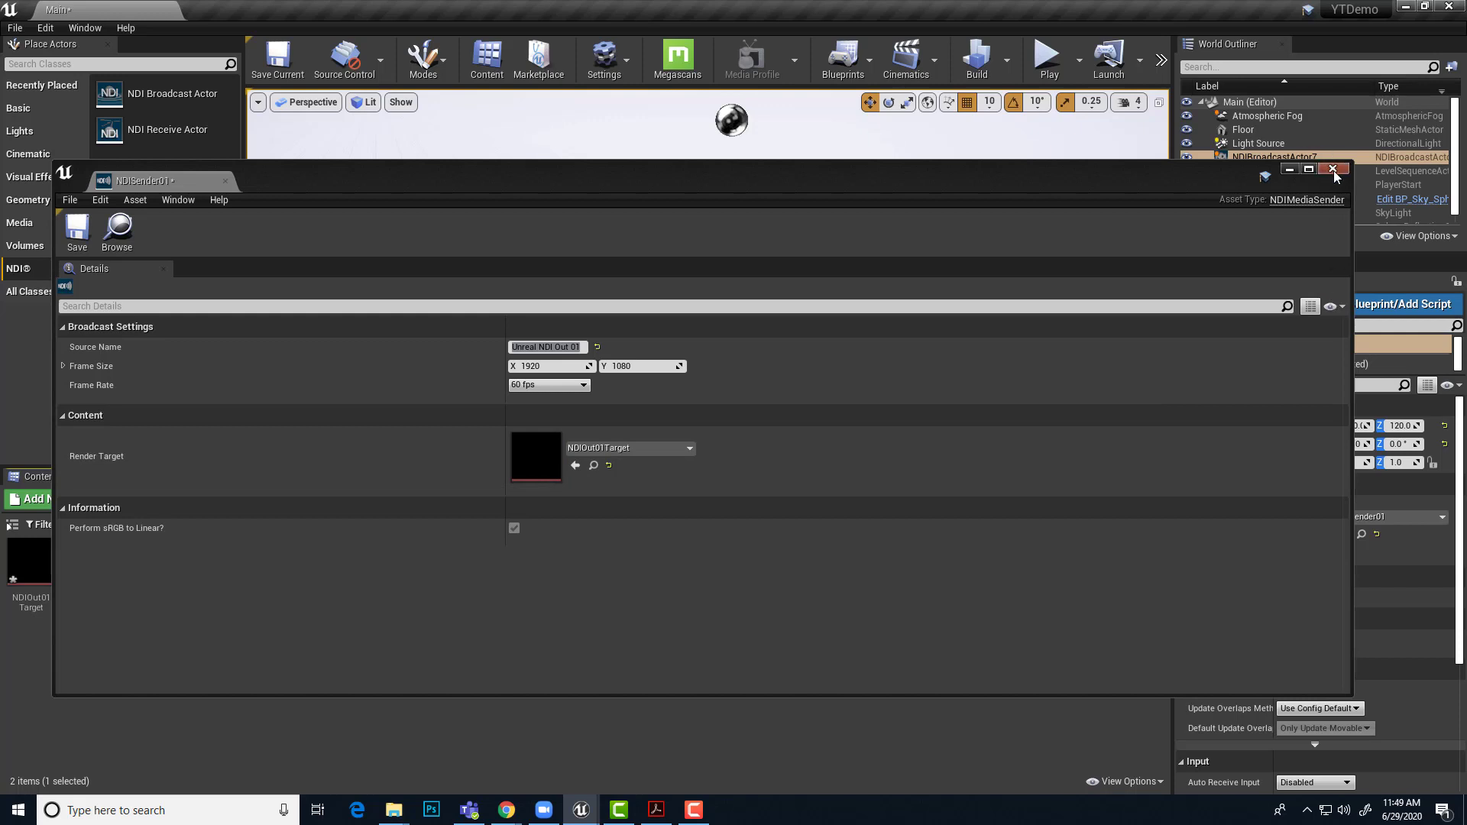
# Close the NDISender01 asset editor and return to the level.
pyautogui.click(1334, 169)
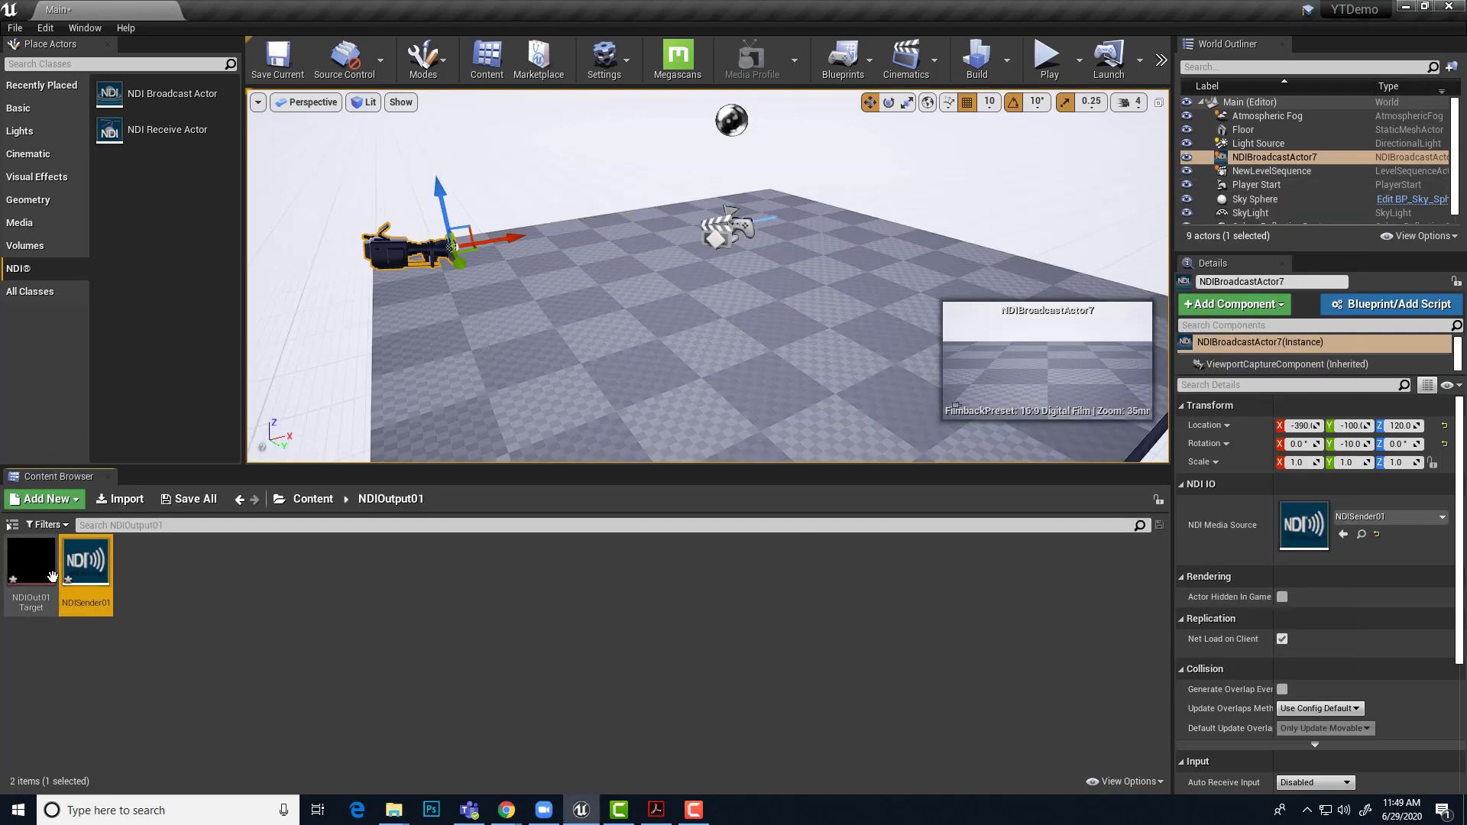
pyautogui.moveTo(229, 605)
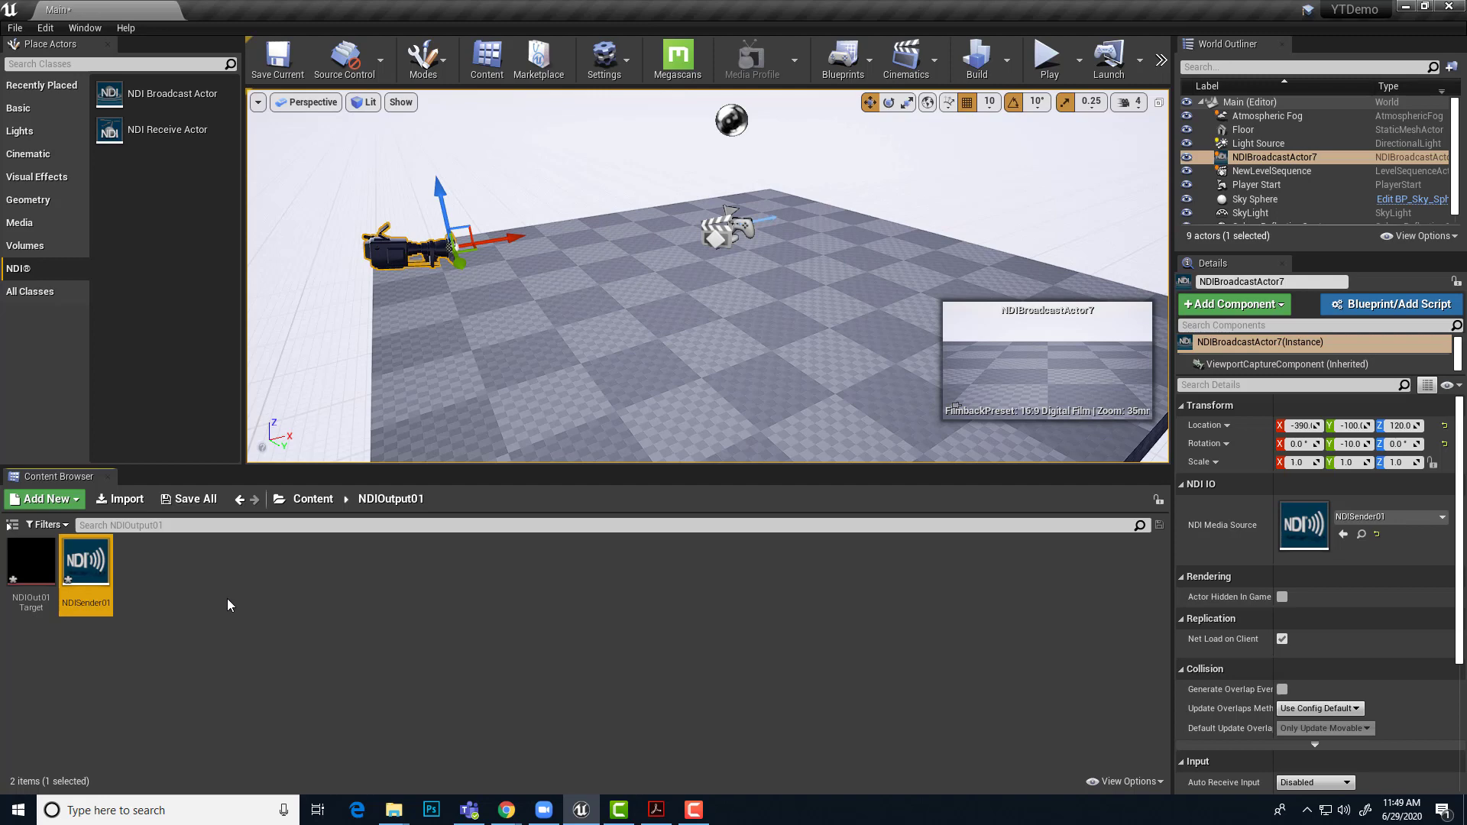
pyautogui.moveTo(708, 336)
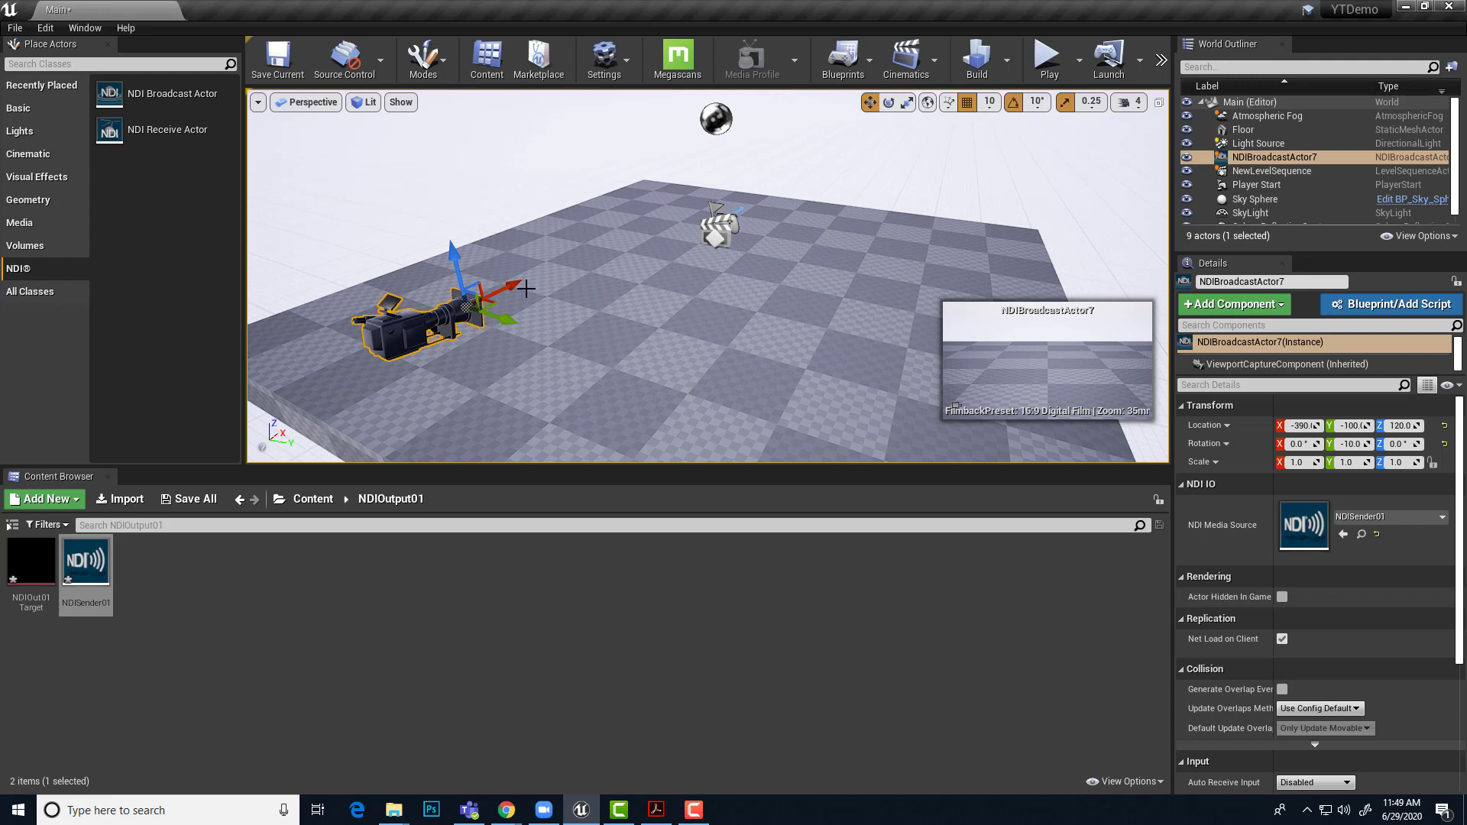
pyautogui.moveTo(421, 356)
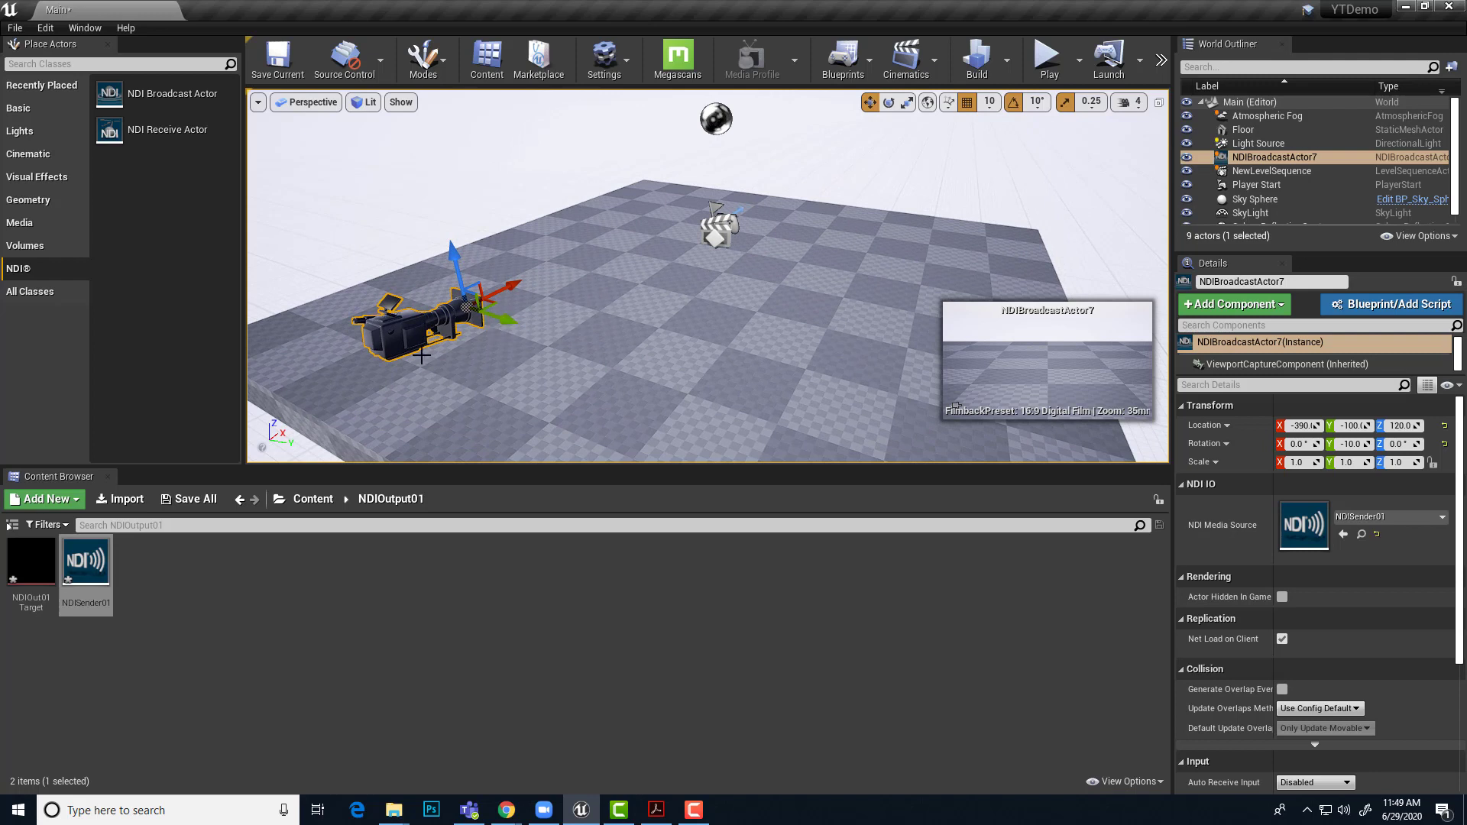
pyautogui.moveTo(540, 305)
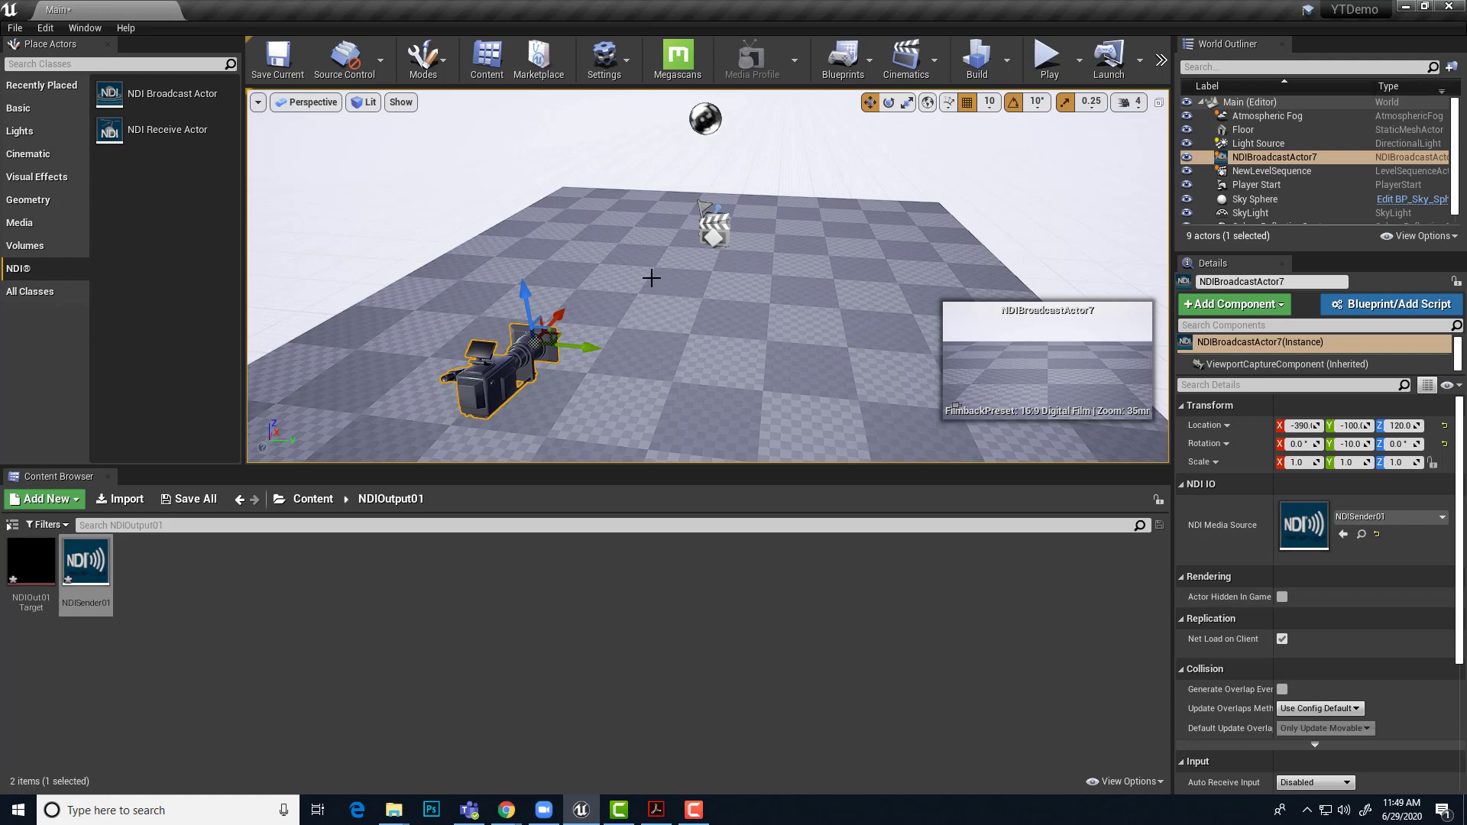
pyautogui.moveTo(616, 264)
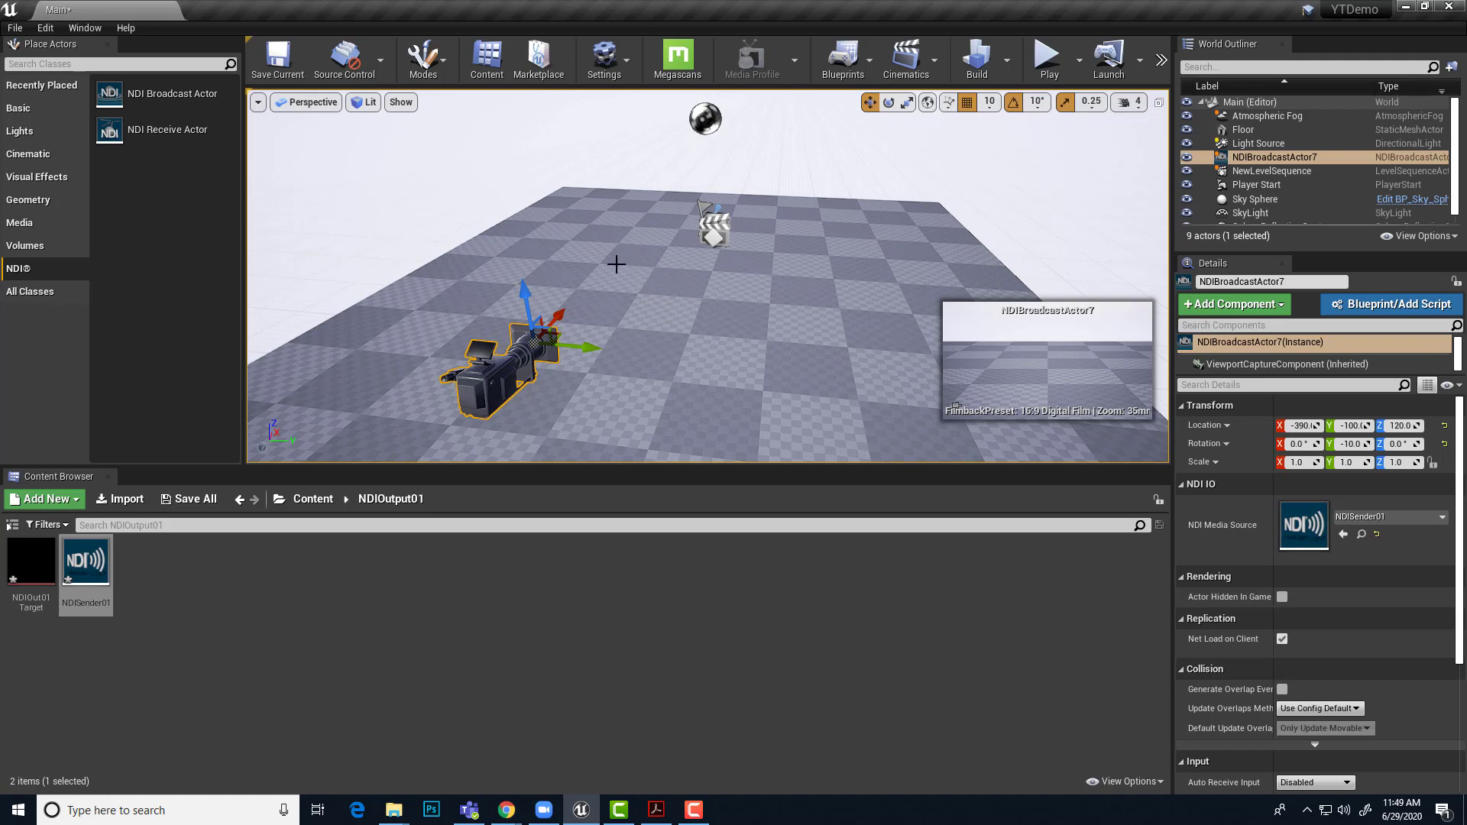
pyautogui.moveTo(644, 278)
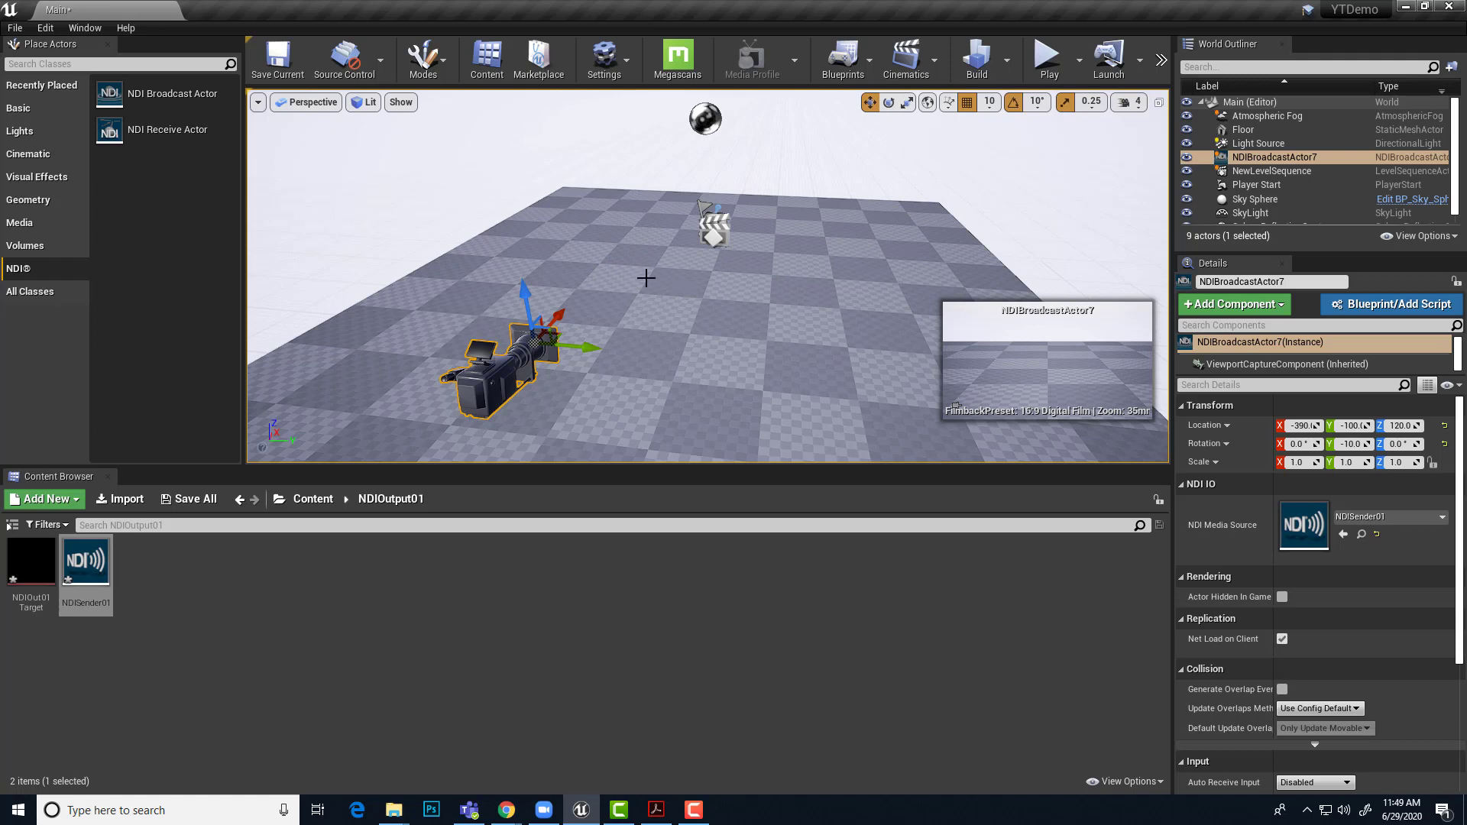
pyautogui.moveTo(636, 315)
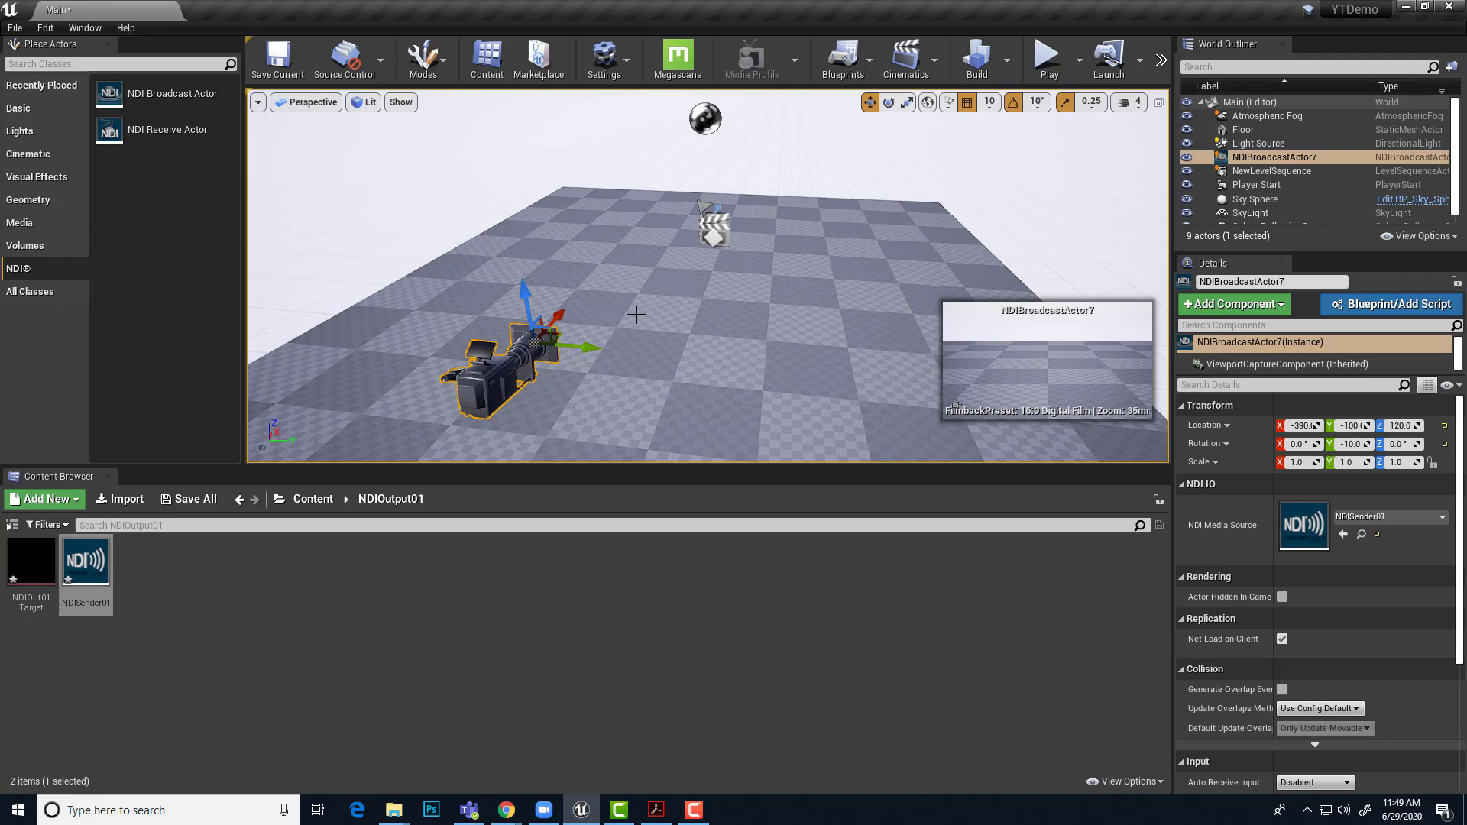
pyautogui.moveTo(665, 397)
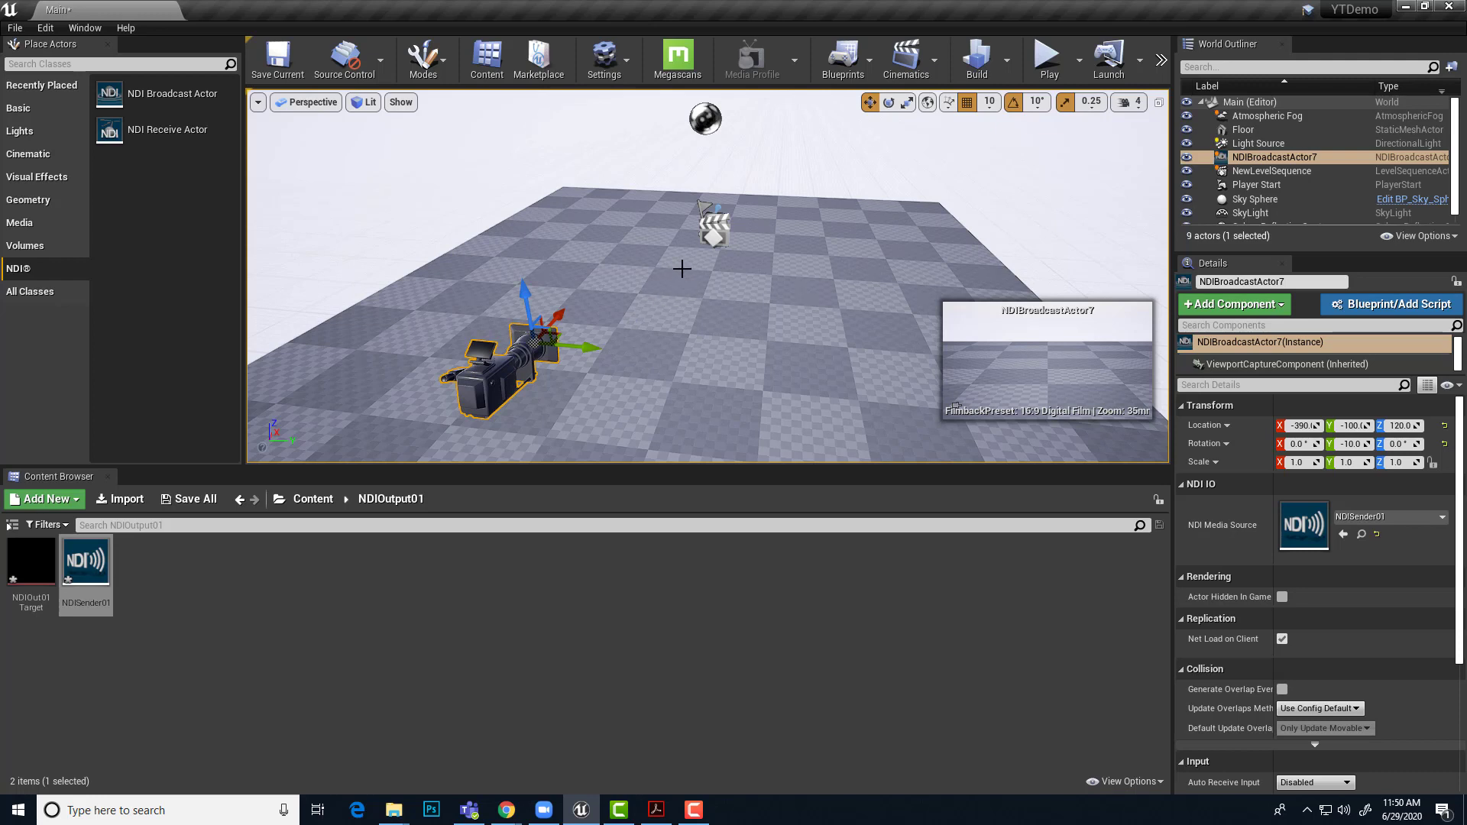
pyautogui.moveTo(296, 595)
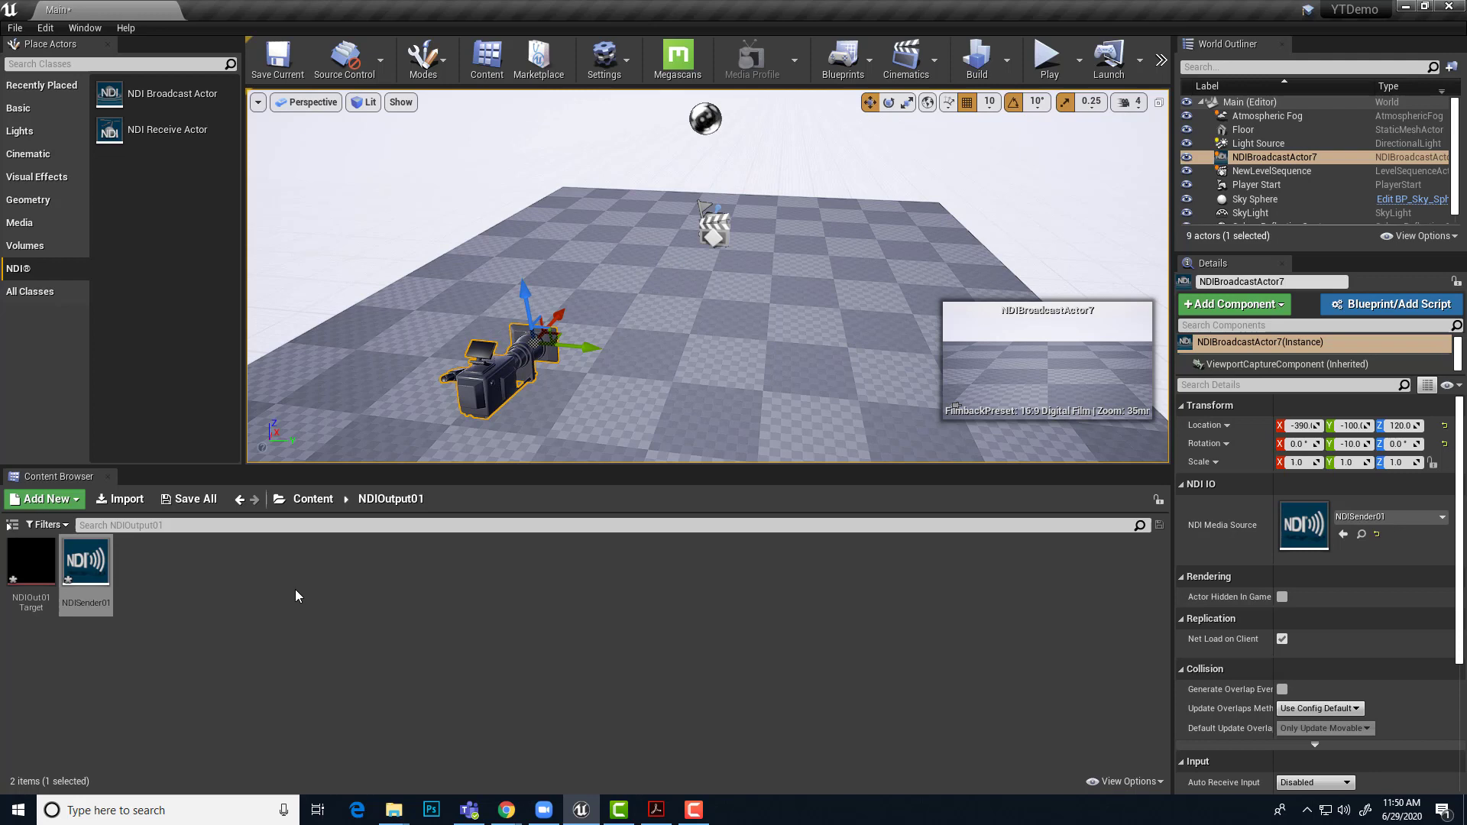
# Start a new Actor blueprint class, NDIStartup01Actor, via Add New in NDIOutput01.
pyautogui.click(41, 498)
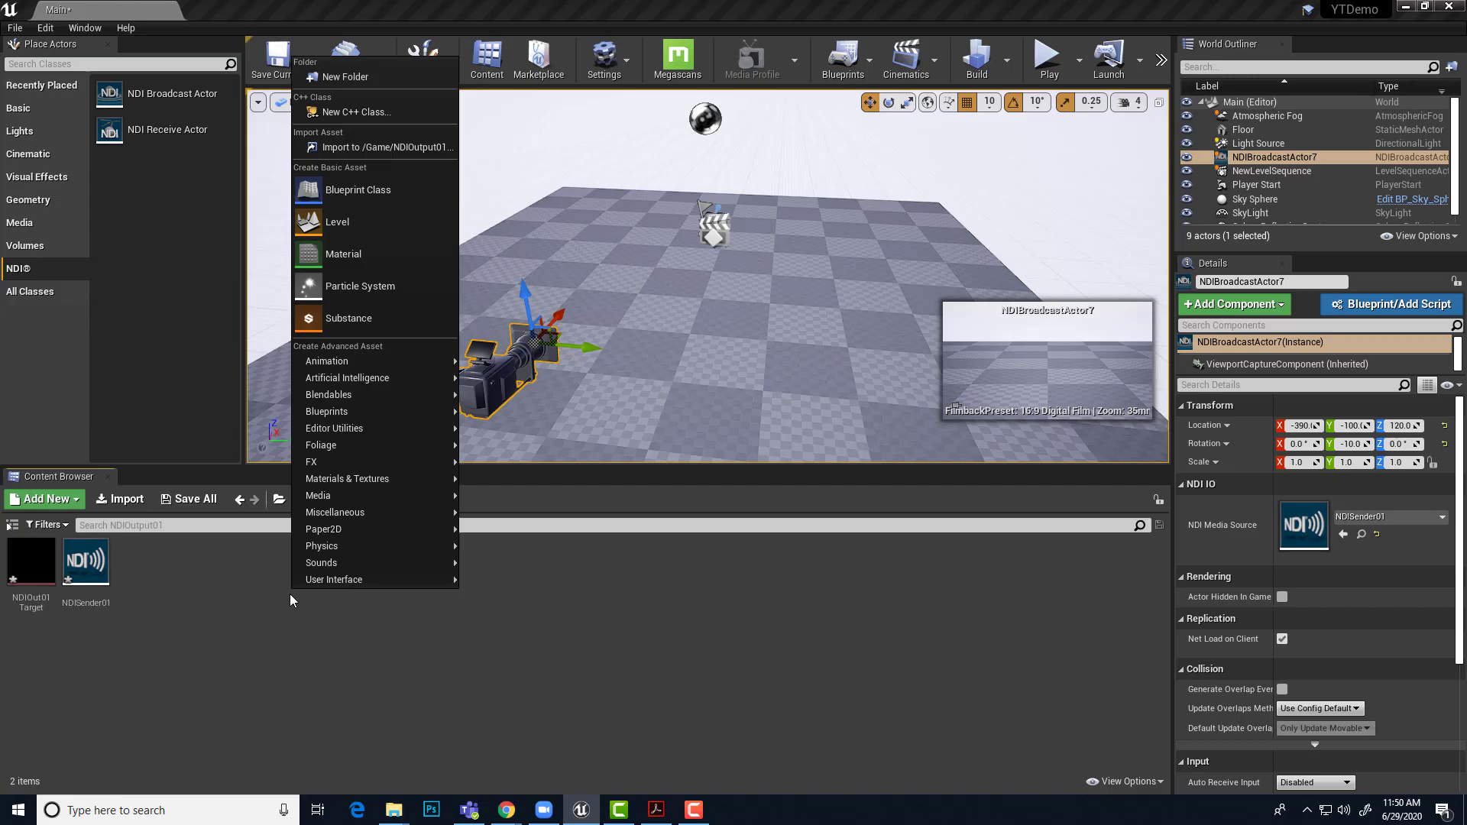
pyautogui.click(342, 189)
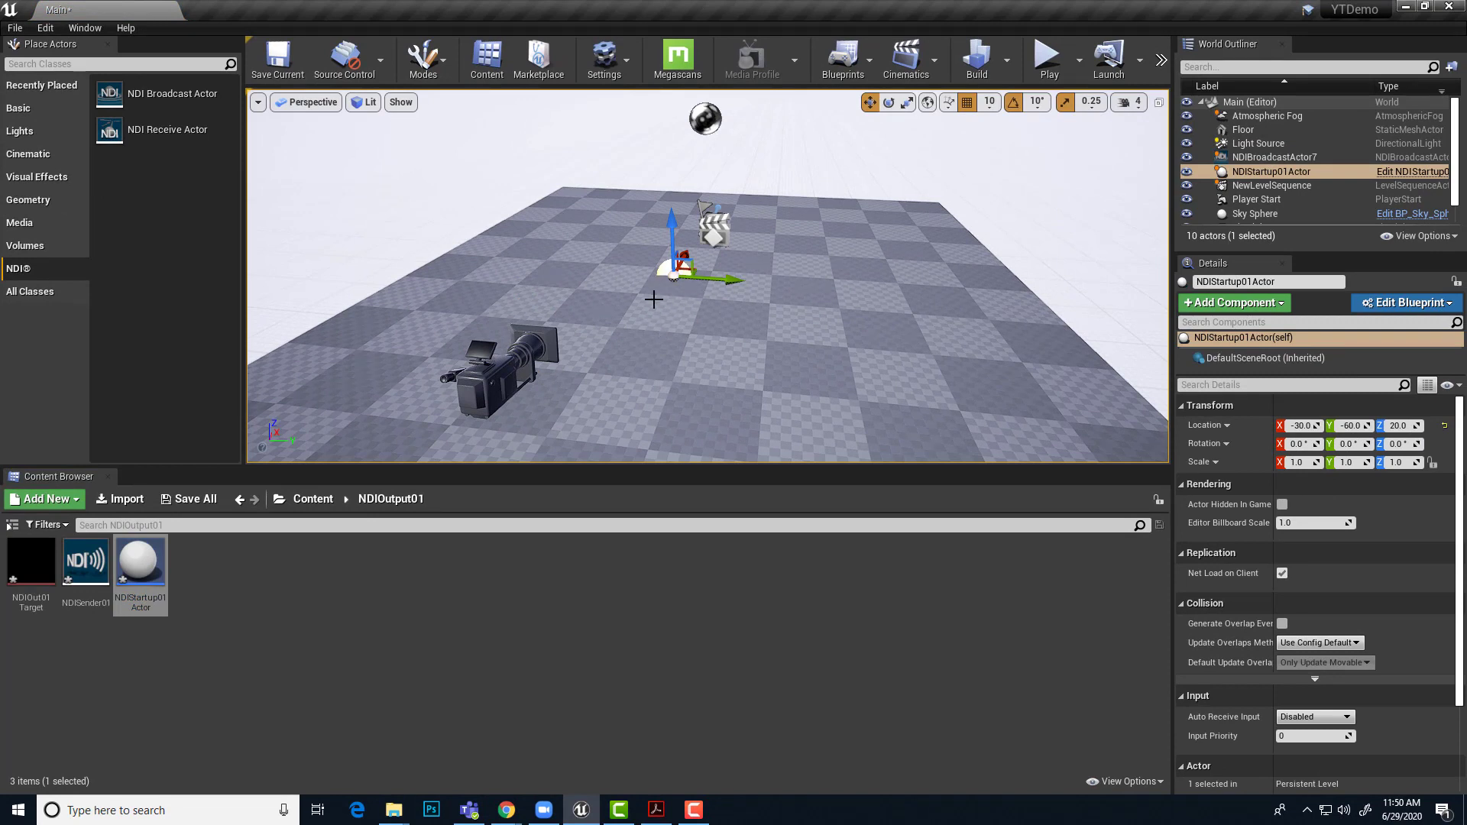
pyautogui.moveTo(683, 298)
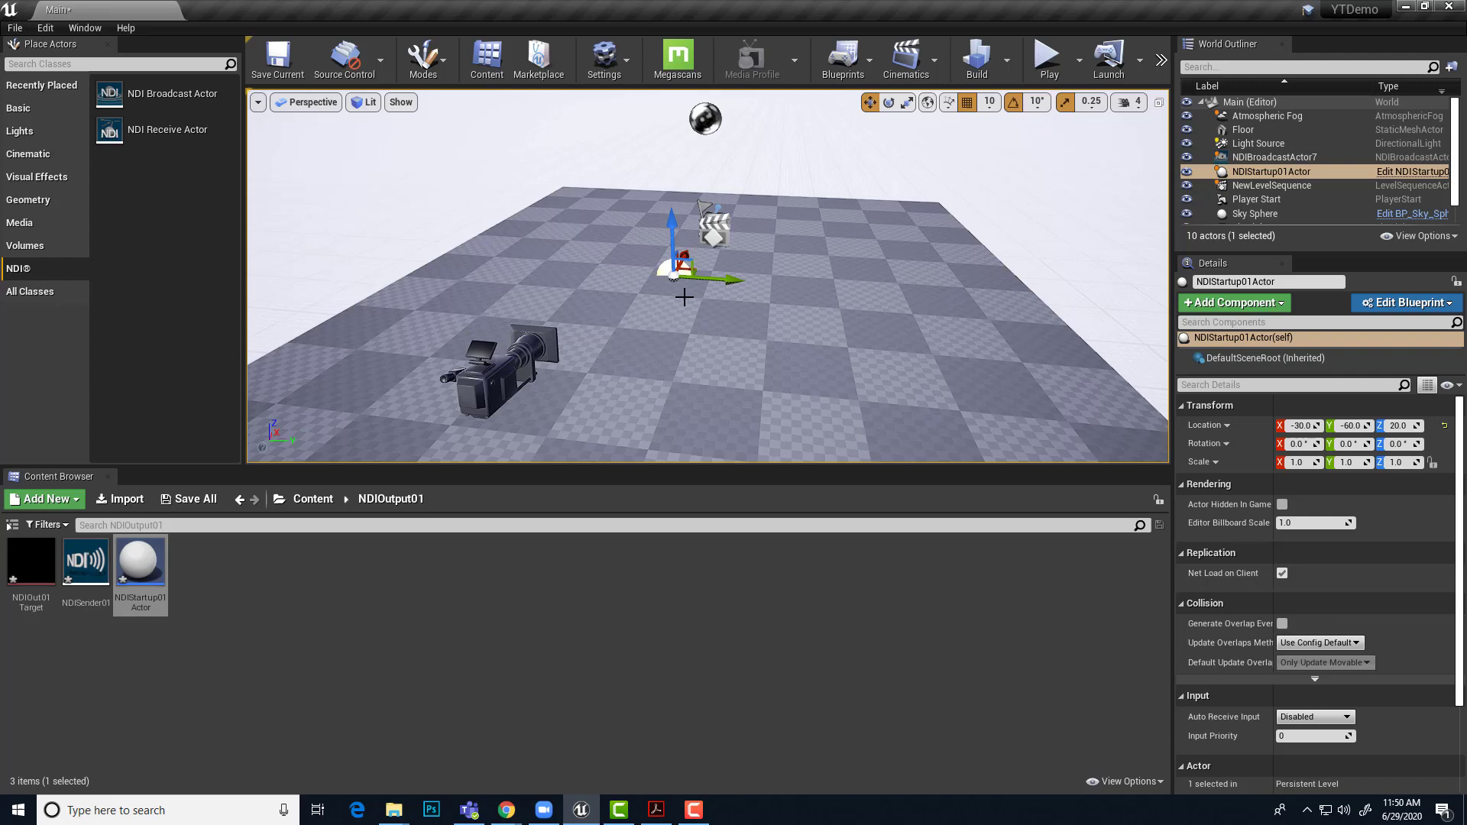
pyautogui.moveTo(697, 292)
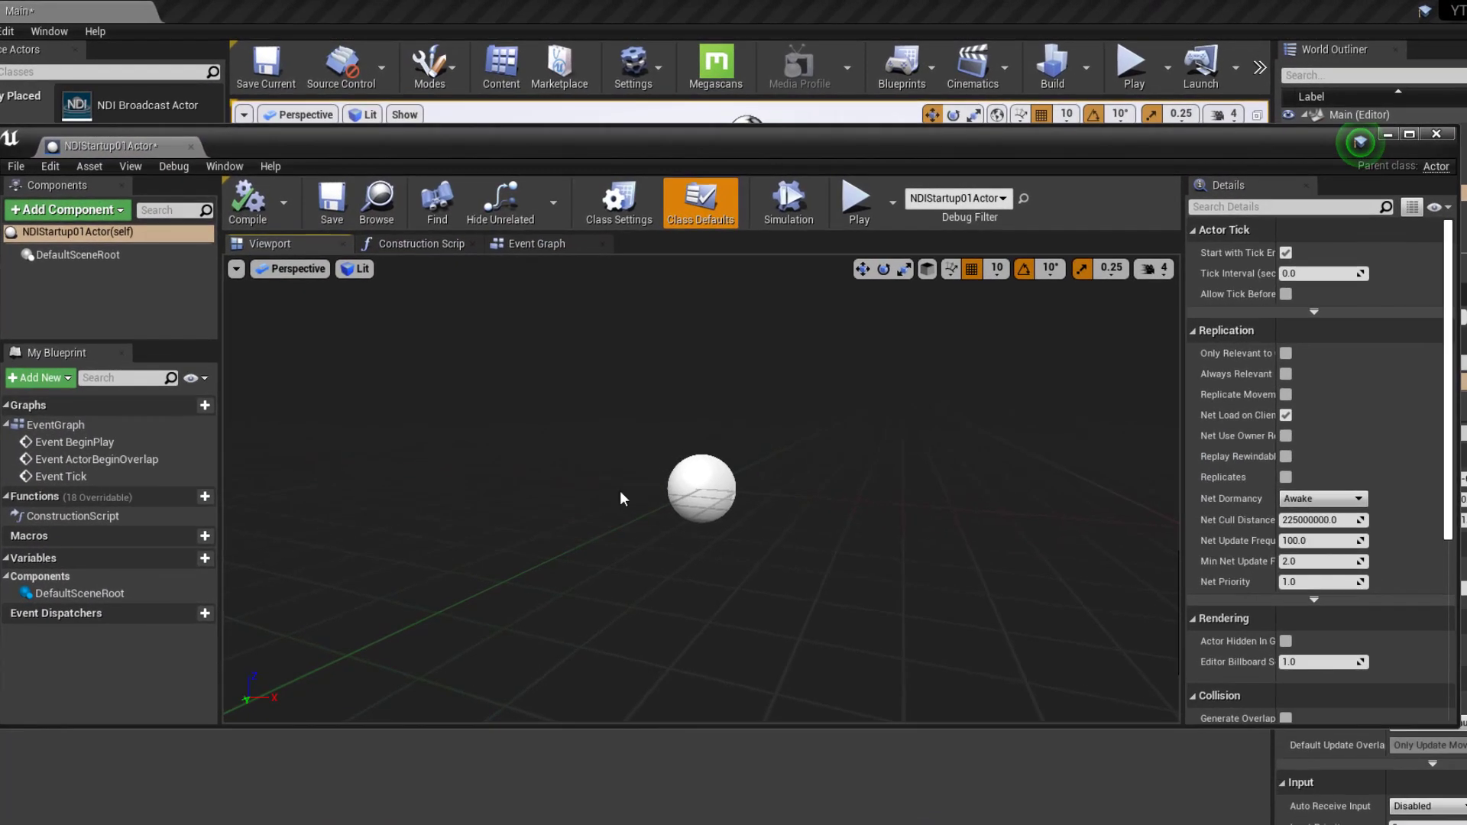
pyautogui.moveTo(534, 243)
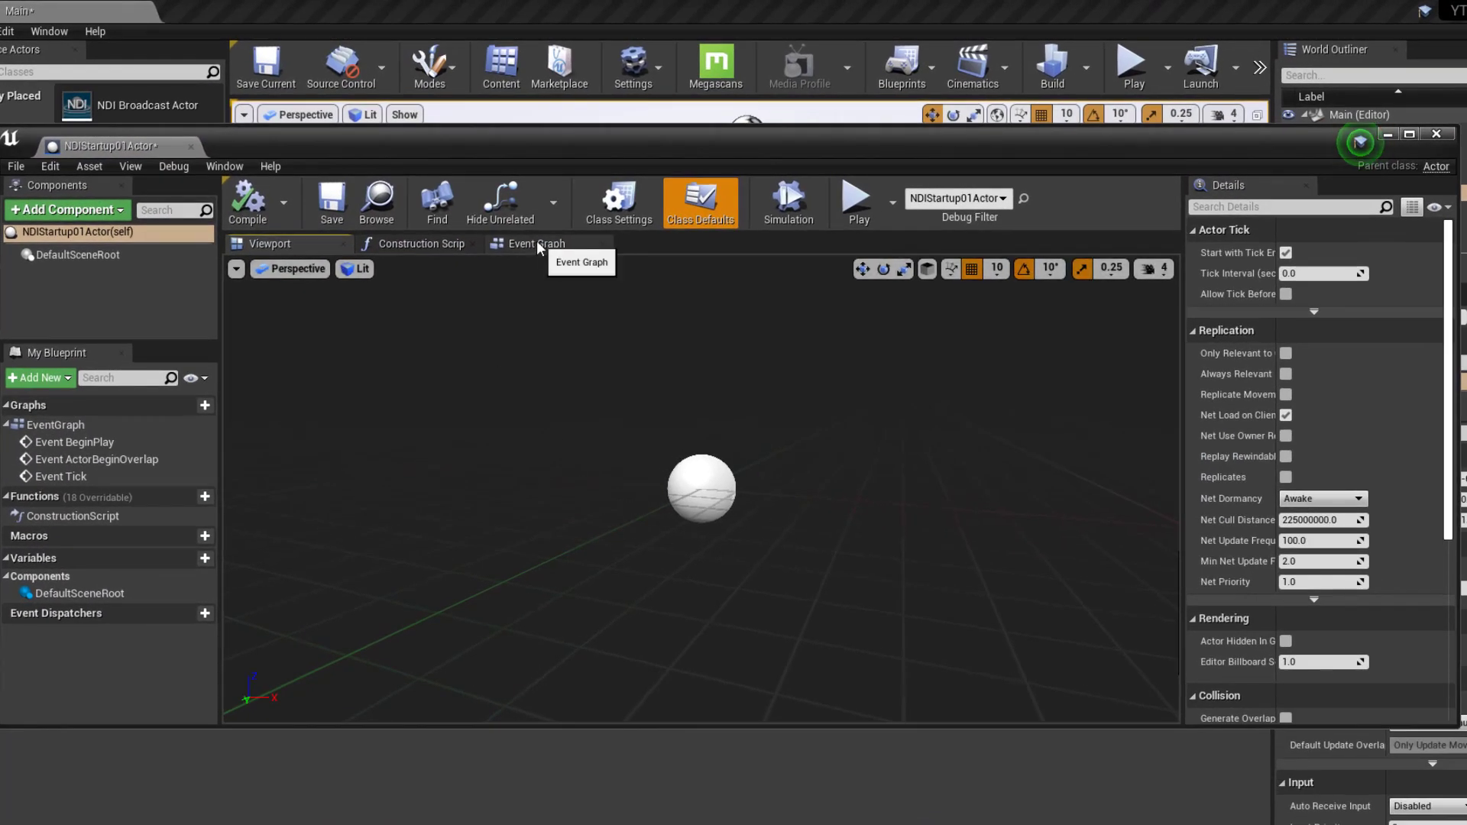
pyautogui.click(533, 243)
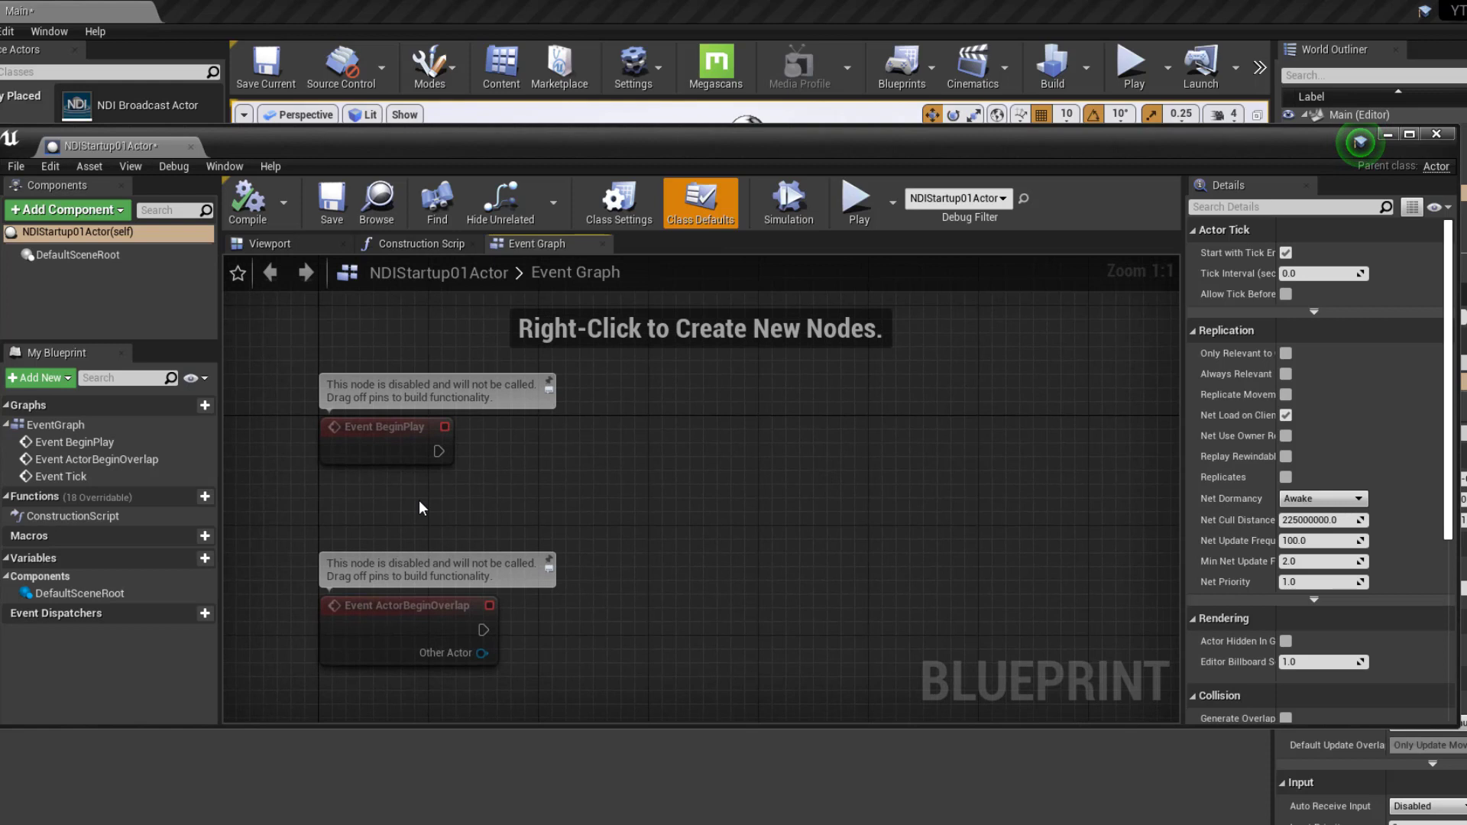
pyautogui.moveTo(393, 449)
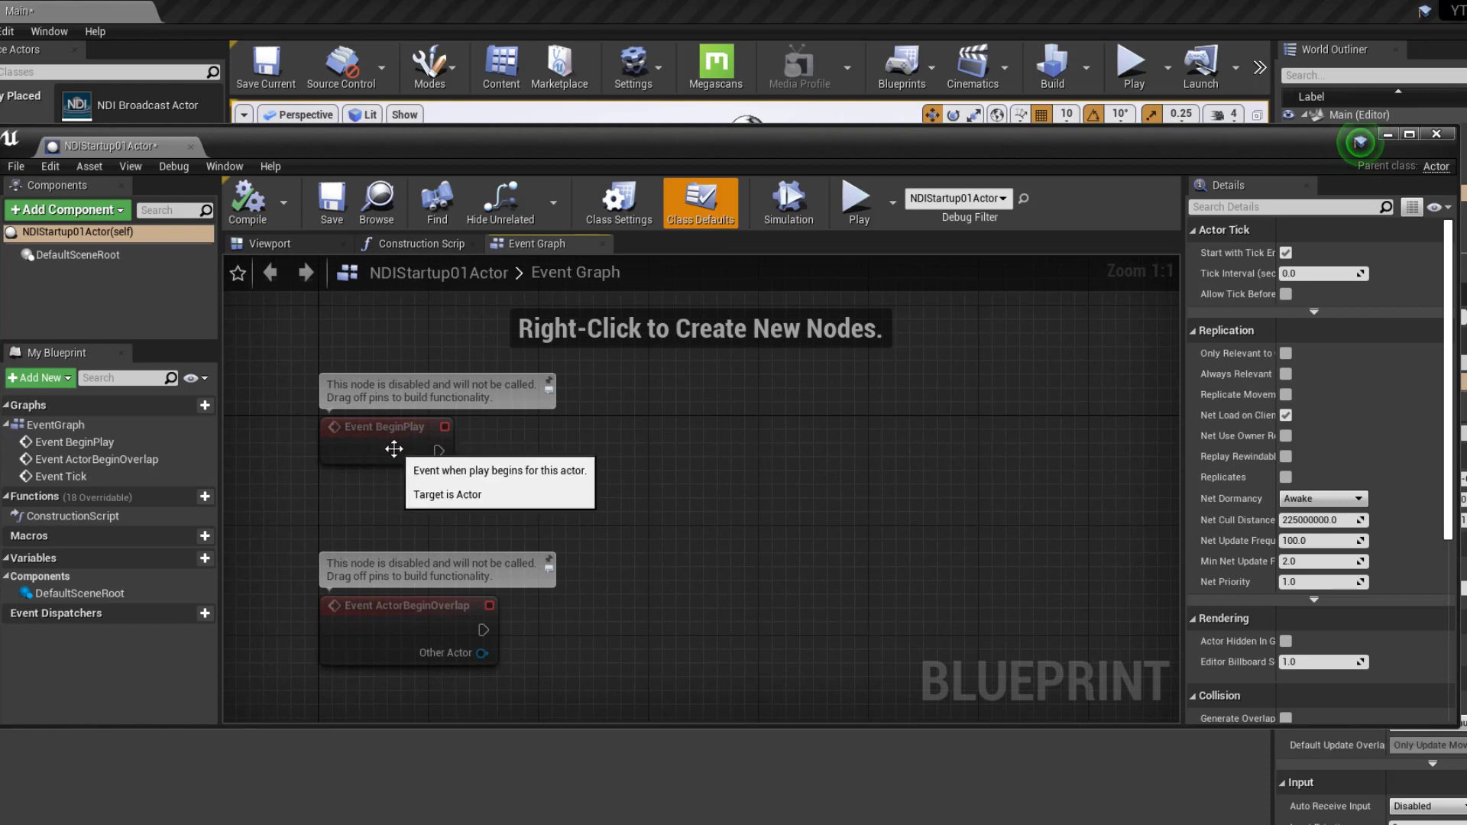
pyautogui.moveTo(392, 458)
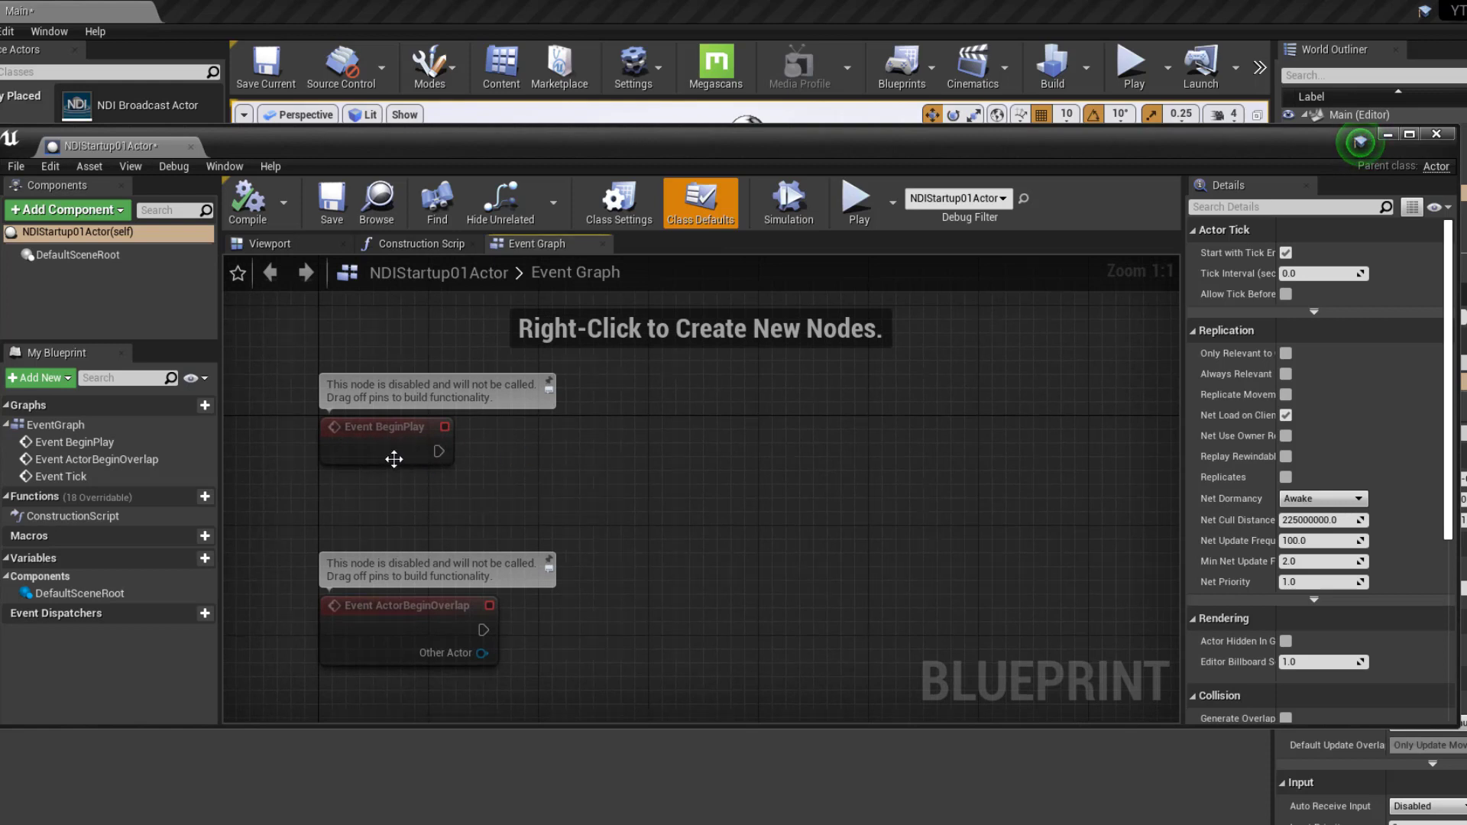
pyautogui.moveTo(943, 445)
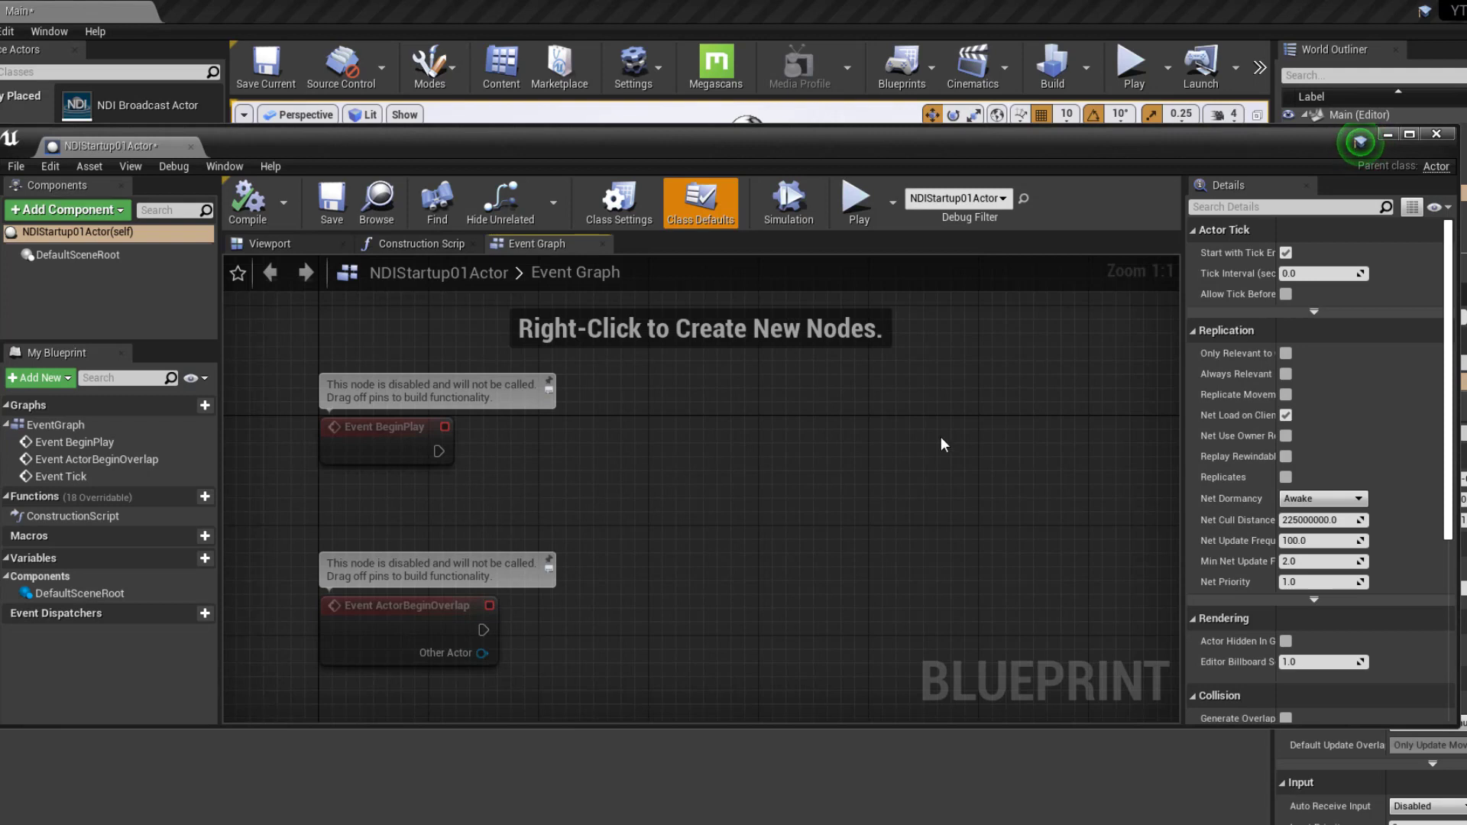
pyautogui.moveTo(802, 469)
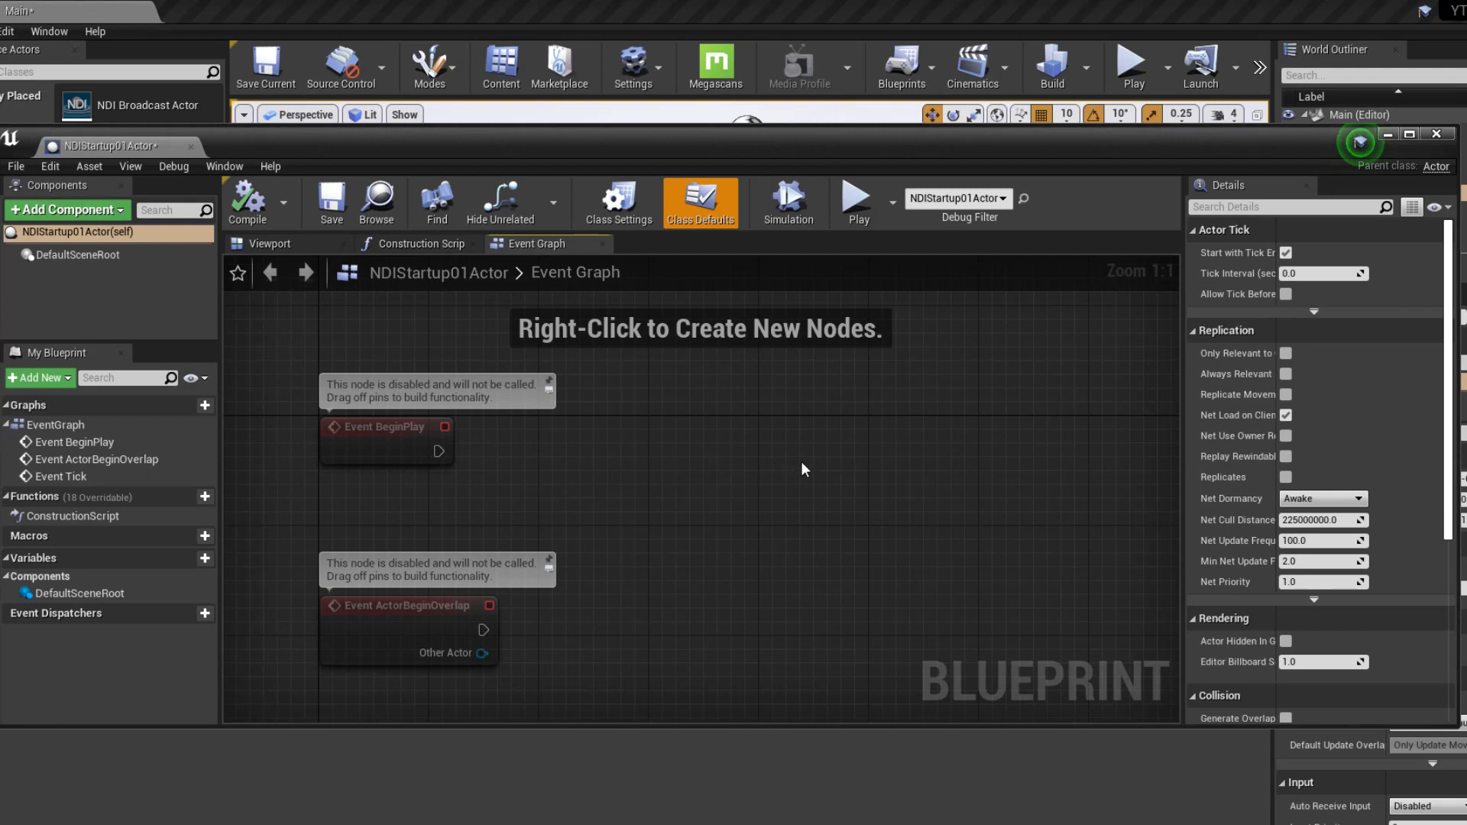
pyautogui.moveTo(651, 416)
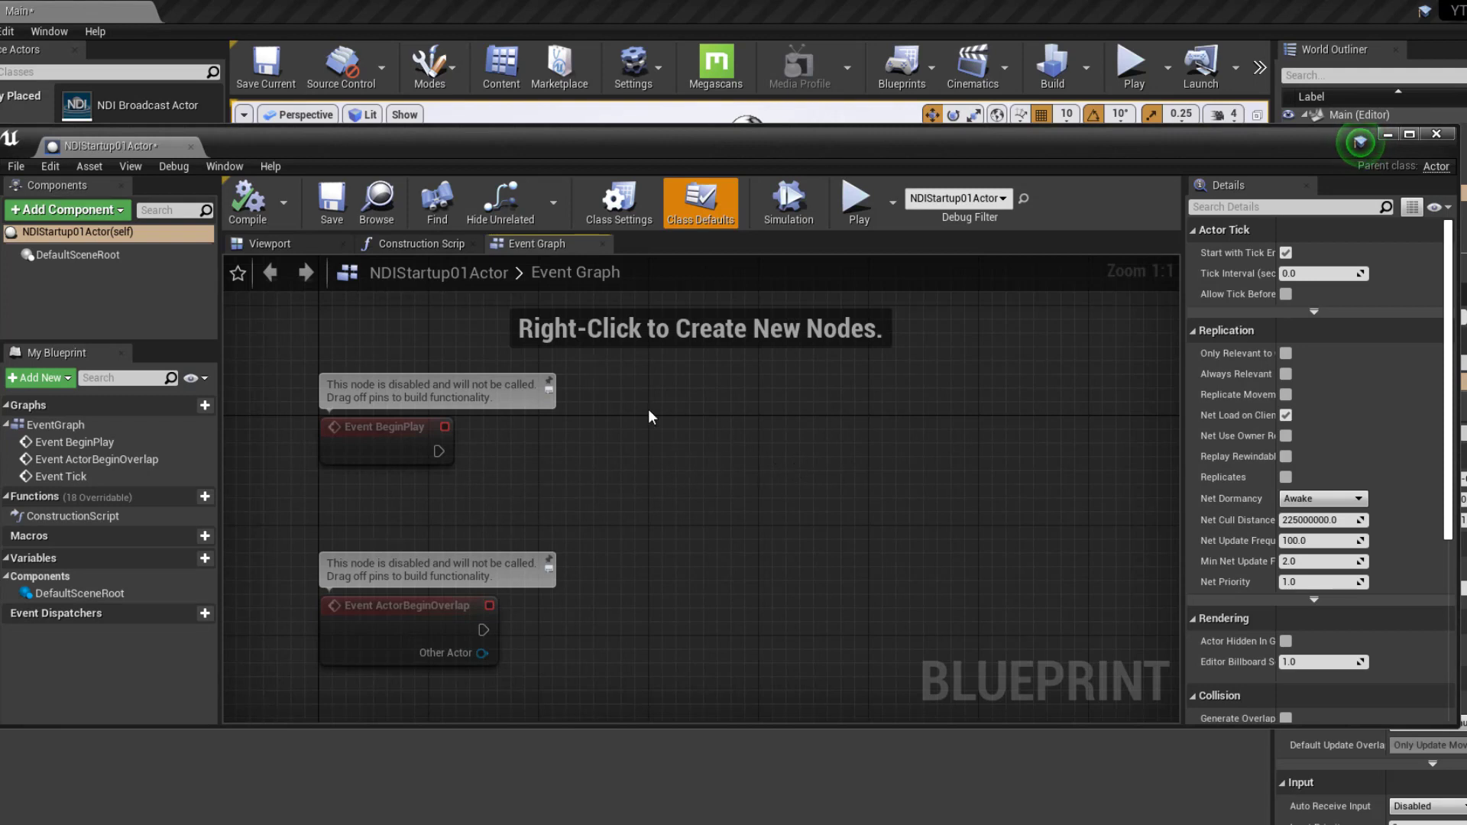
pyautogui.moveTo(147, 319)
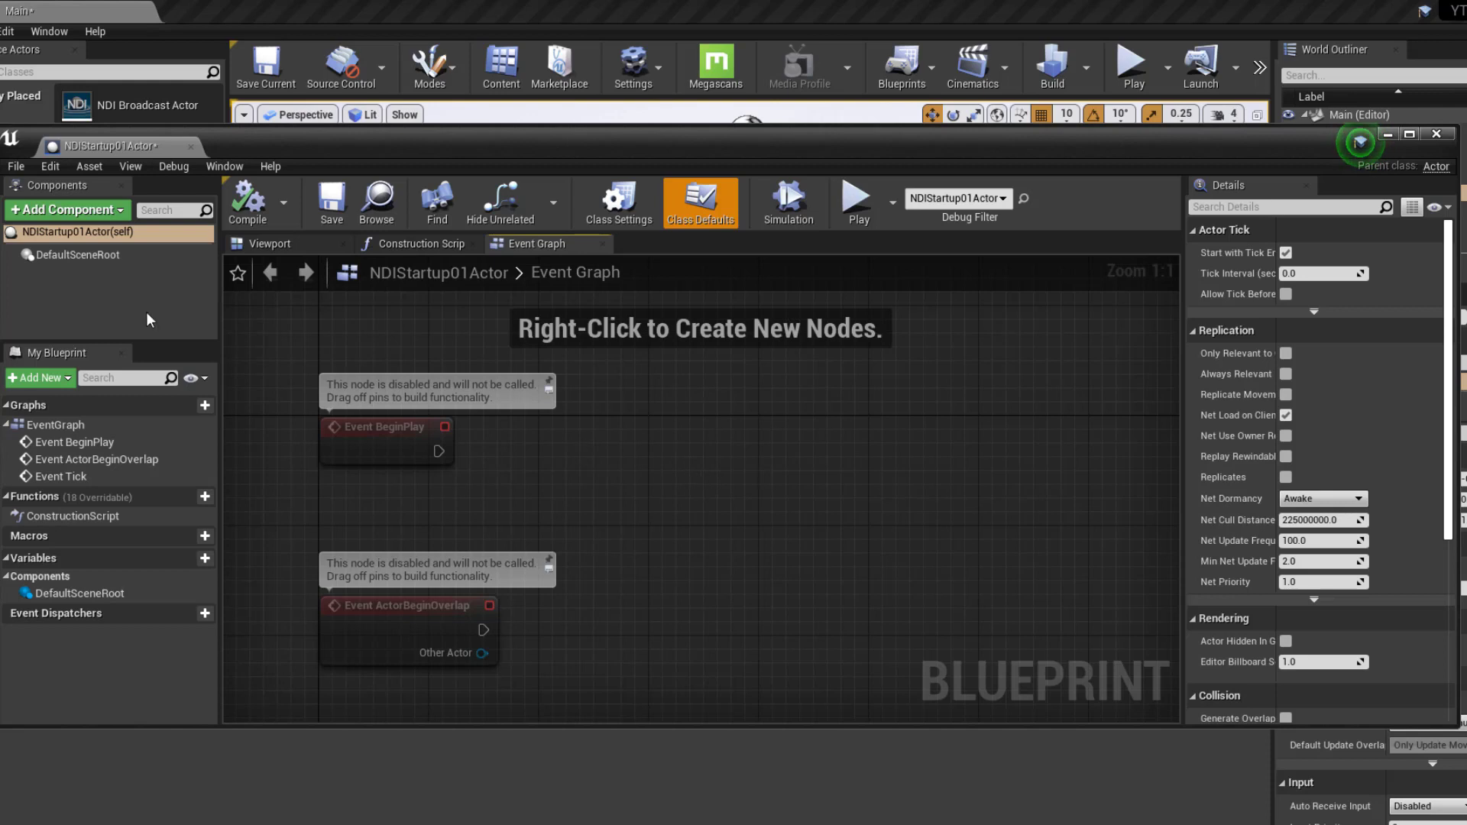
# Add an NDI Broadcast Component to the blueprint and name it NDIBroadcast01.
pyautogui.click(66, 209)
pyautogui.write('NDI')
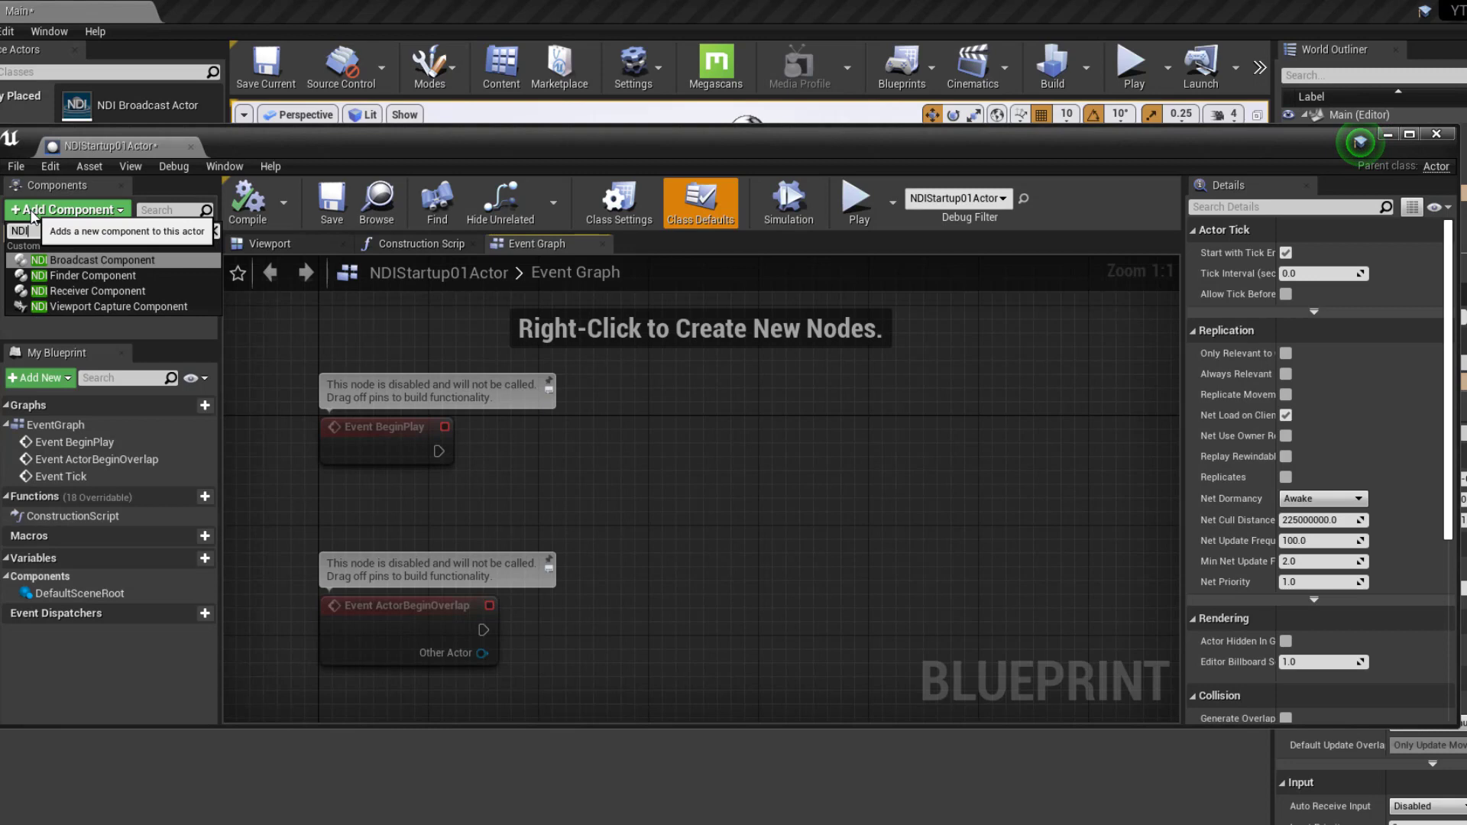
pyautogui.moveTo(106, 266)
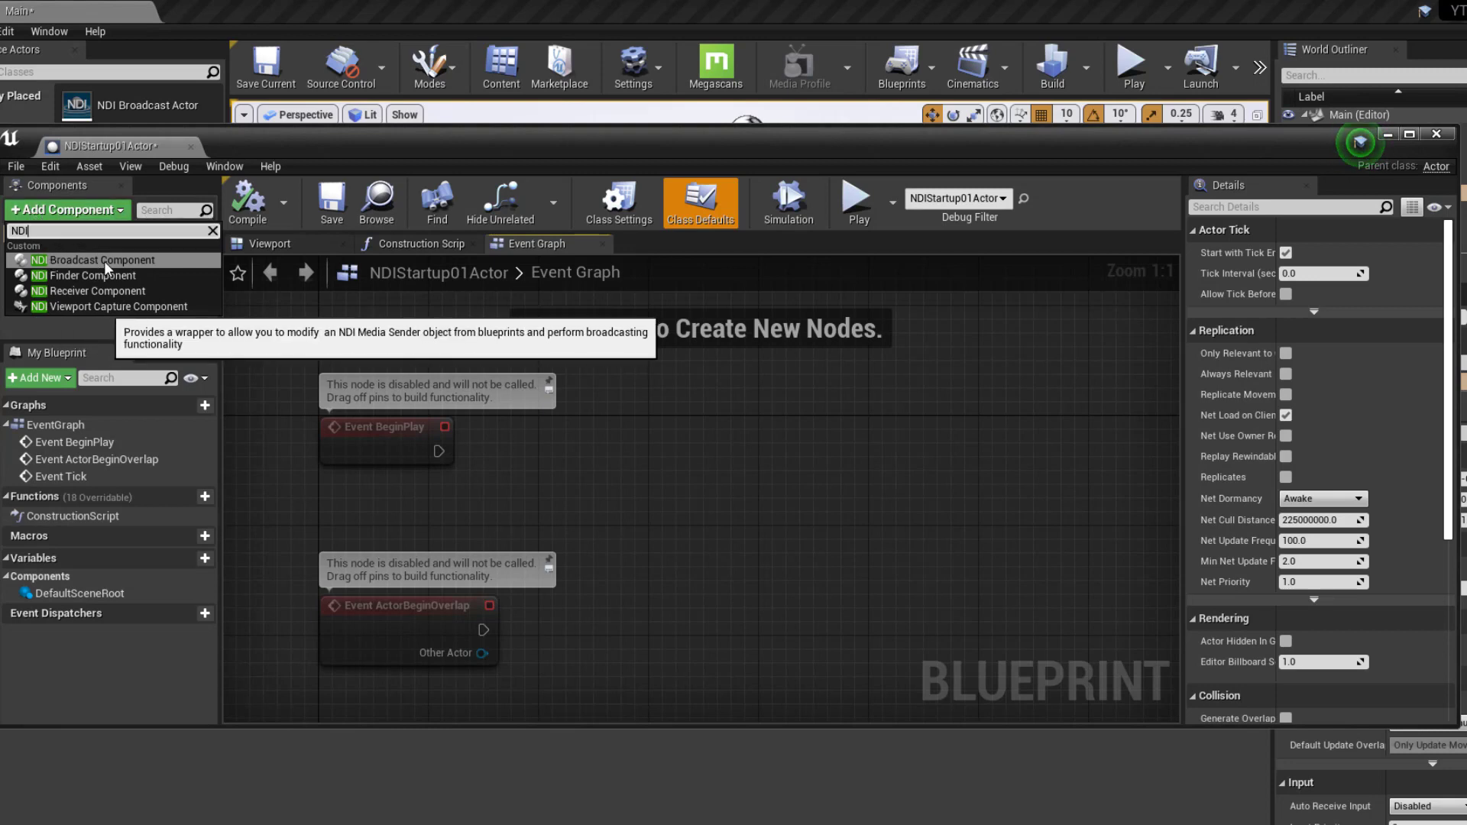
pyautogui.click(101, 260)
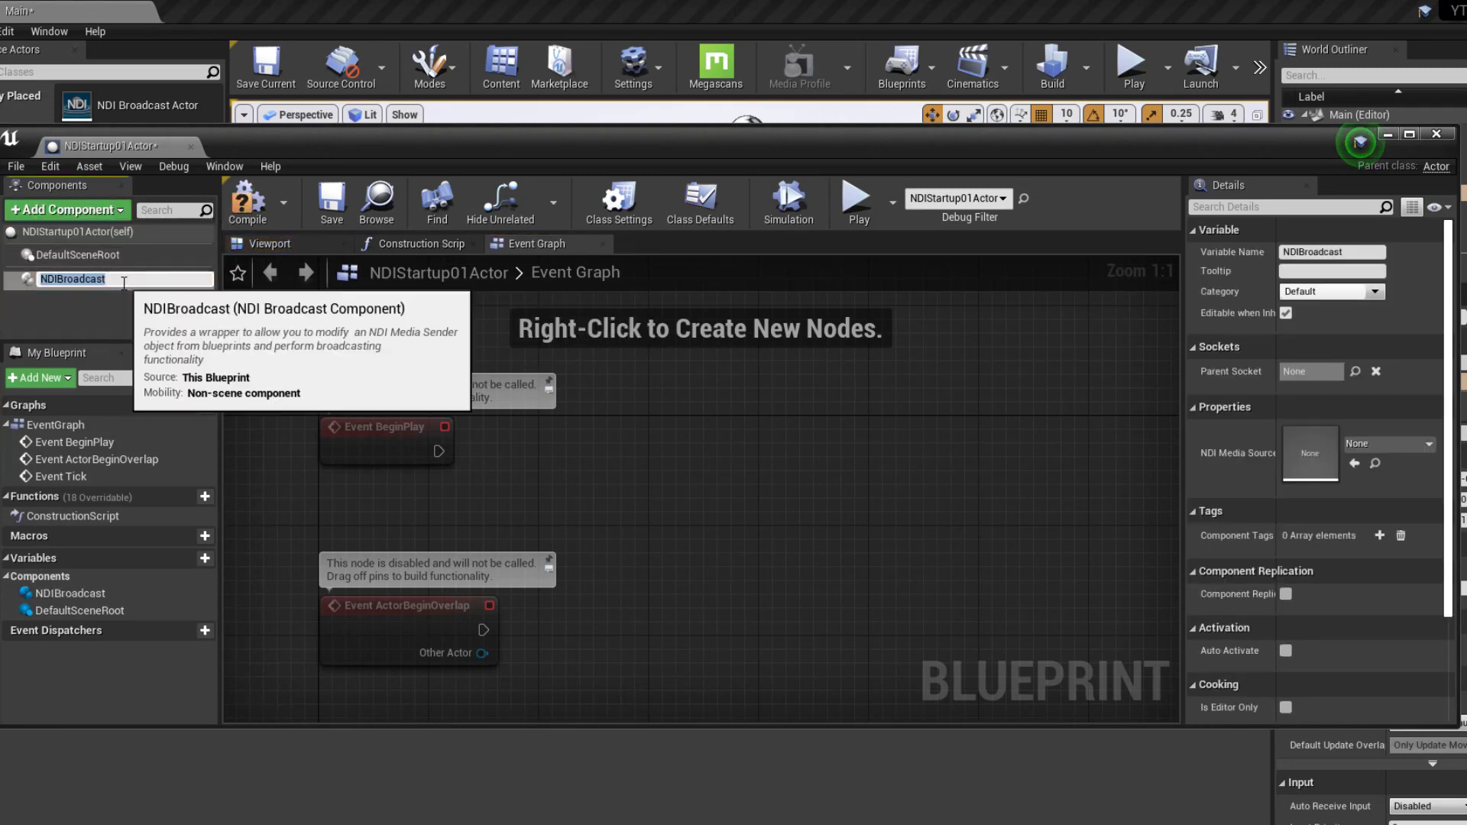
pyautogui.write('01')
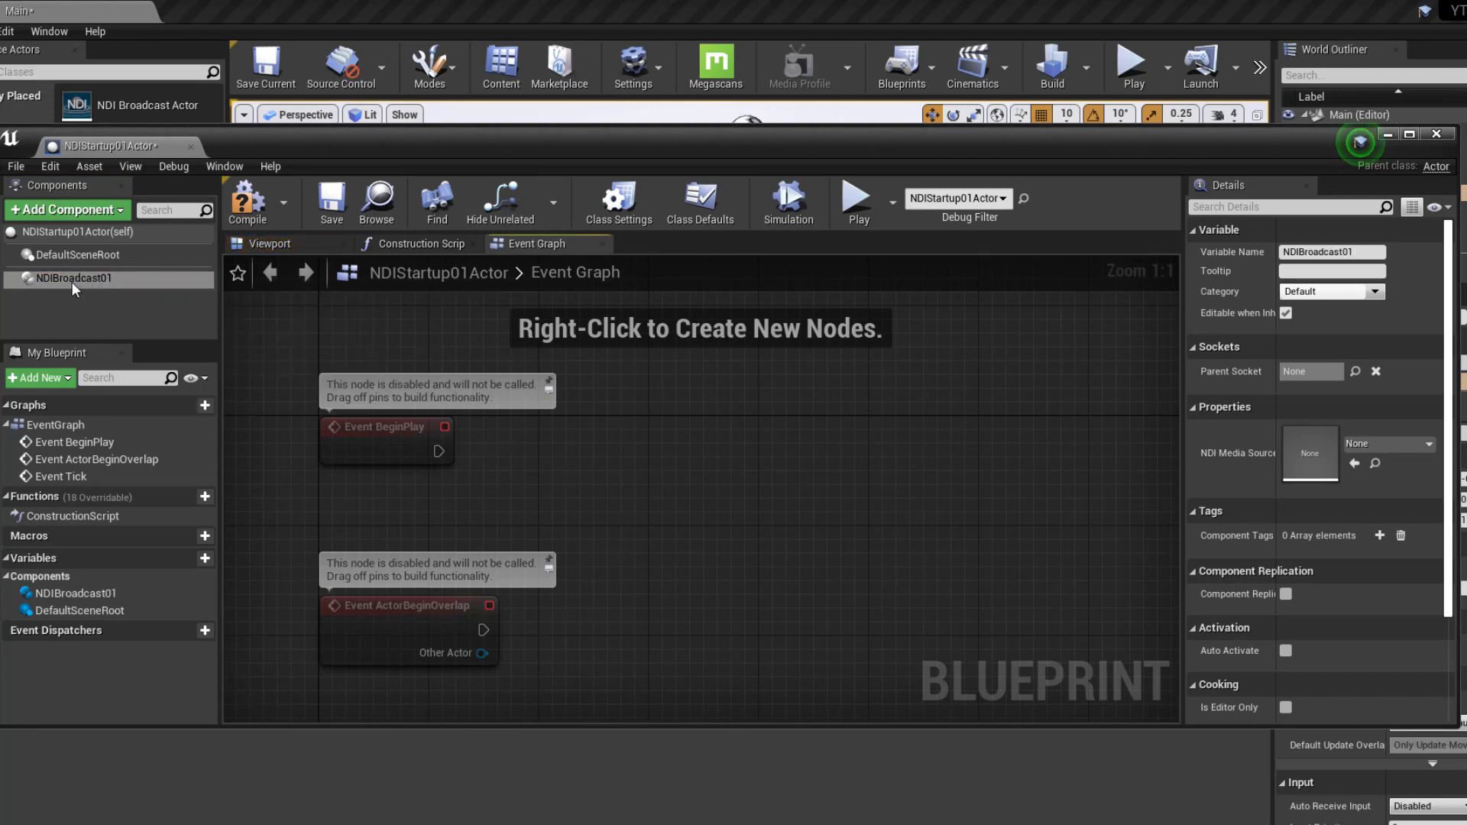
pyautogui.moveTo(73, 279)
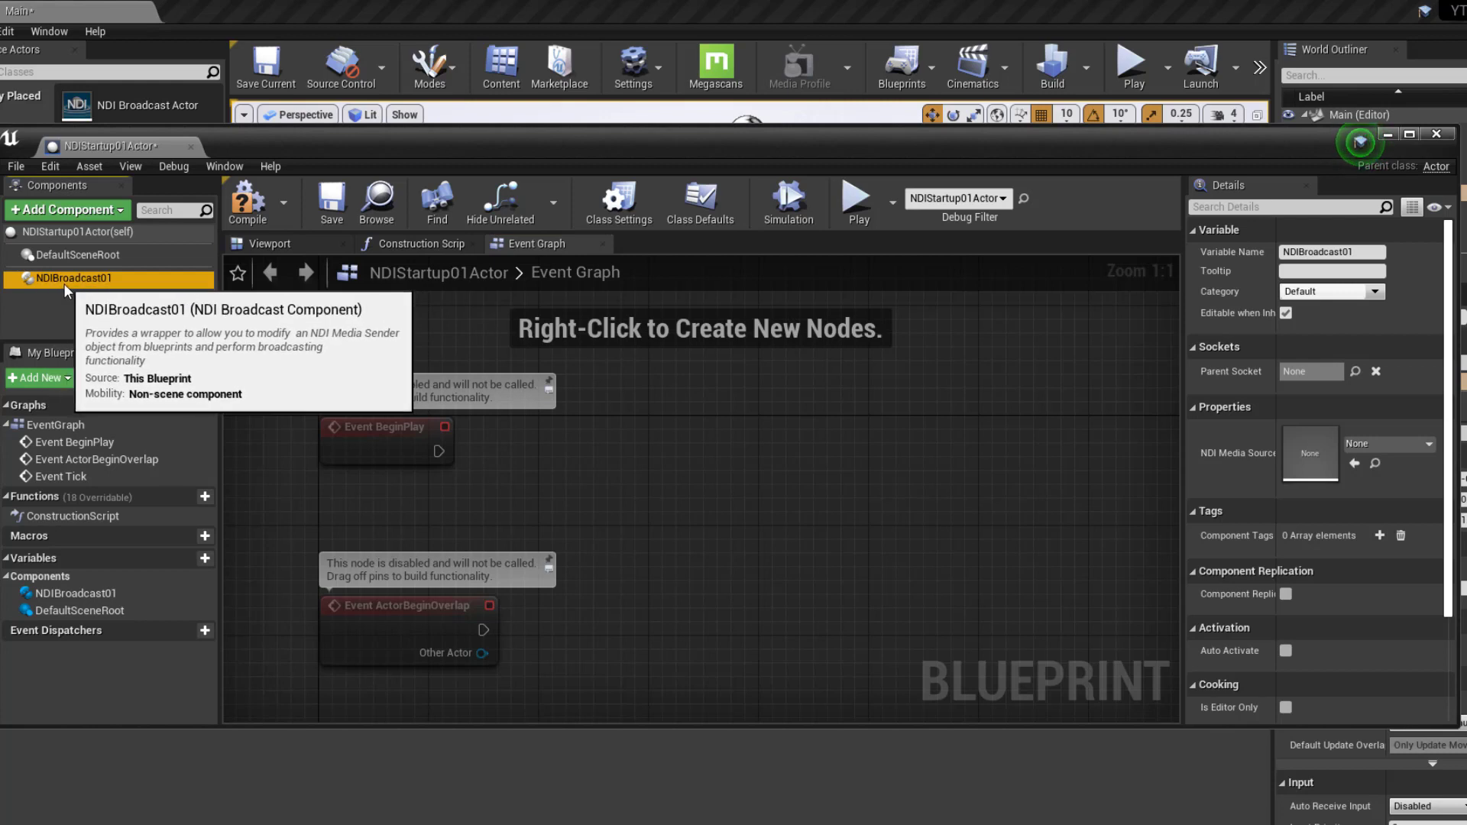
pyautogui.moveTo(631, 469)
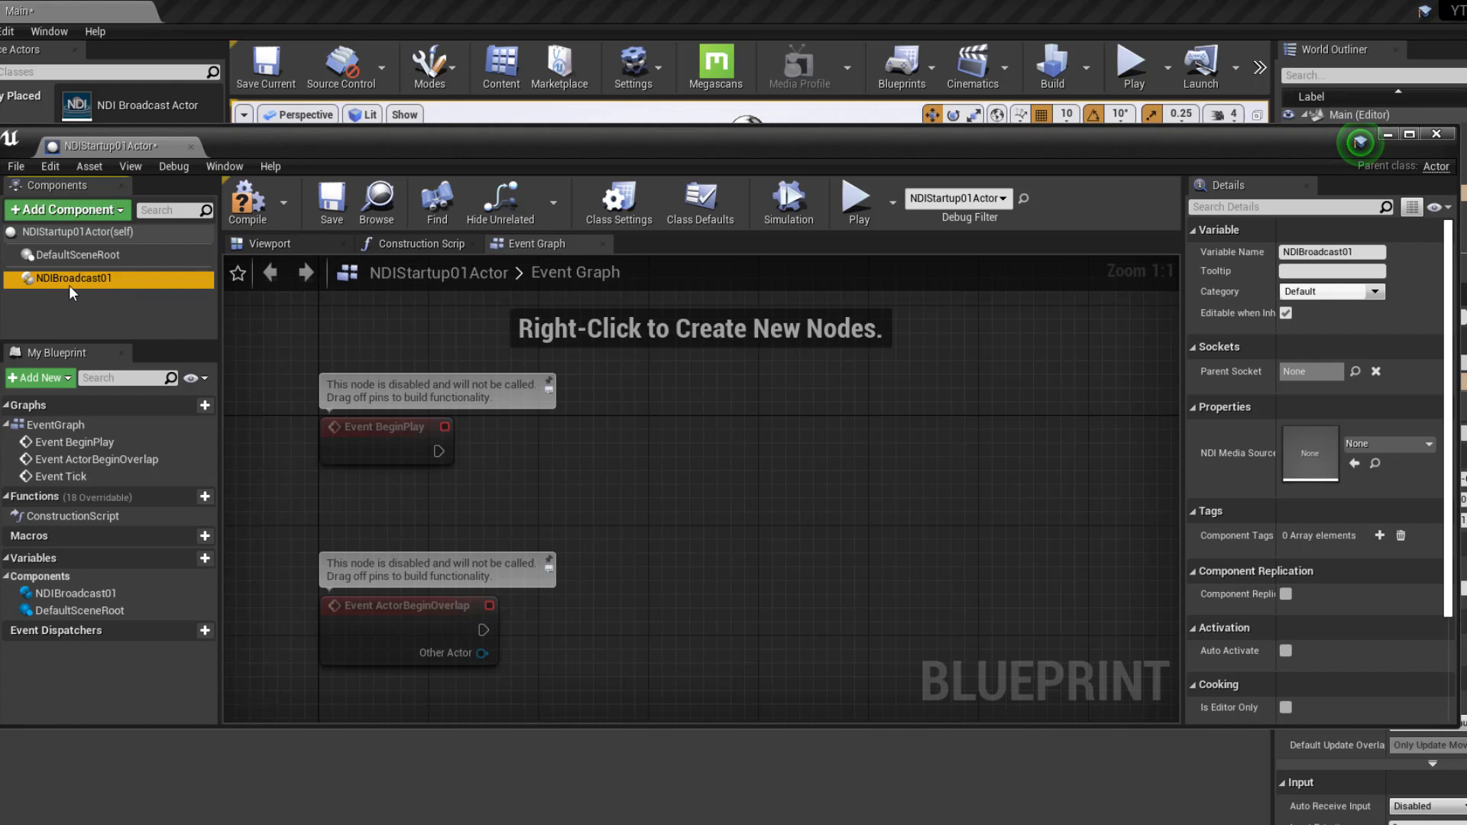
pyautogui.moveTo(918, 457)
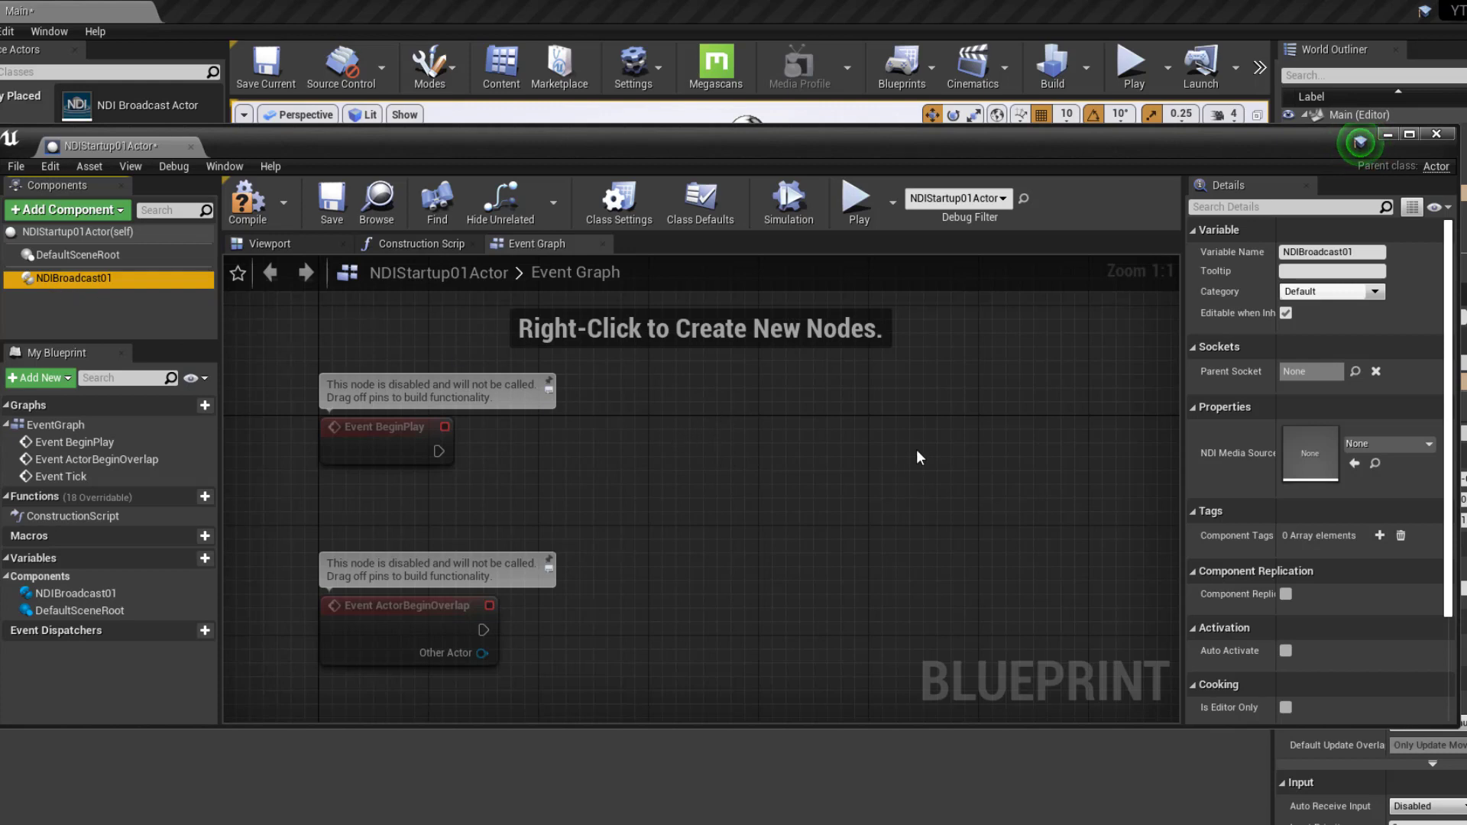
pyautogui.moveTo(1385, 472)
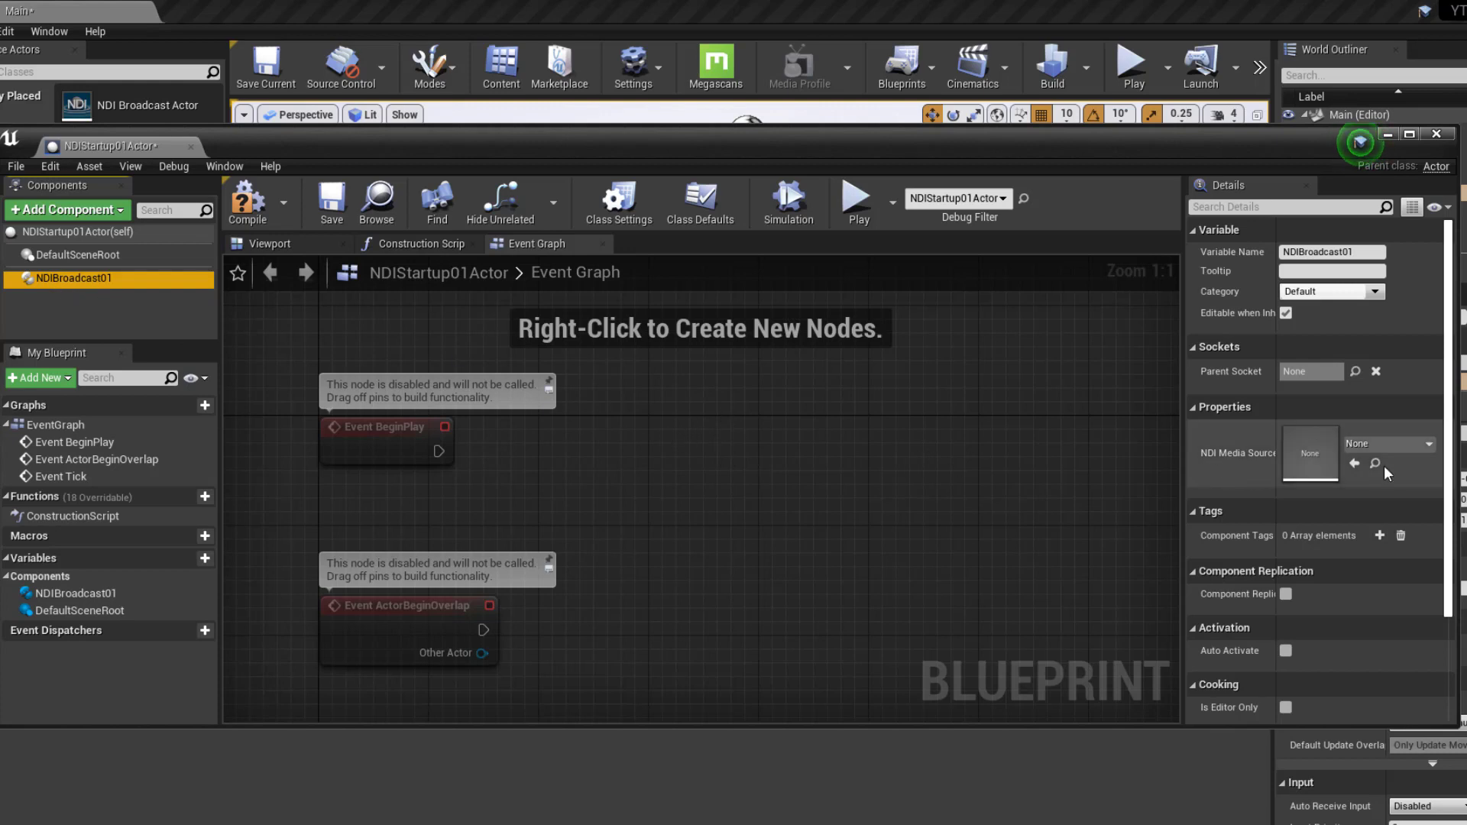
# Cancel creating a new sender and set NDIBroadcast01's media source to the existing NDISender01.
pyautogui.click(1424, 443)
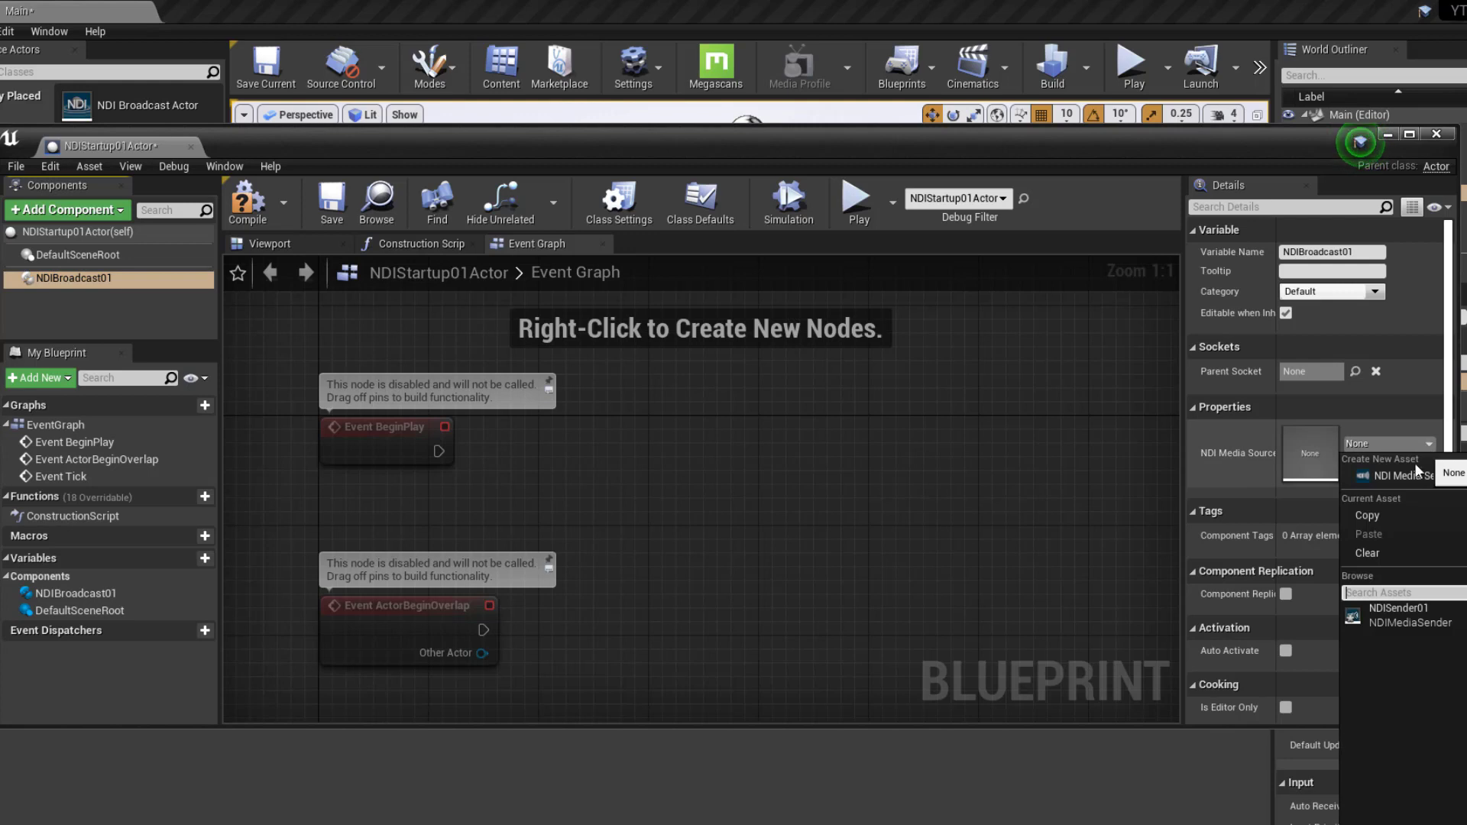
pyautogui.moveTo(1408, 475)
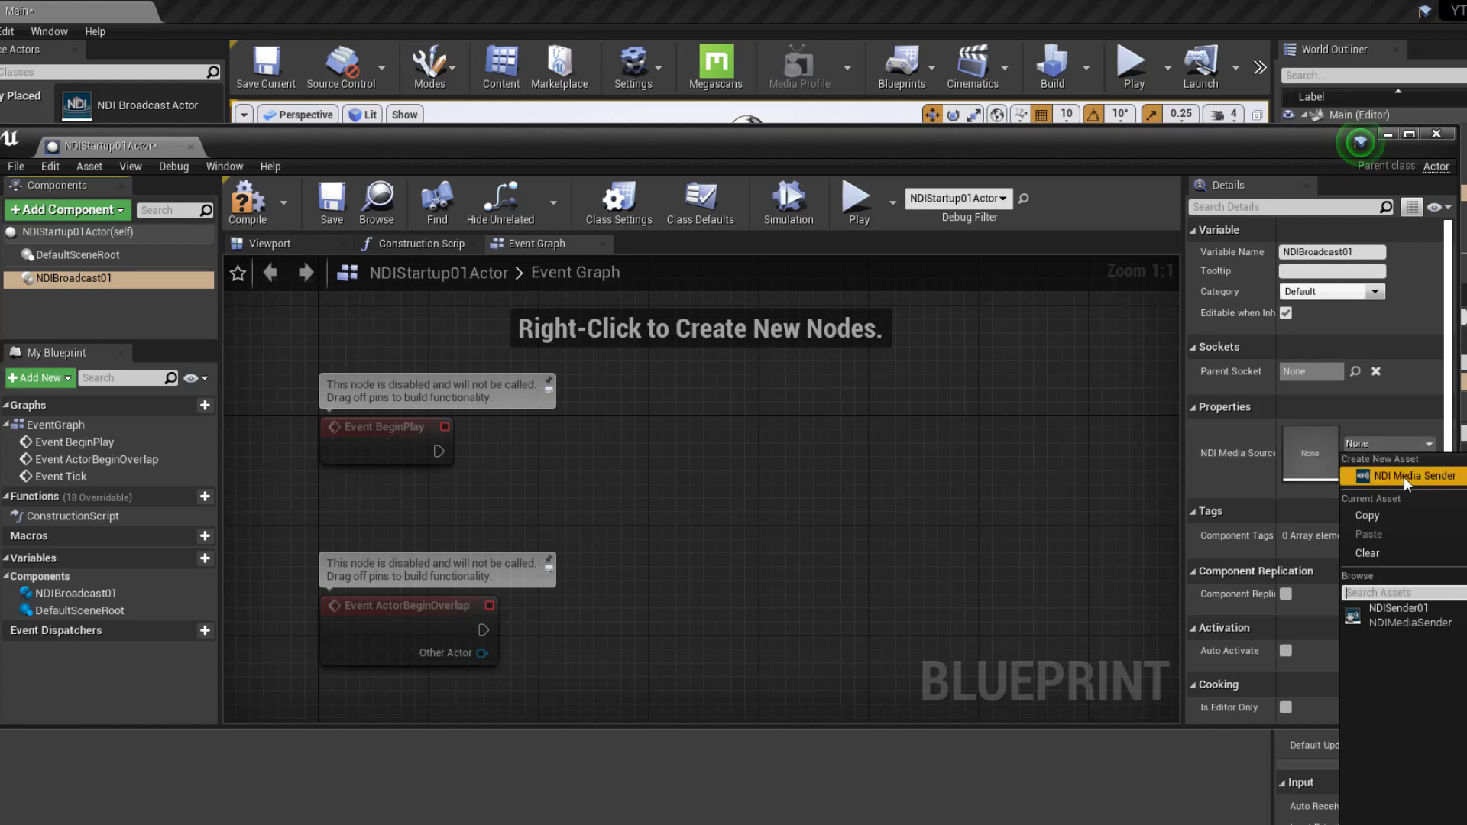
pyautogui.click(1401, 475)
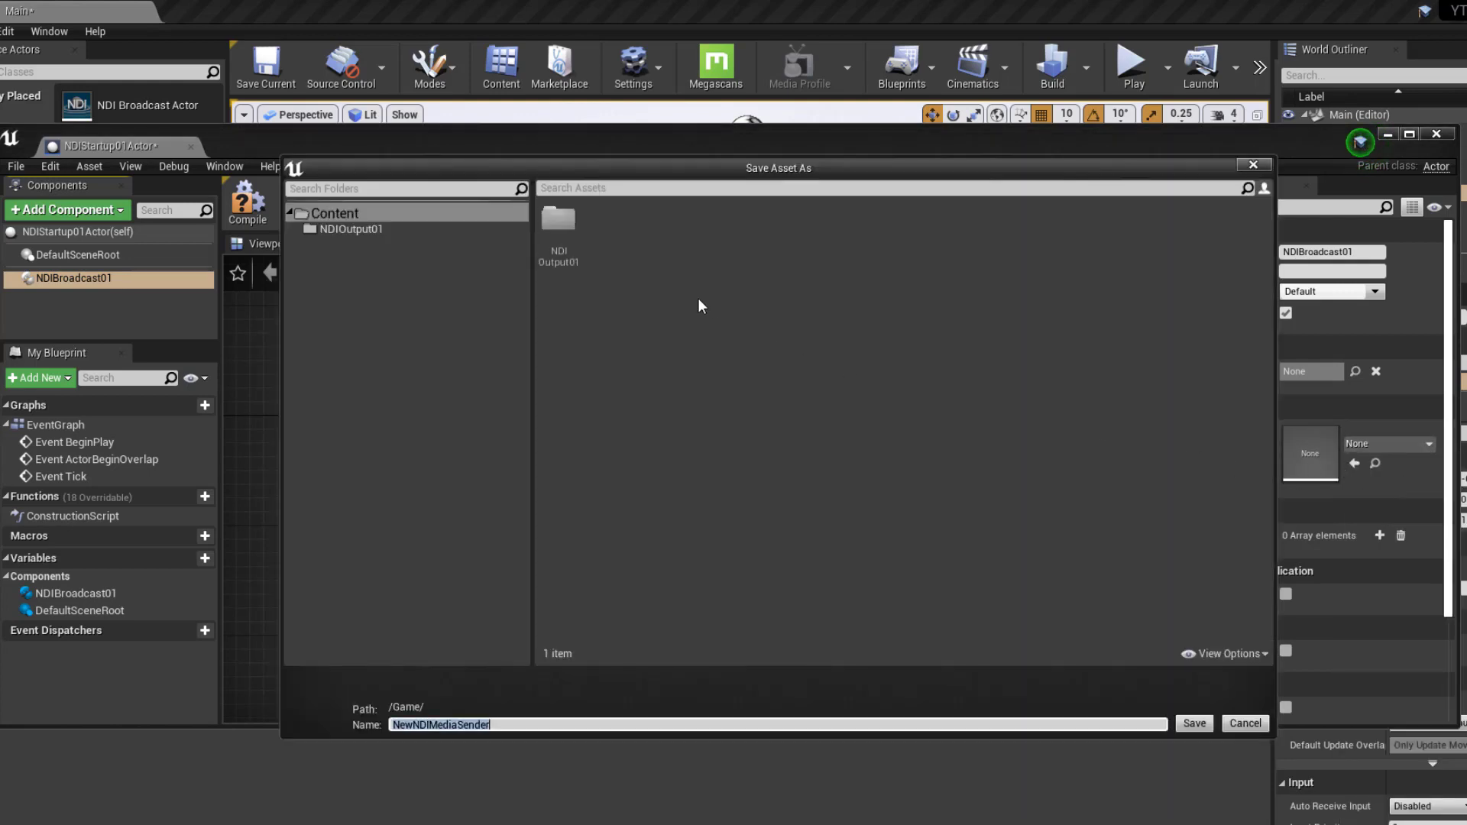
pyautogui.moveTo(1201, 692)
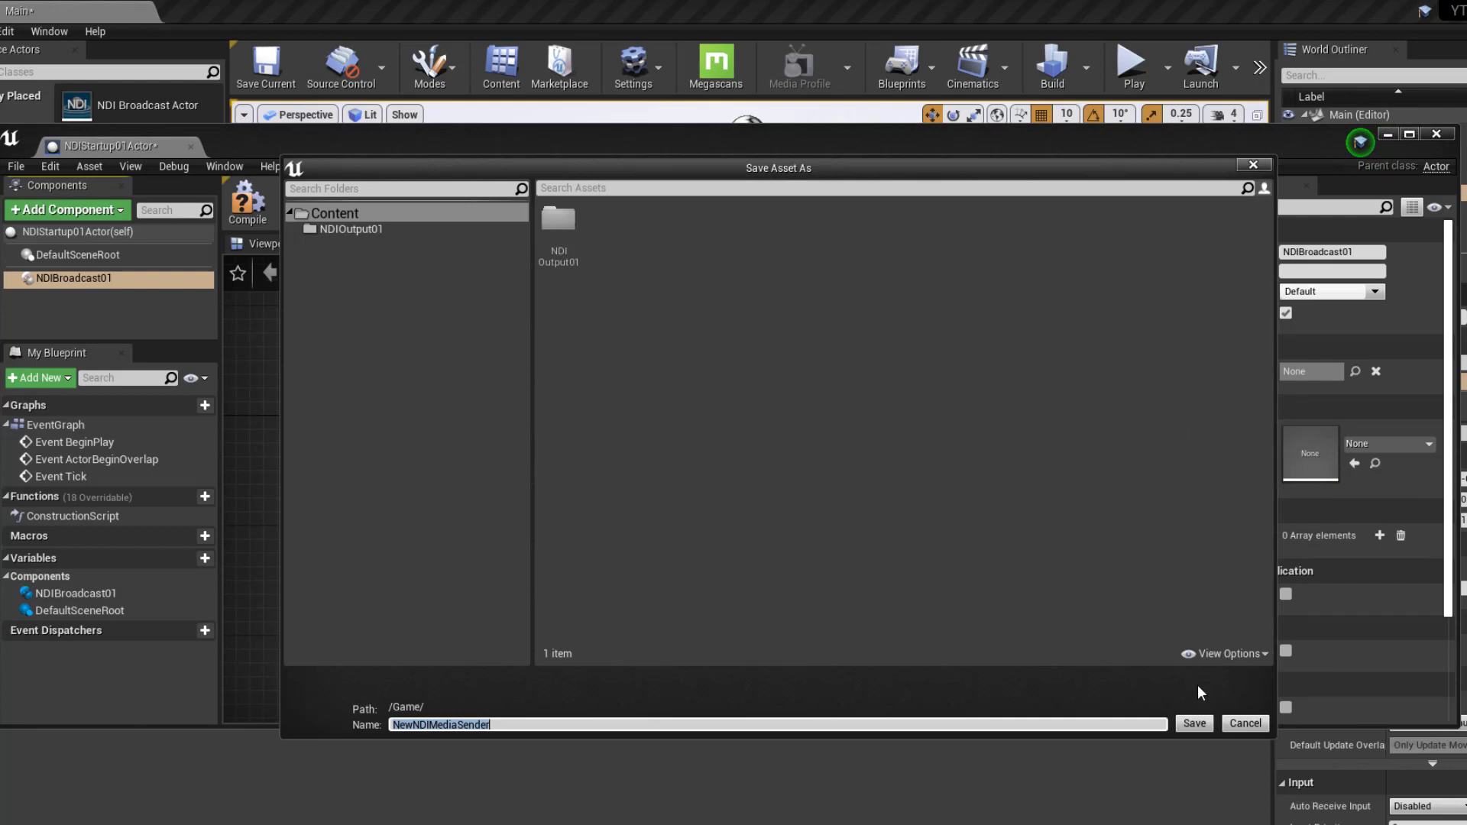
pyautogui.click(1194, 723)
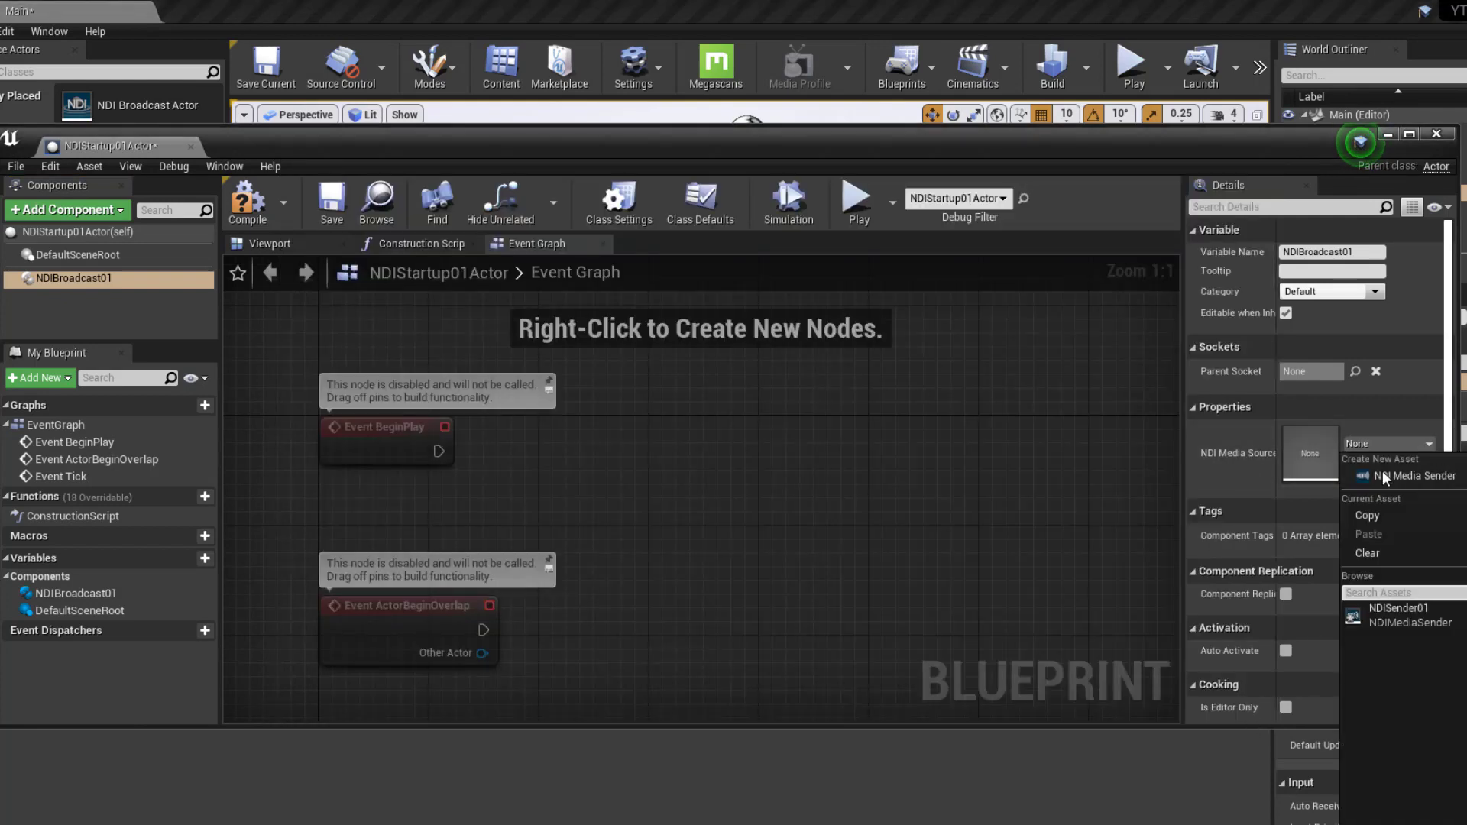
pyautogui.moveTo(1415, 645)
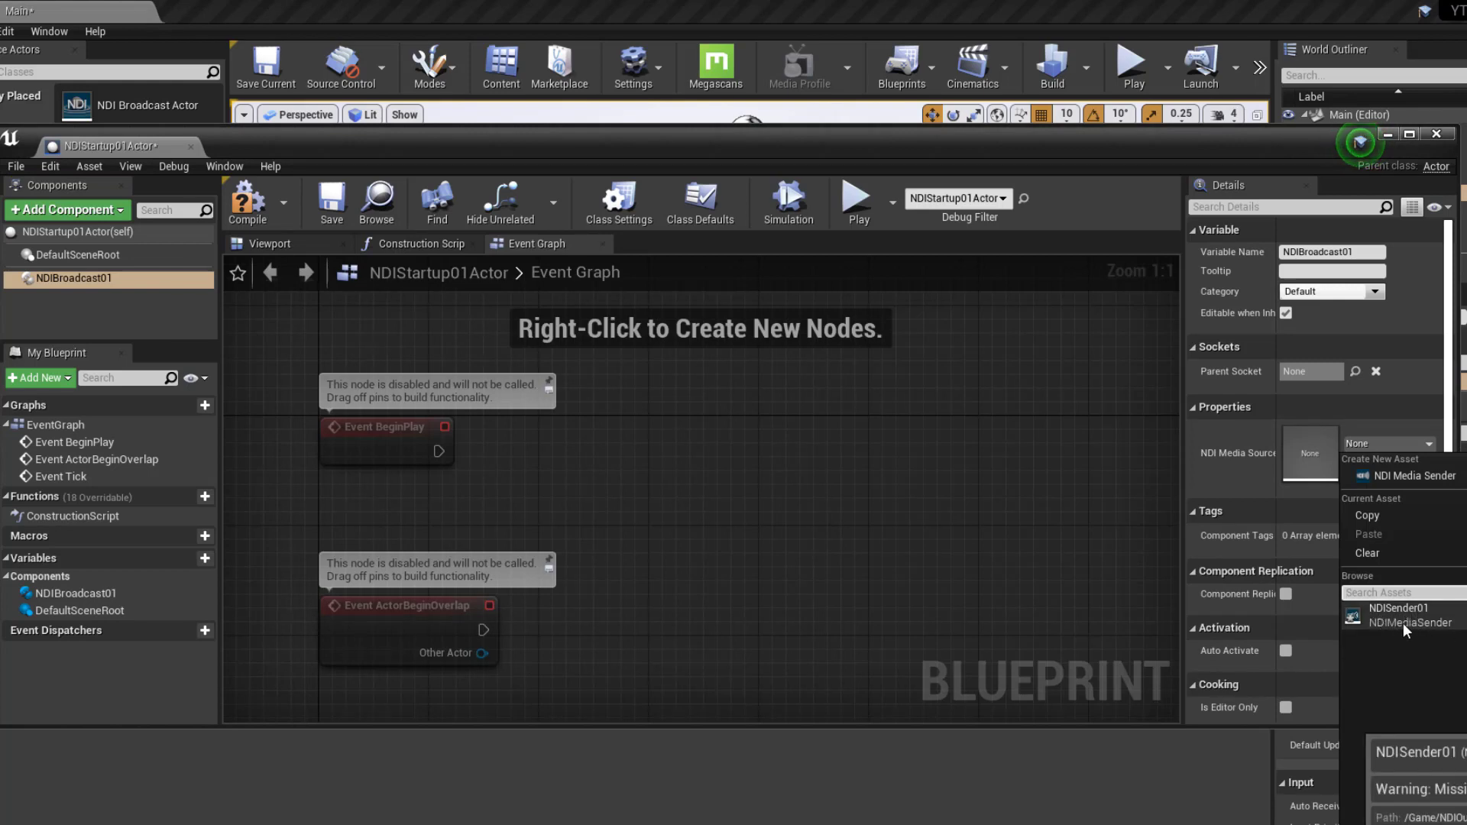
pyautogui.click(1398, 606)
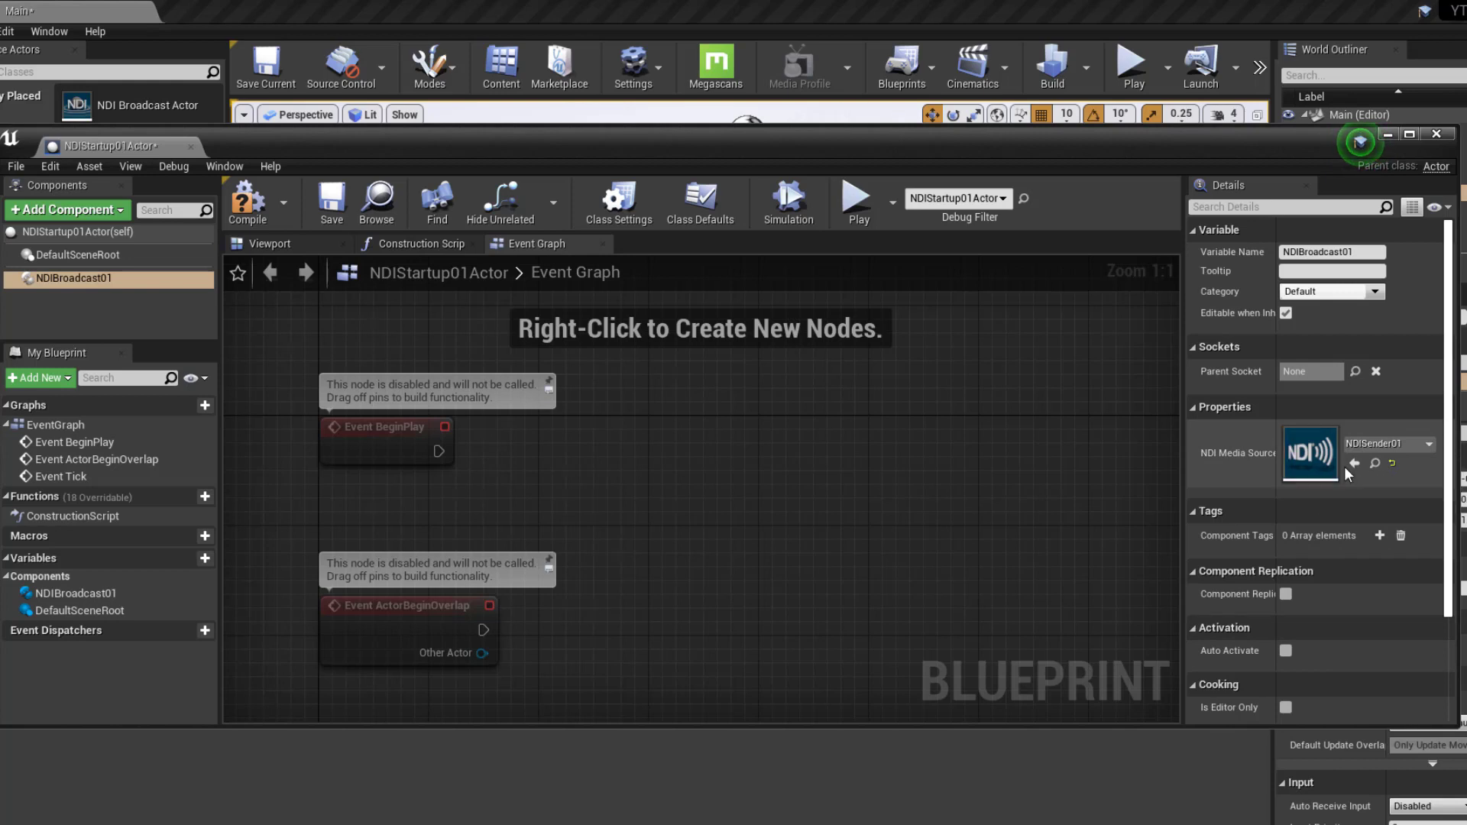
pyautogui.moveTo(67, 293)
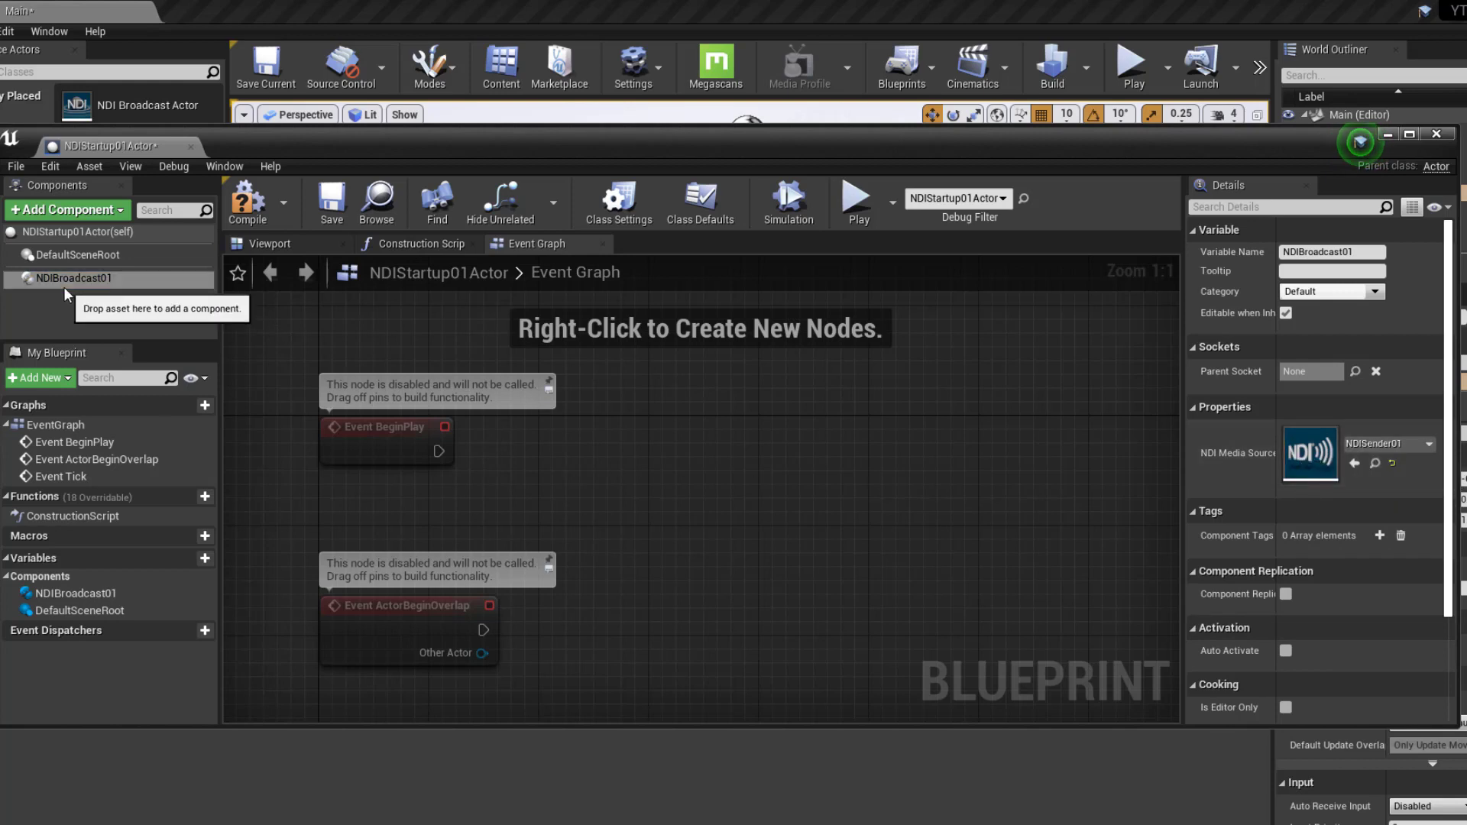
# Place an NDIBroadcast01 reference in the event graph and add a Start Broadcasting node targeting it.
pyautogui.click(73, 278)
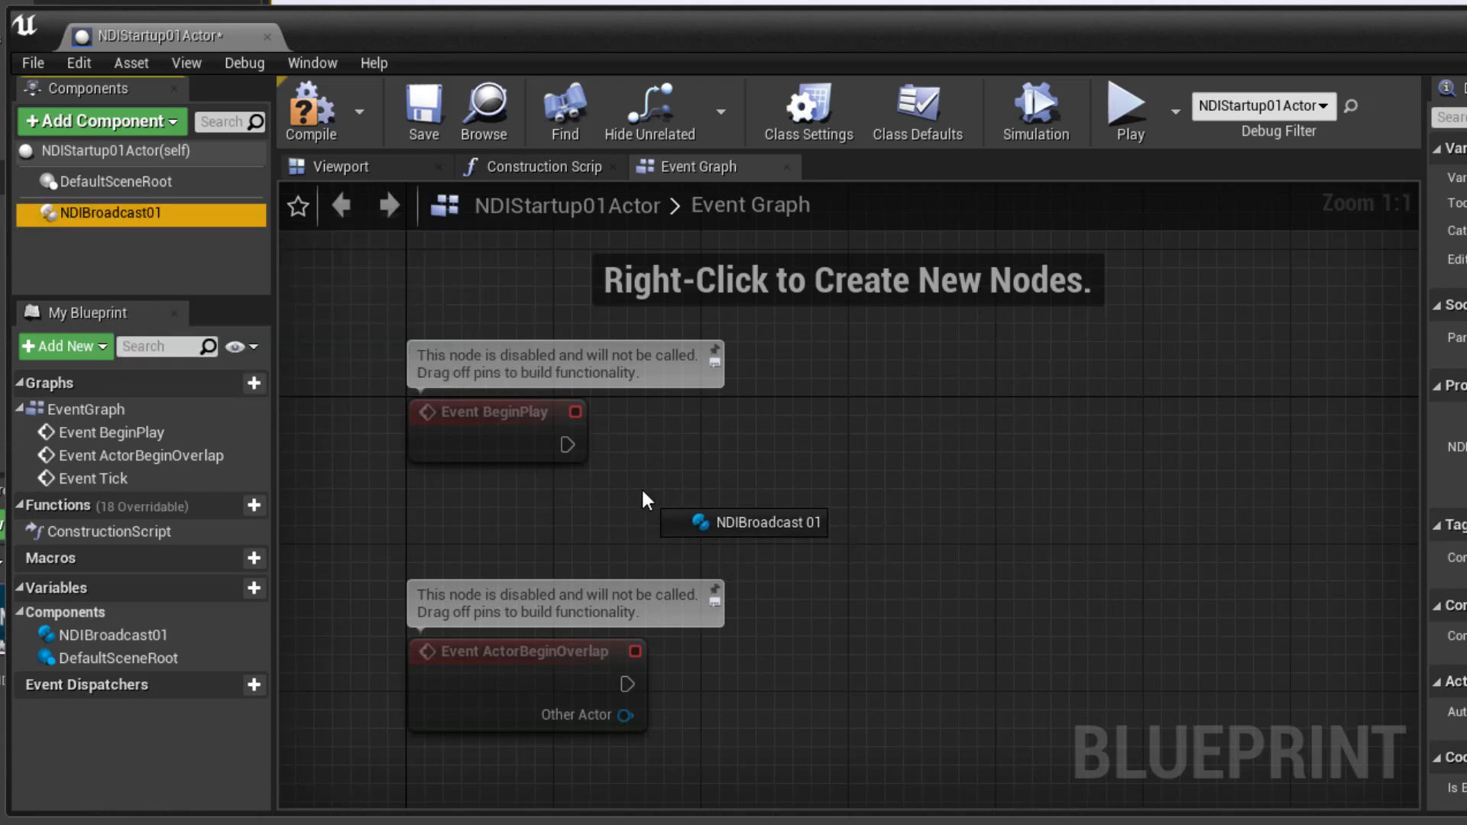
pyautogui.click(745, 521)
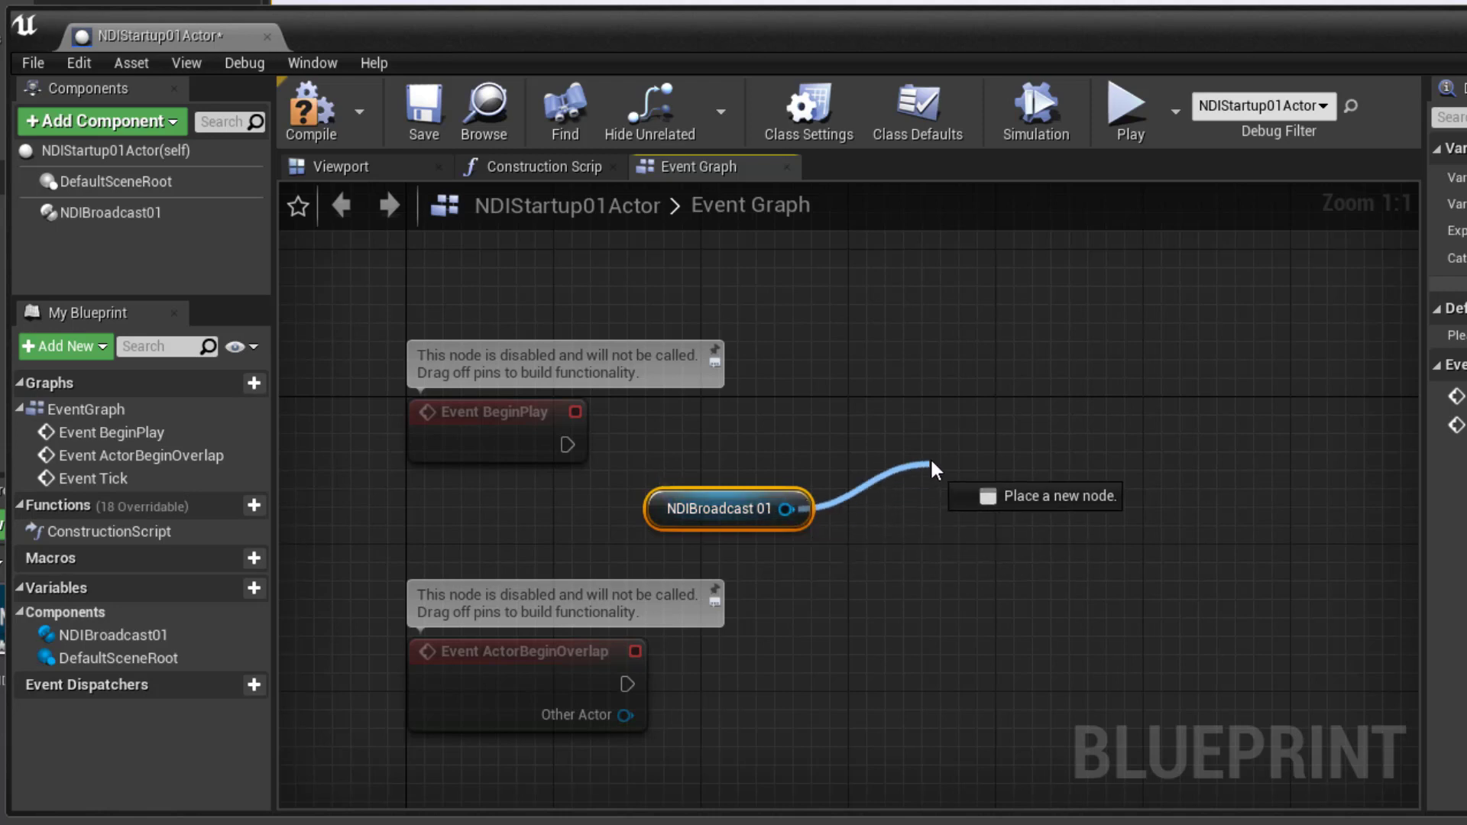
pyautogui.click(934, 467)
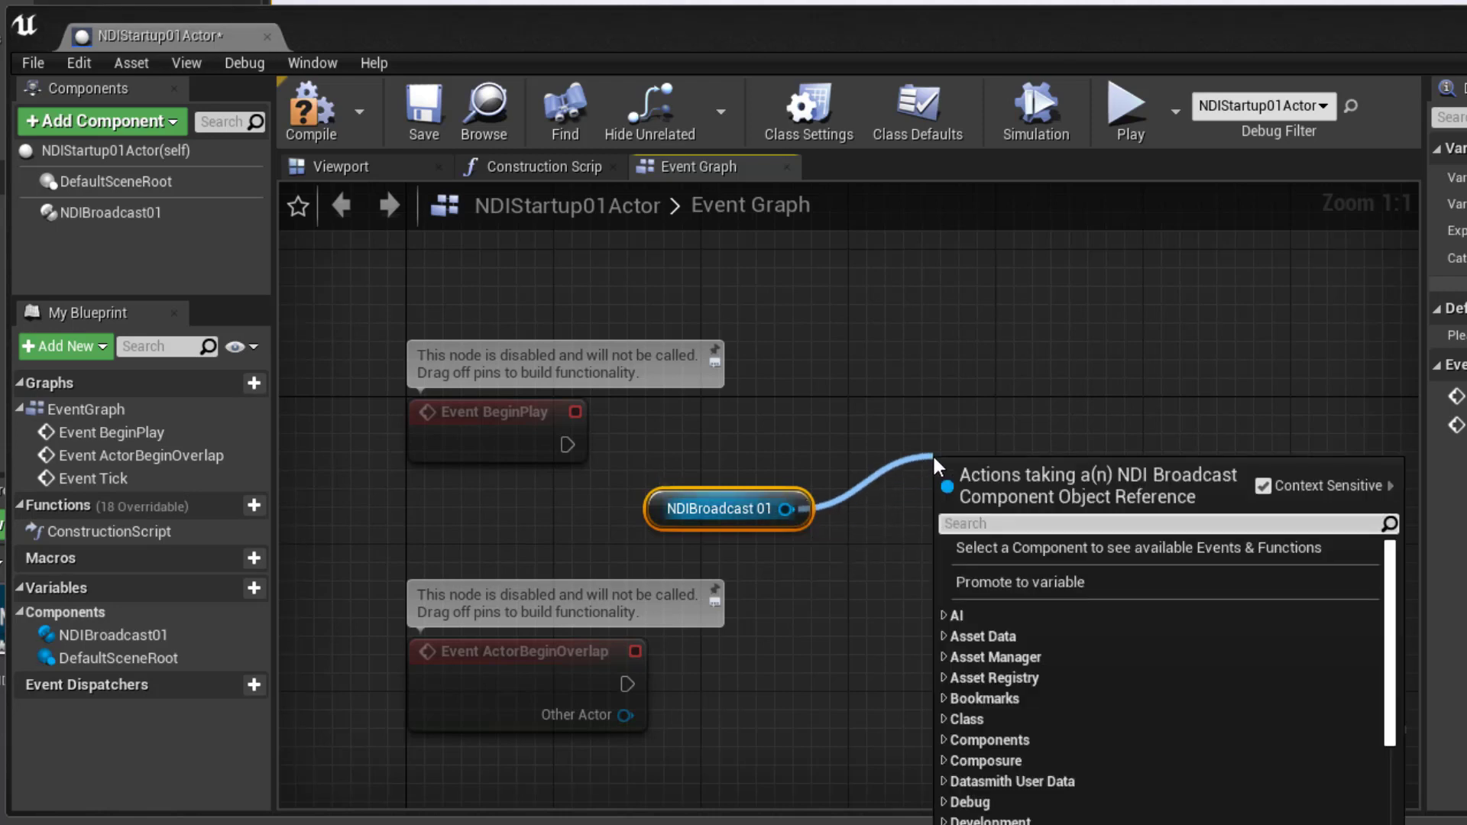
pyautogui.write('start')
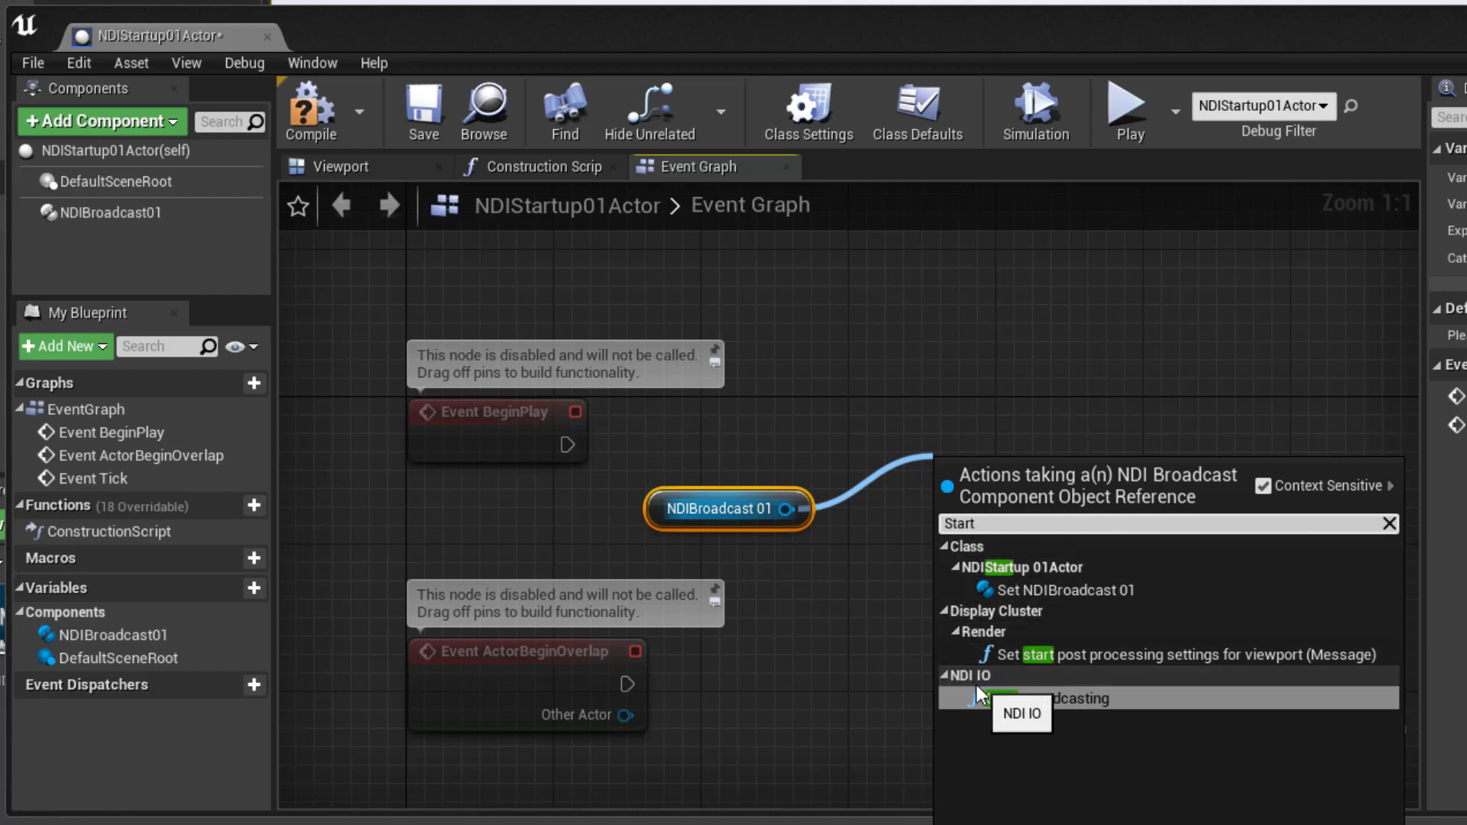
pyautogui.moveTo(1048, 698)
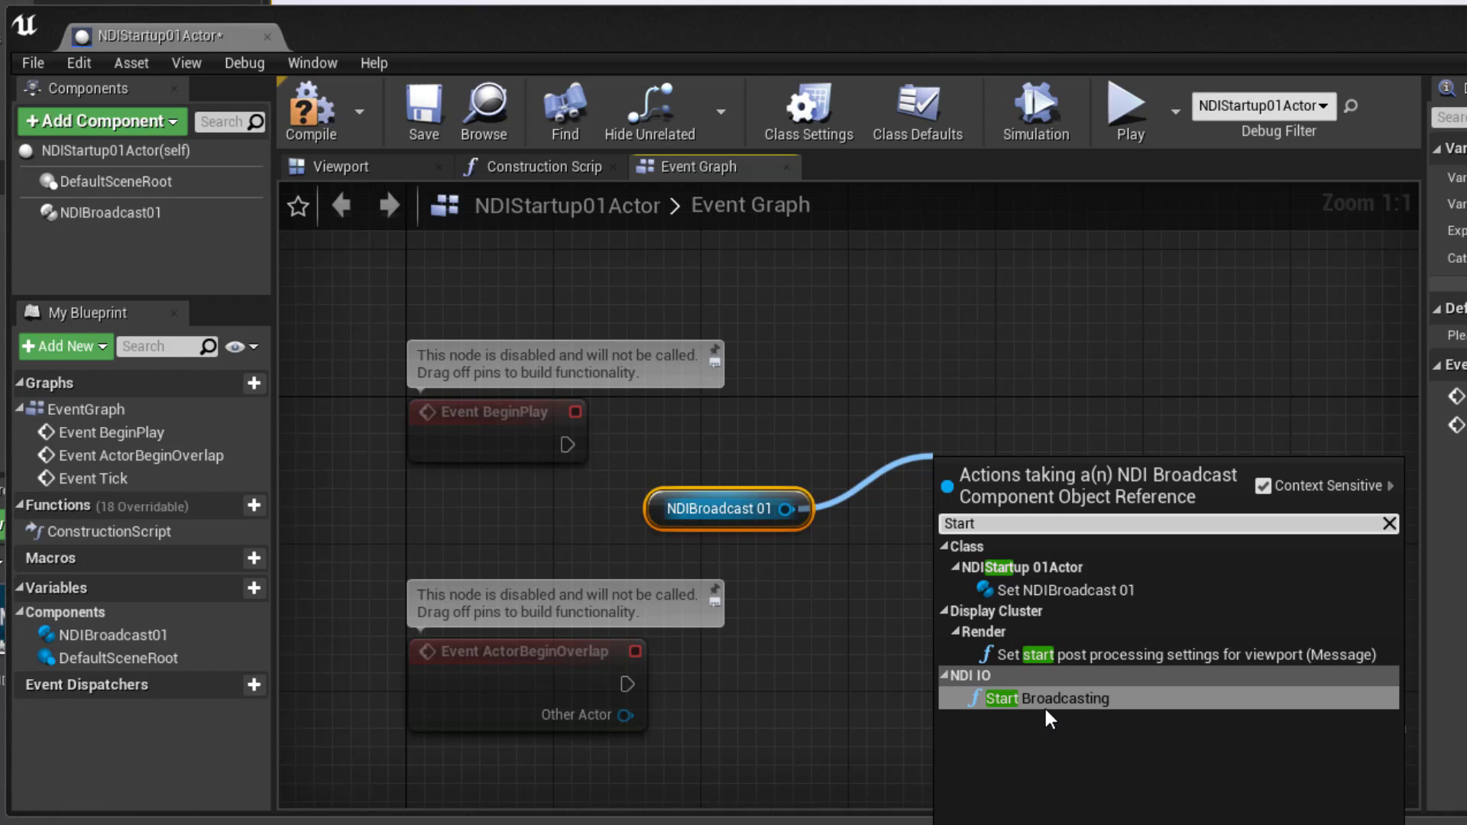
pyautogui.click(1061, 698)
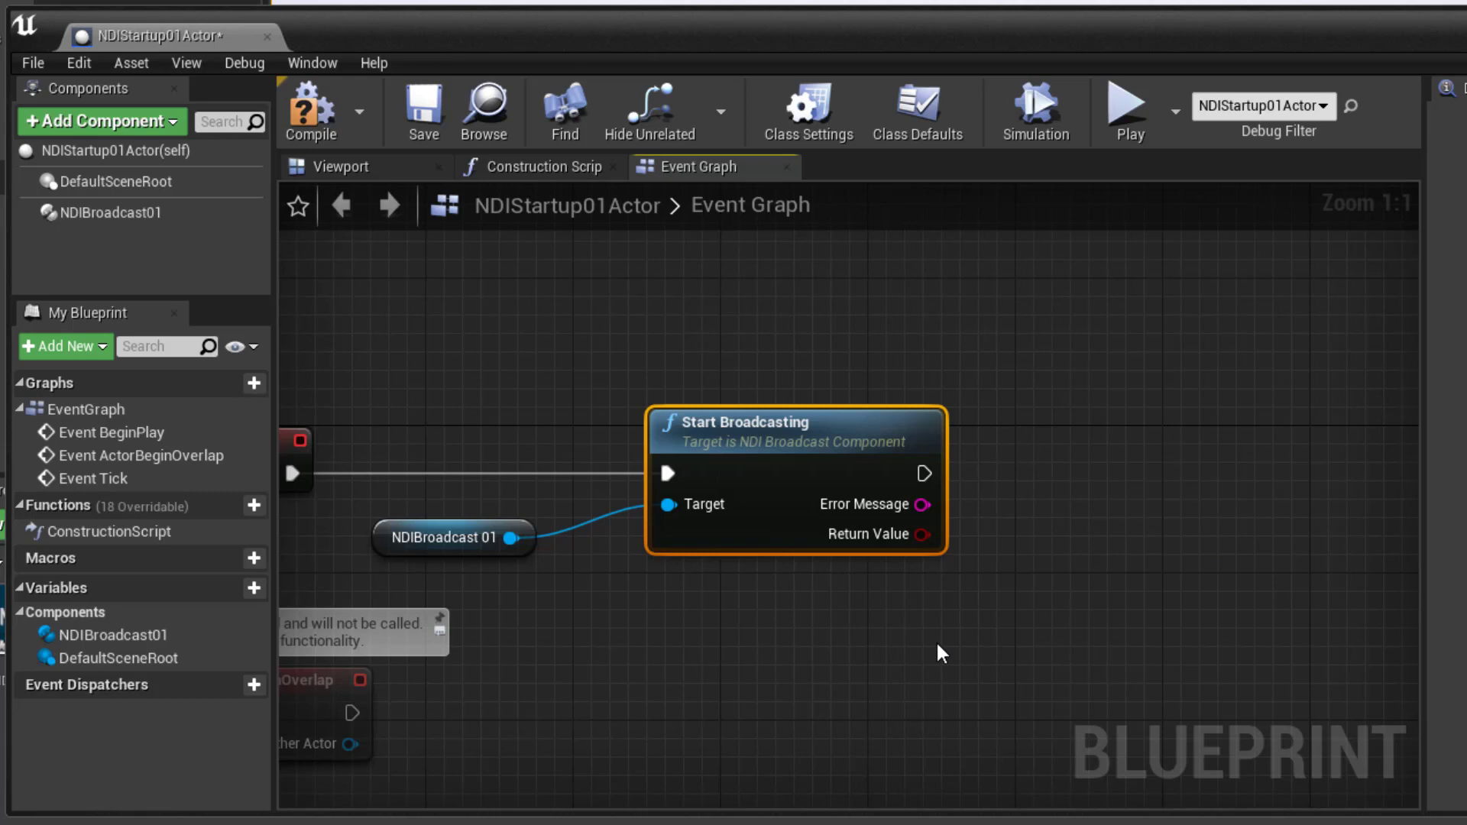
pyautogui.moveTo(951, 645)
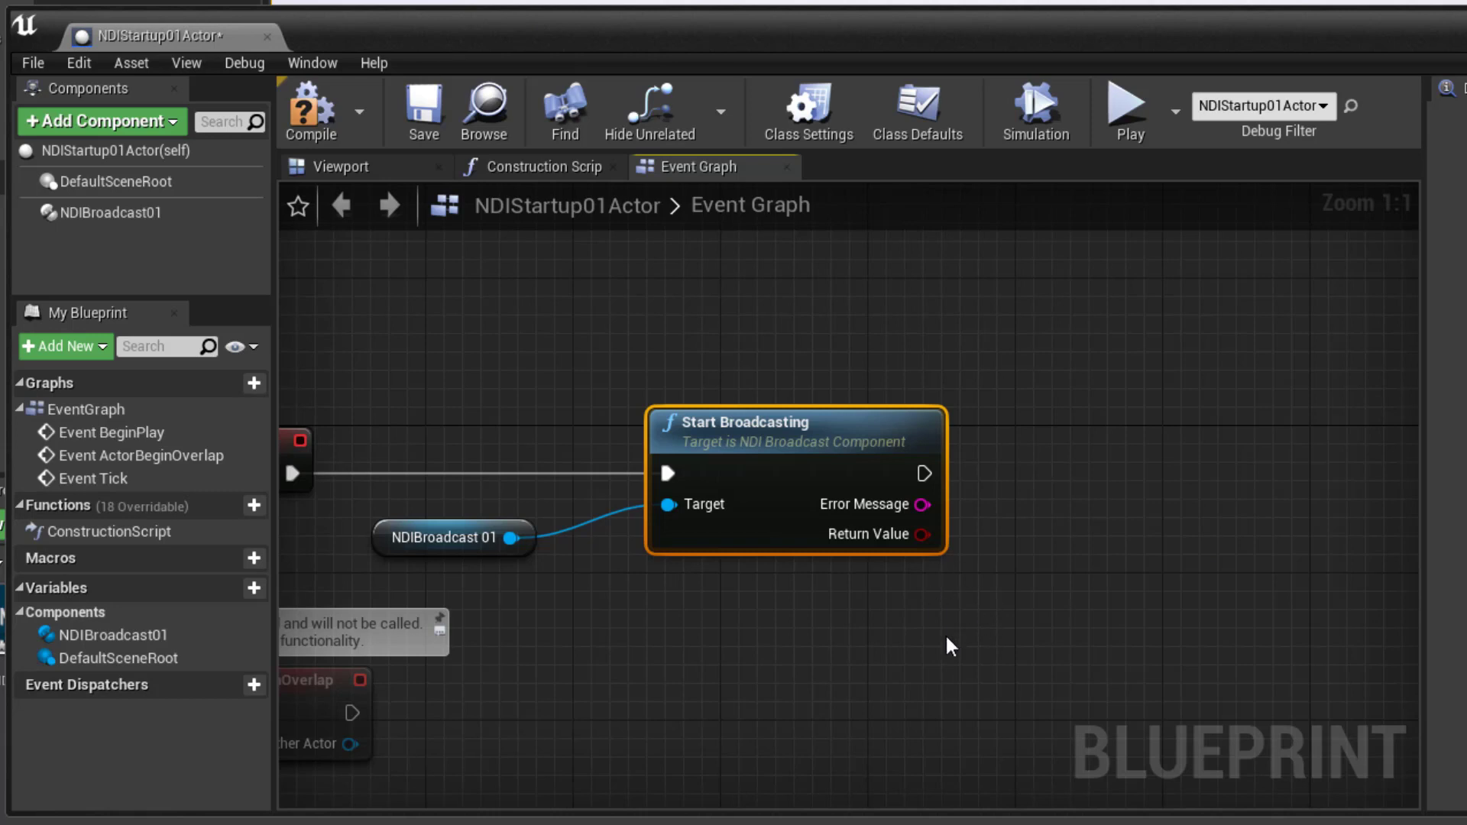
pyautogui.moveTo(899, 567)
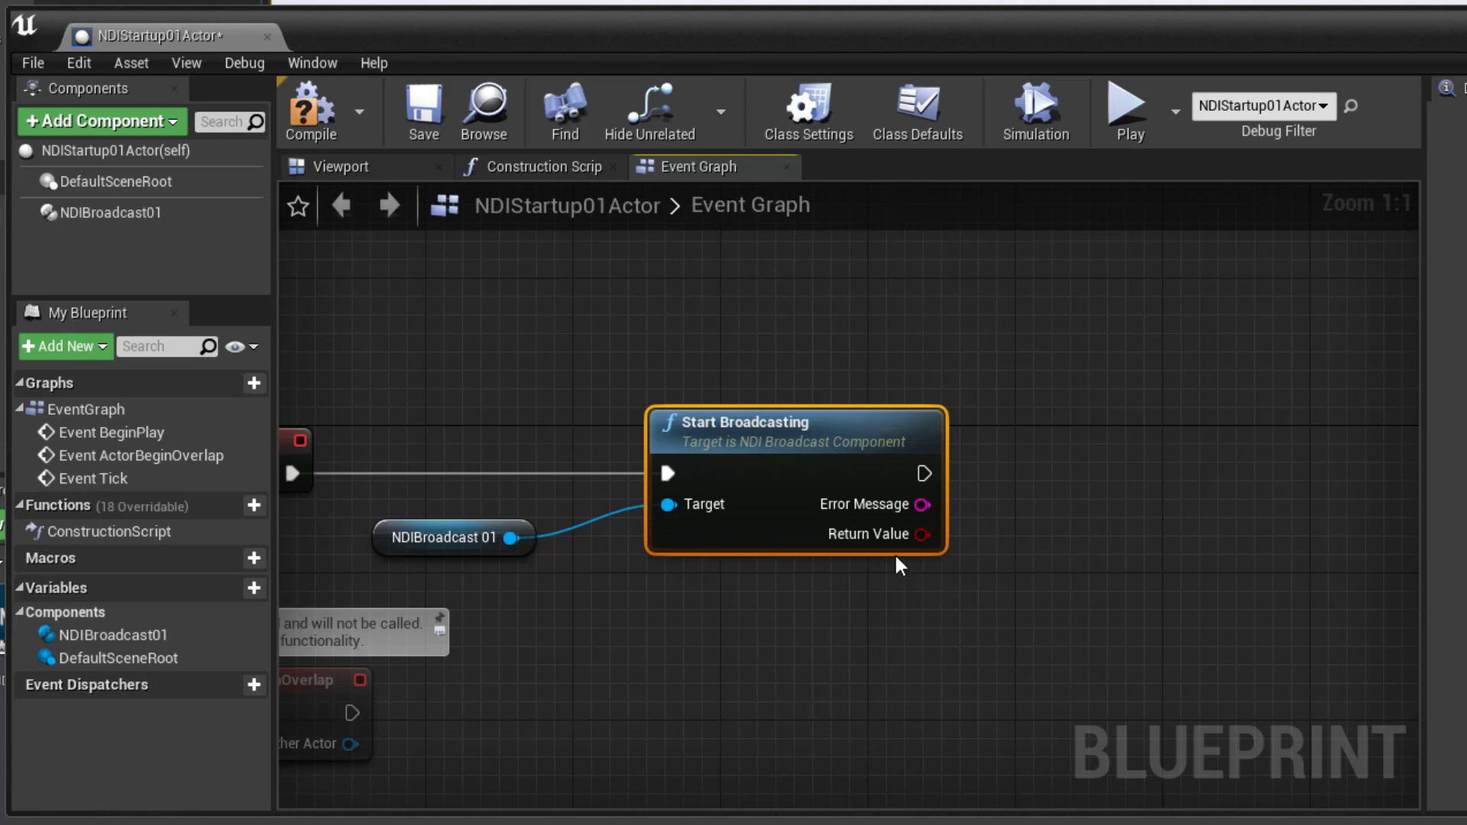
pyautogui.moveTo(914, 548)
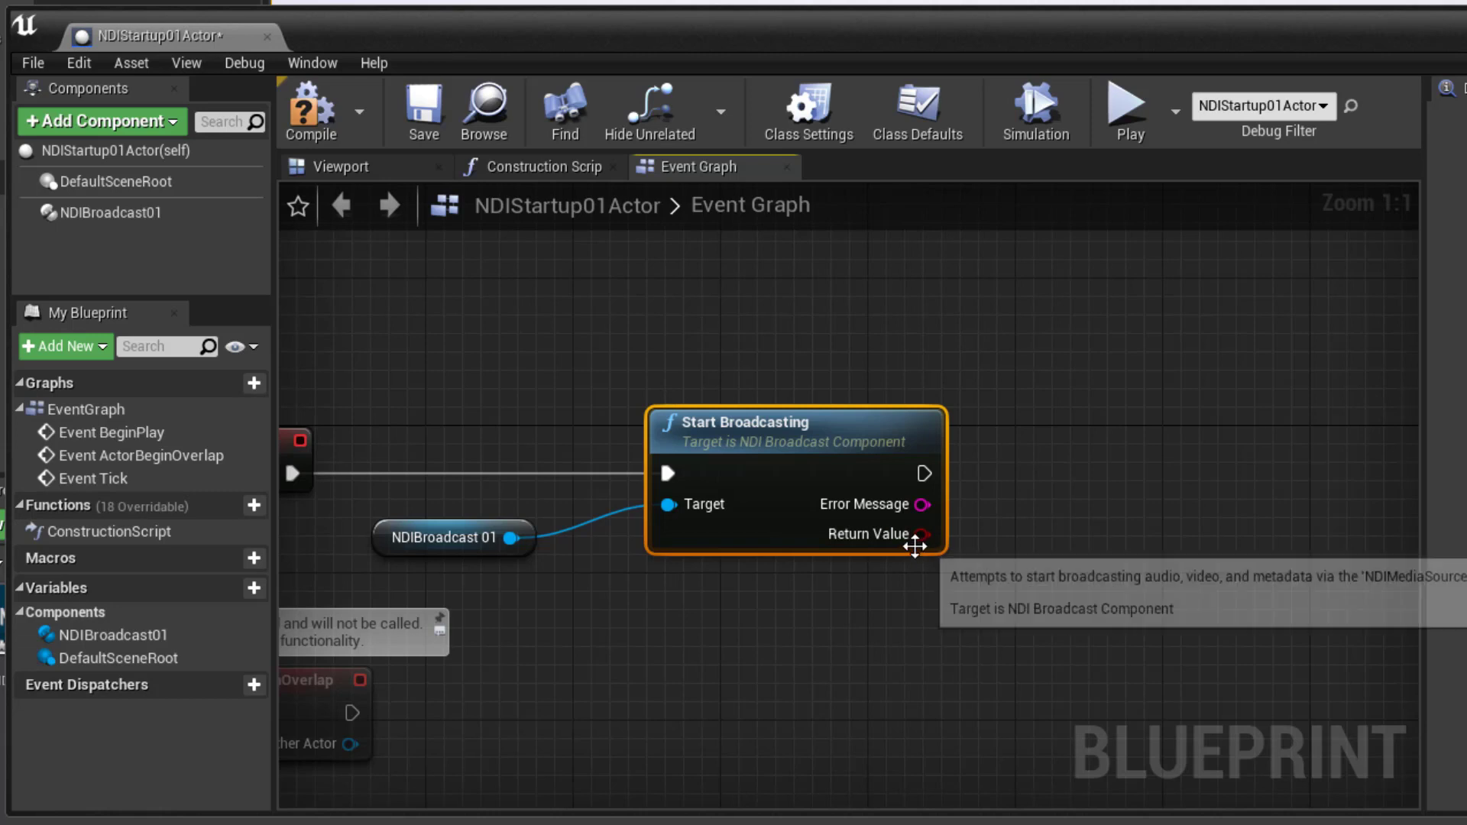
pyautogui.moveTo(1057, 537)
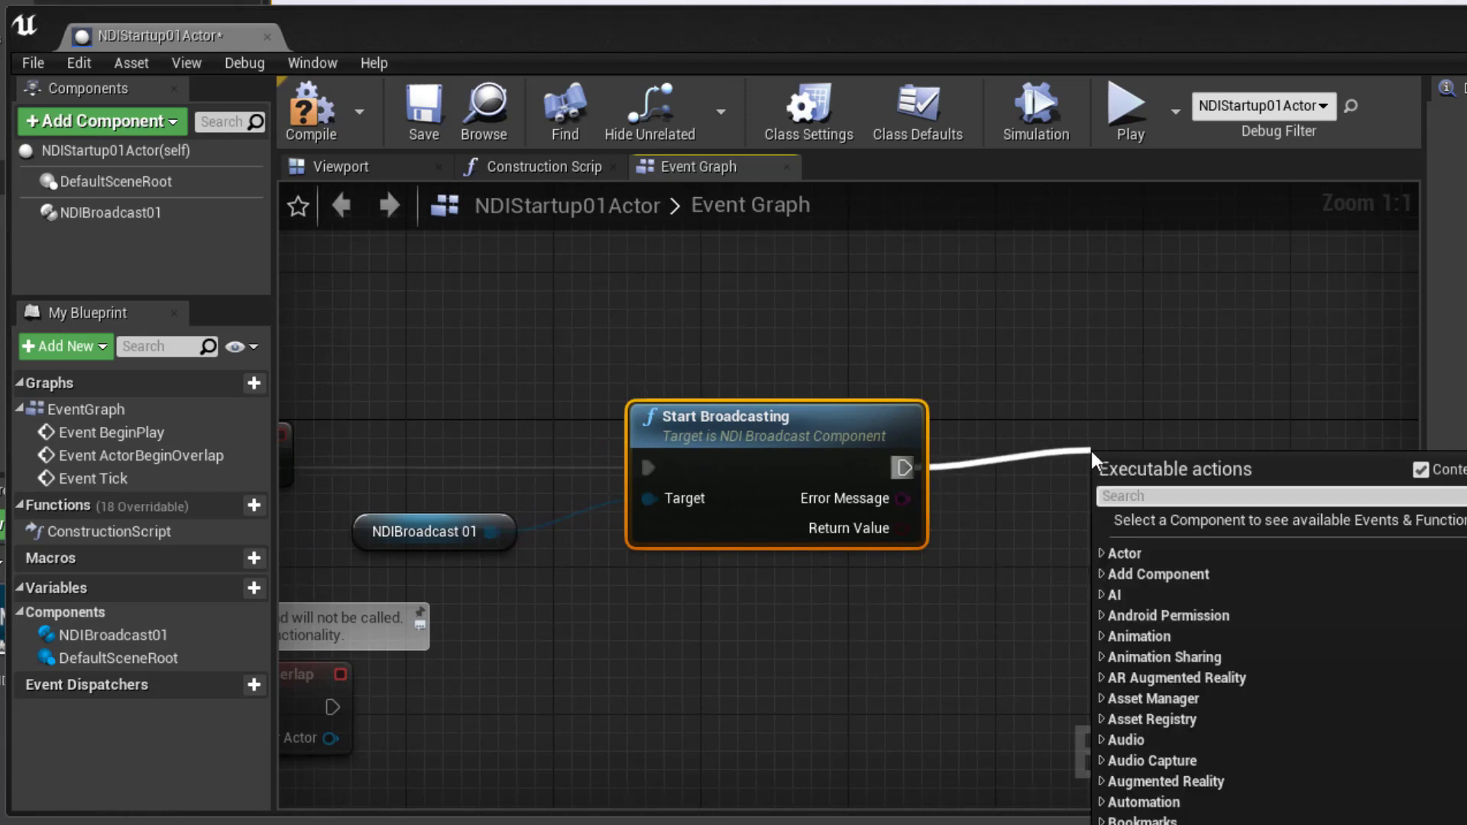
# Add a Branch on Start Broadcasting's Return Value with Print String nodes on the True and False paths.
pyautogui.write('Branch')
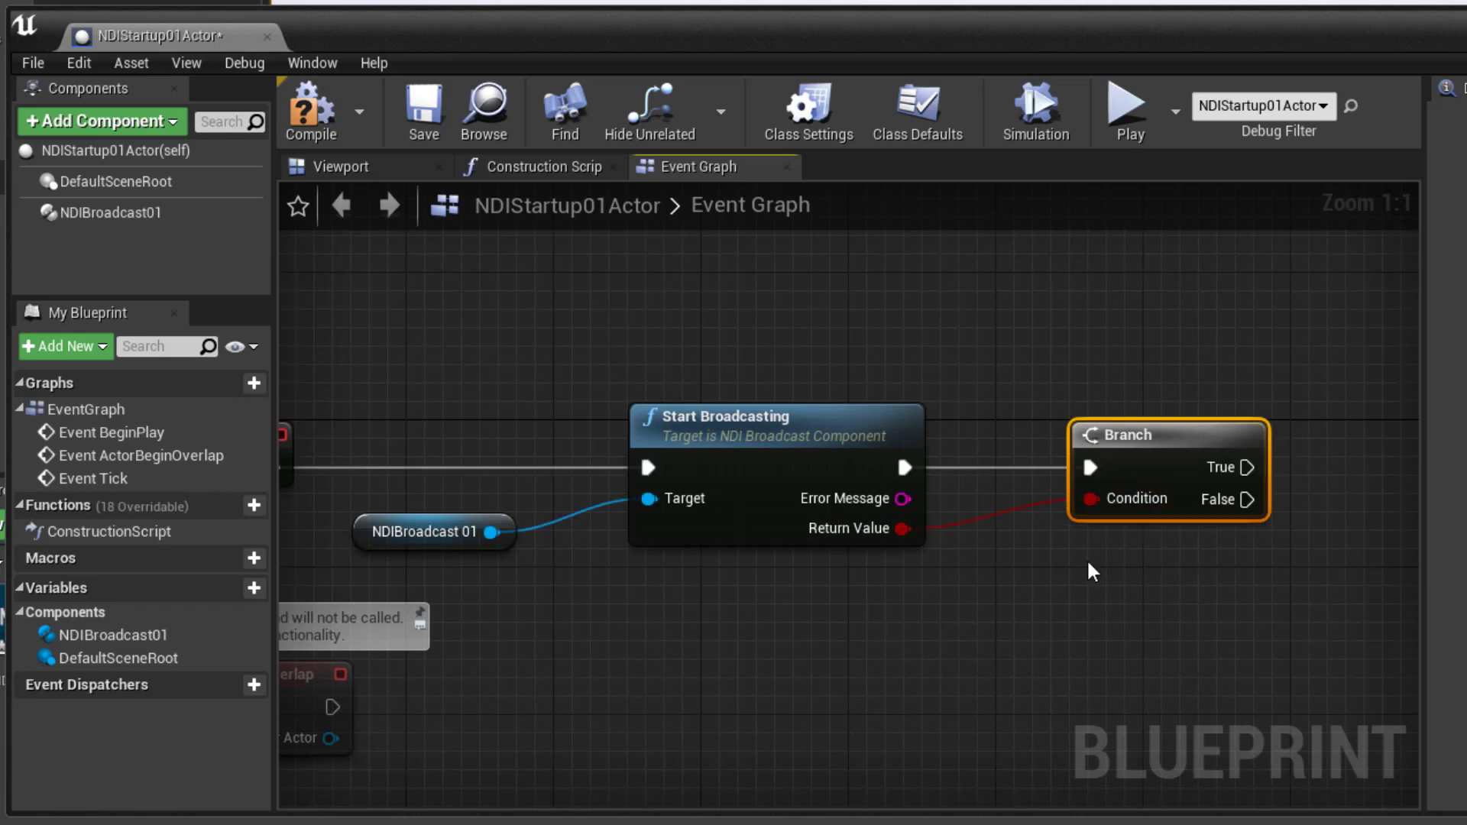
pyautogui.moveTo(1248, 467)
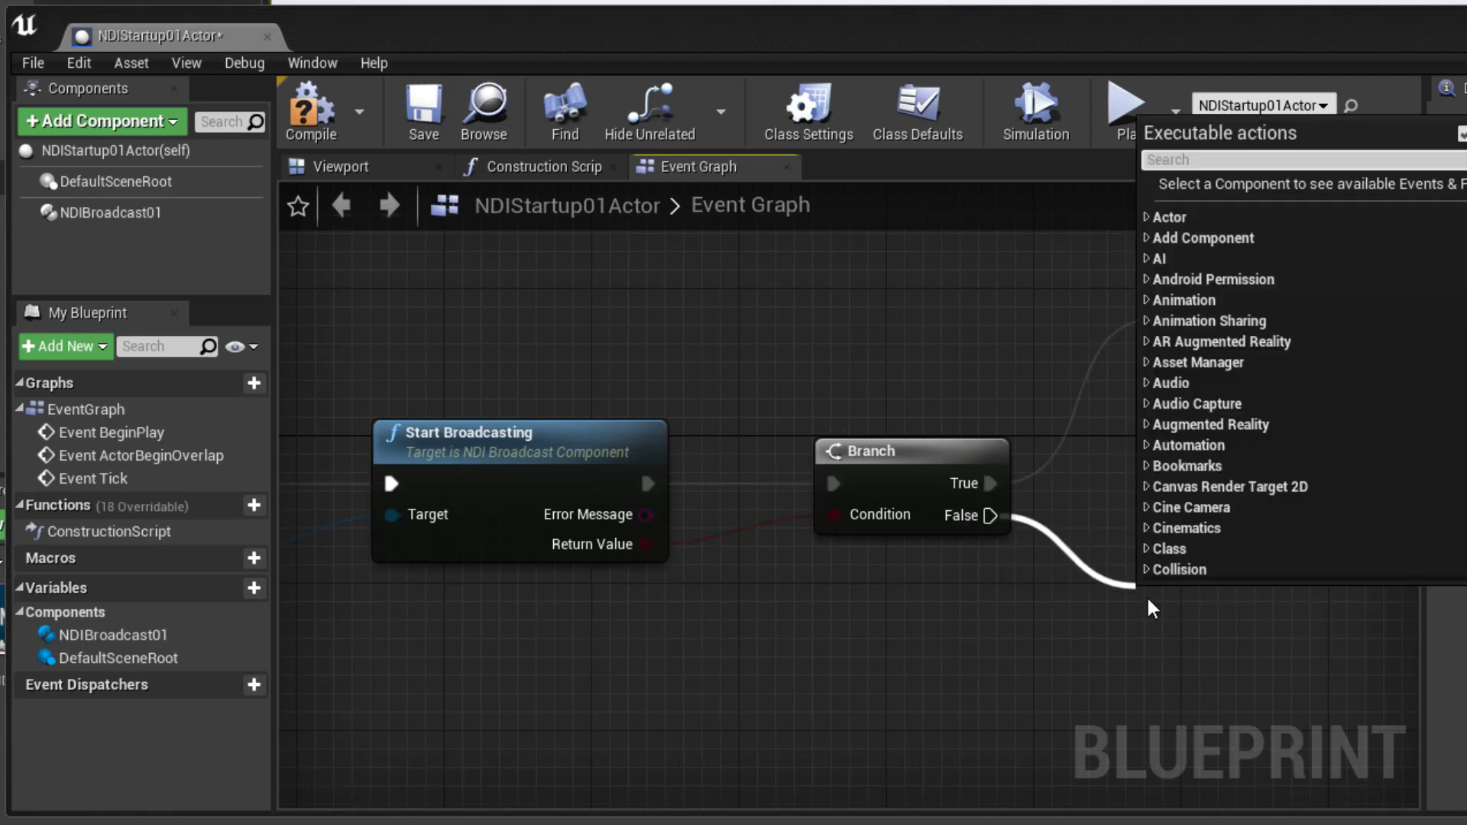
pyautogui.write('Priun')
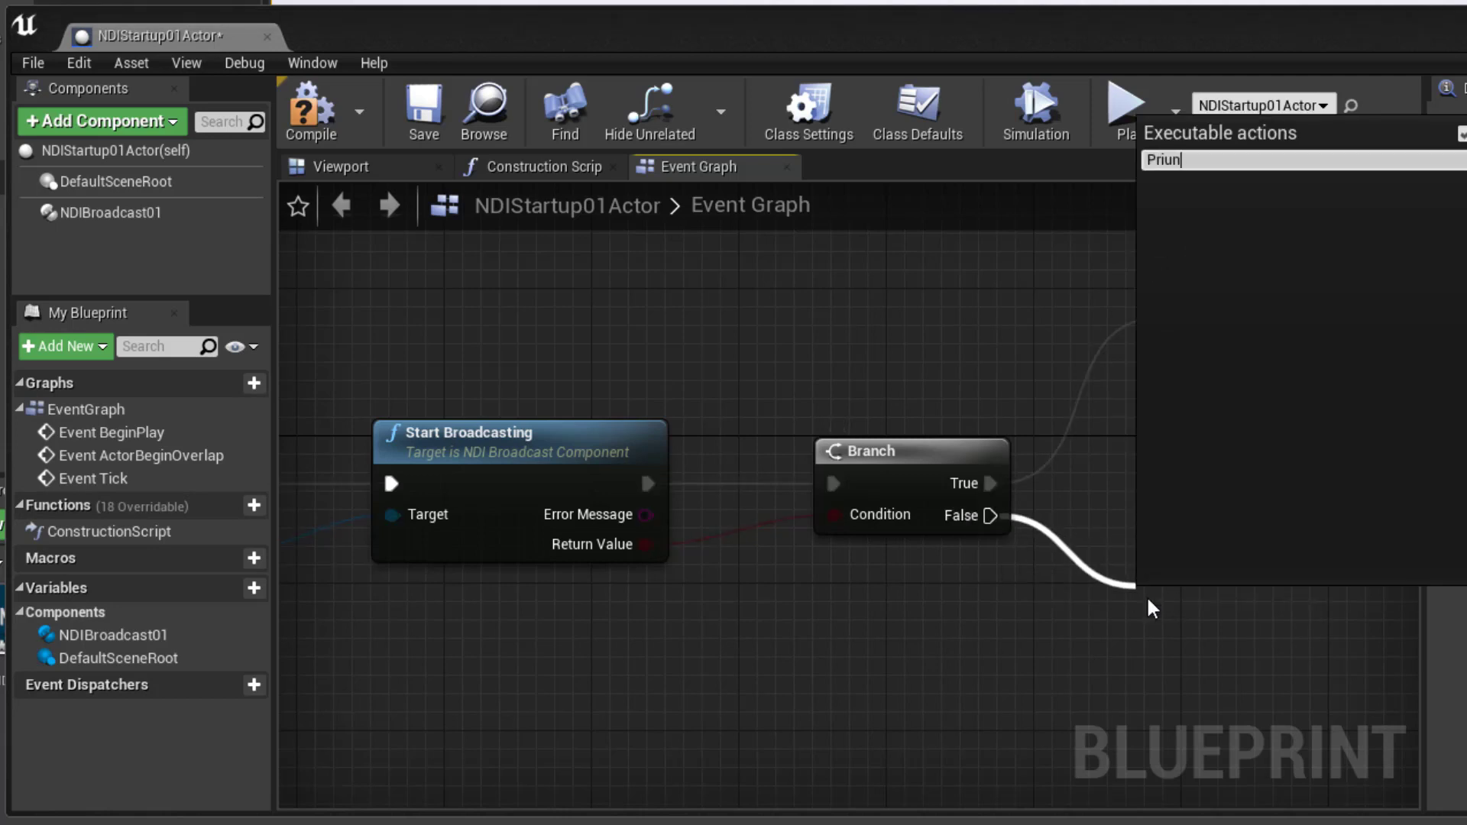
pyautogui.press('BackSpace')
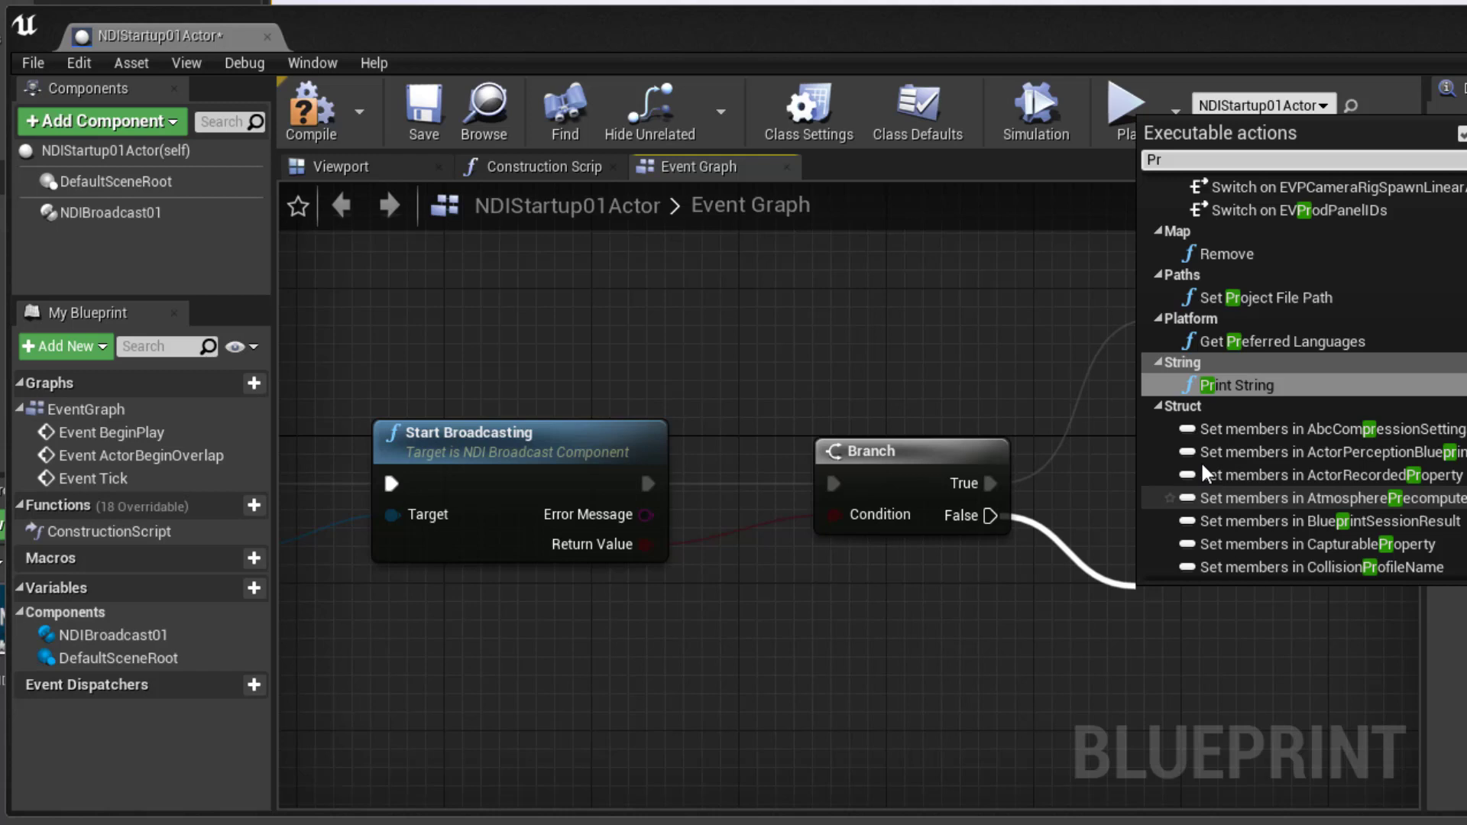
pyautogui.click(1236, 385)
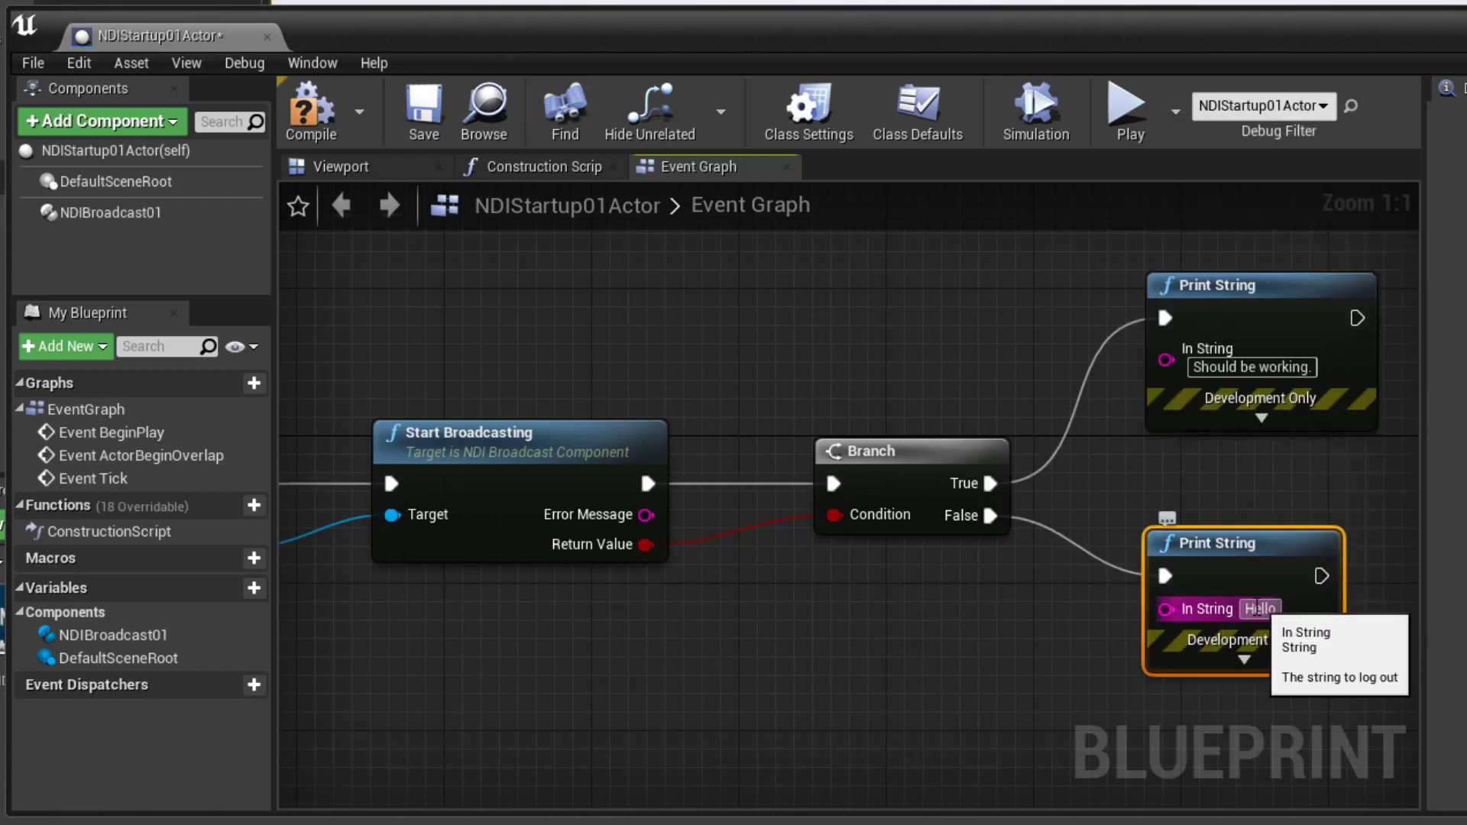
pyautogui.moveTo(648, 515)
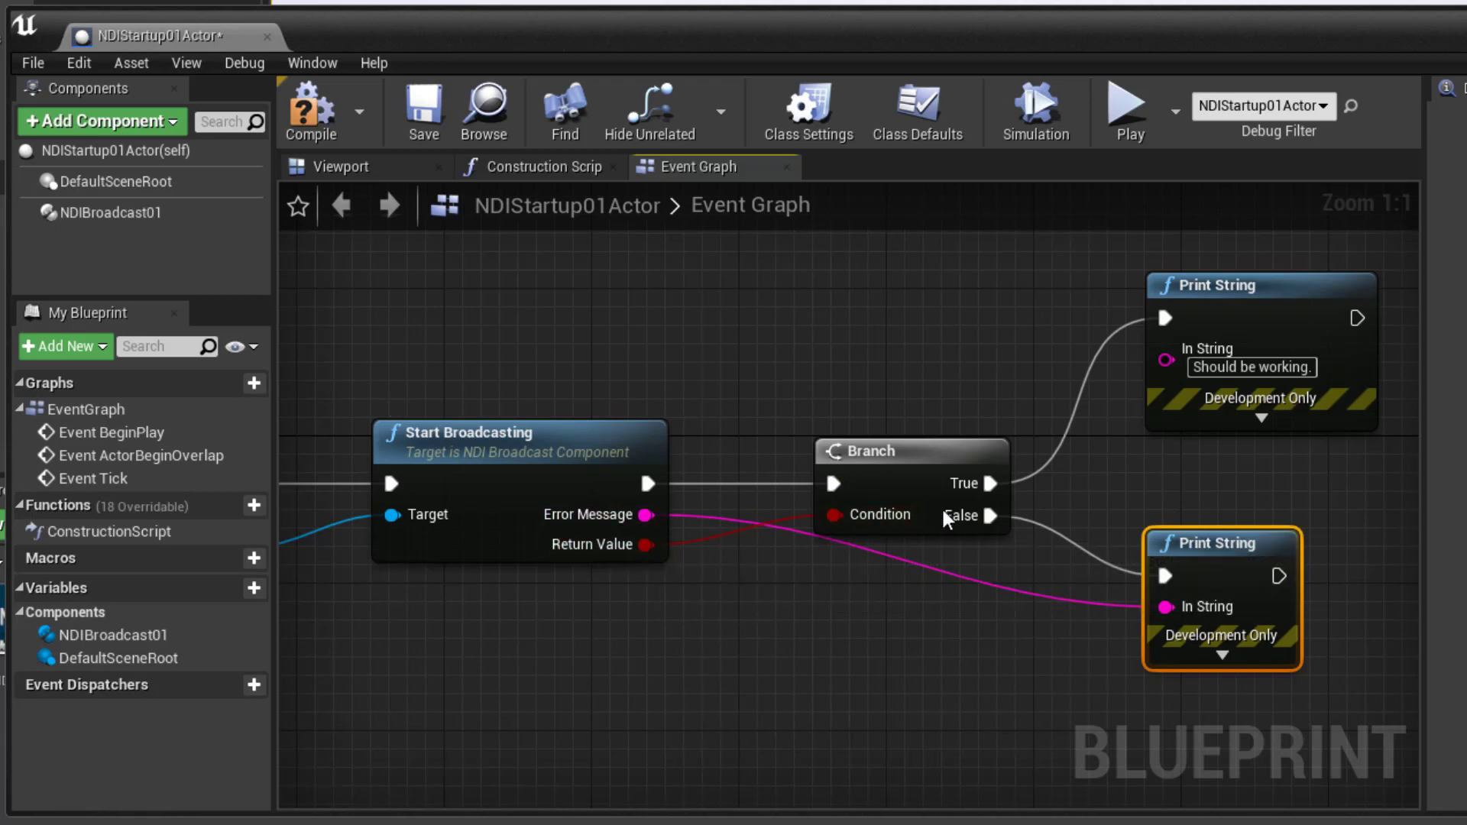
pyautogui.moveTo(602, 515)
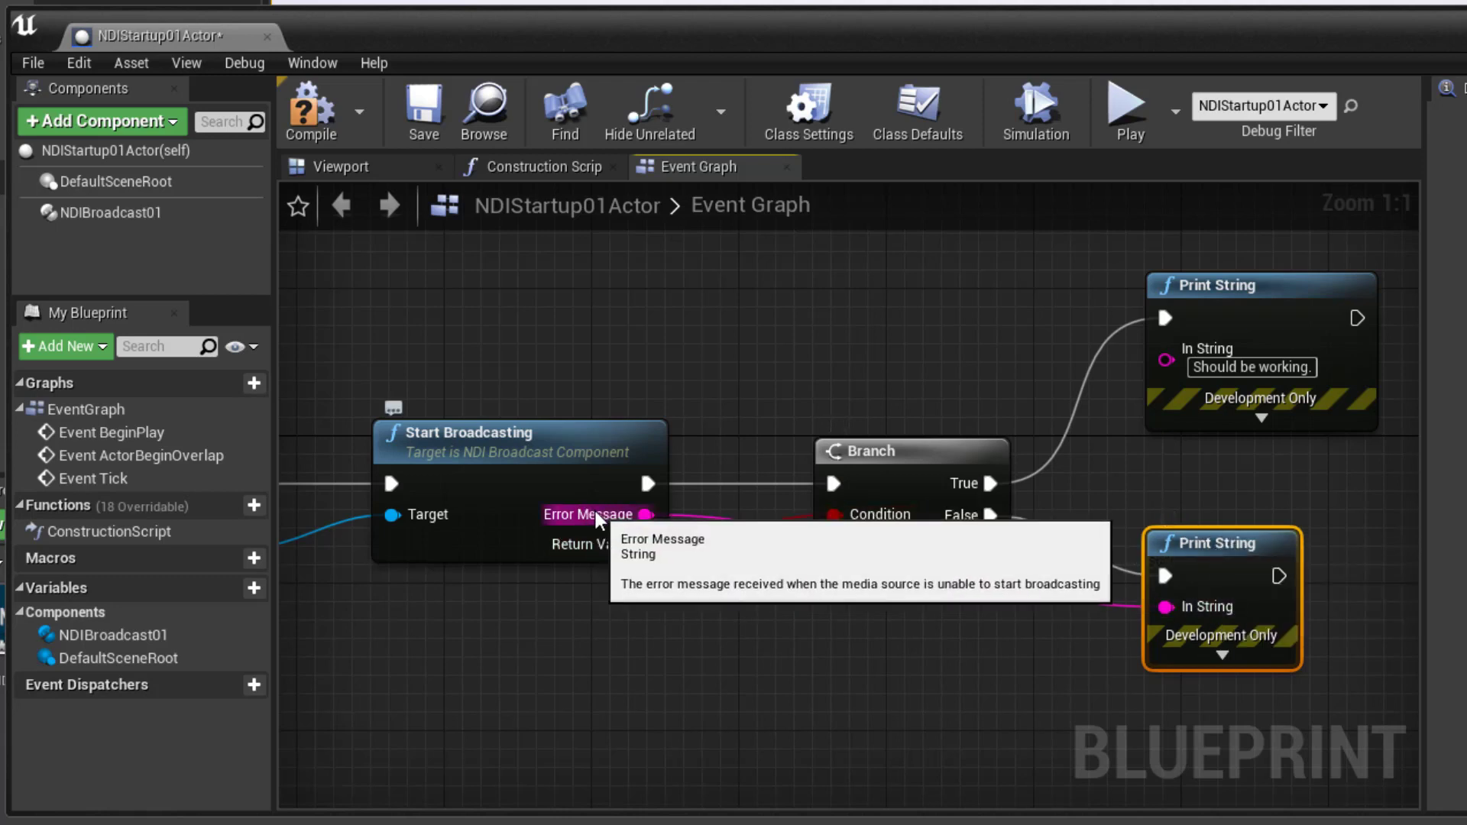
# Wrap the broadcast nodes in an 'NDI Startup' comment and compile NDIStartup01Actor.
pyautogui.scroll(-3)
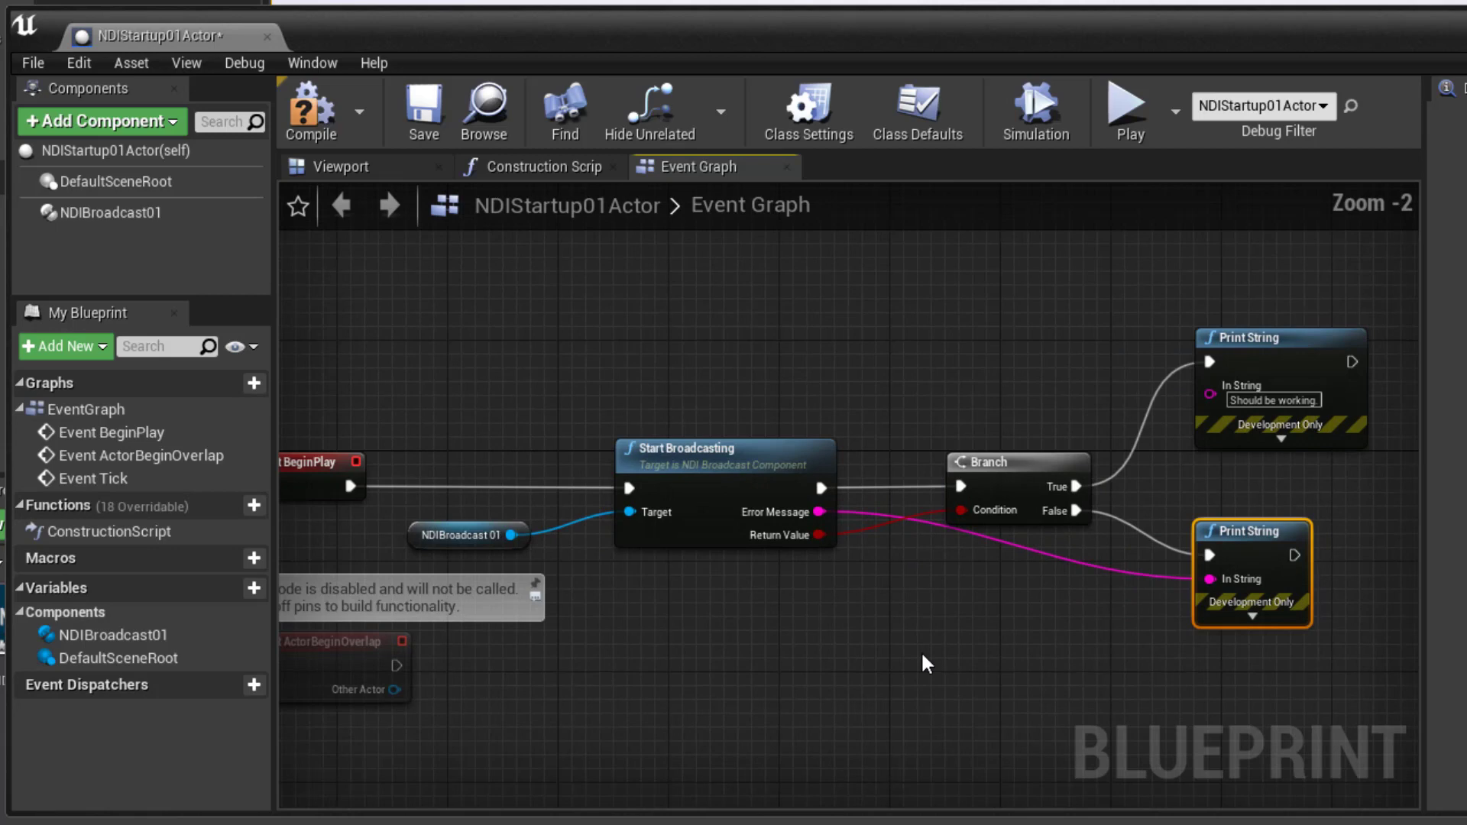
pyautogui.scroll(-3)
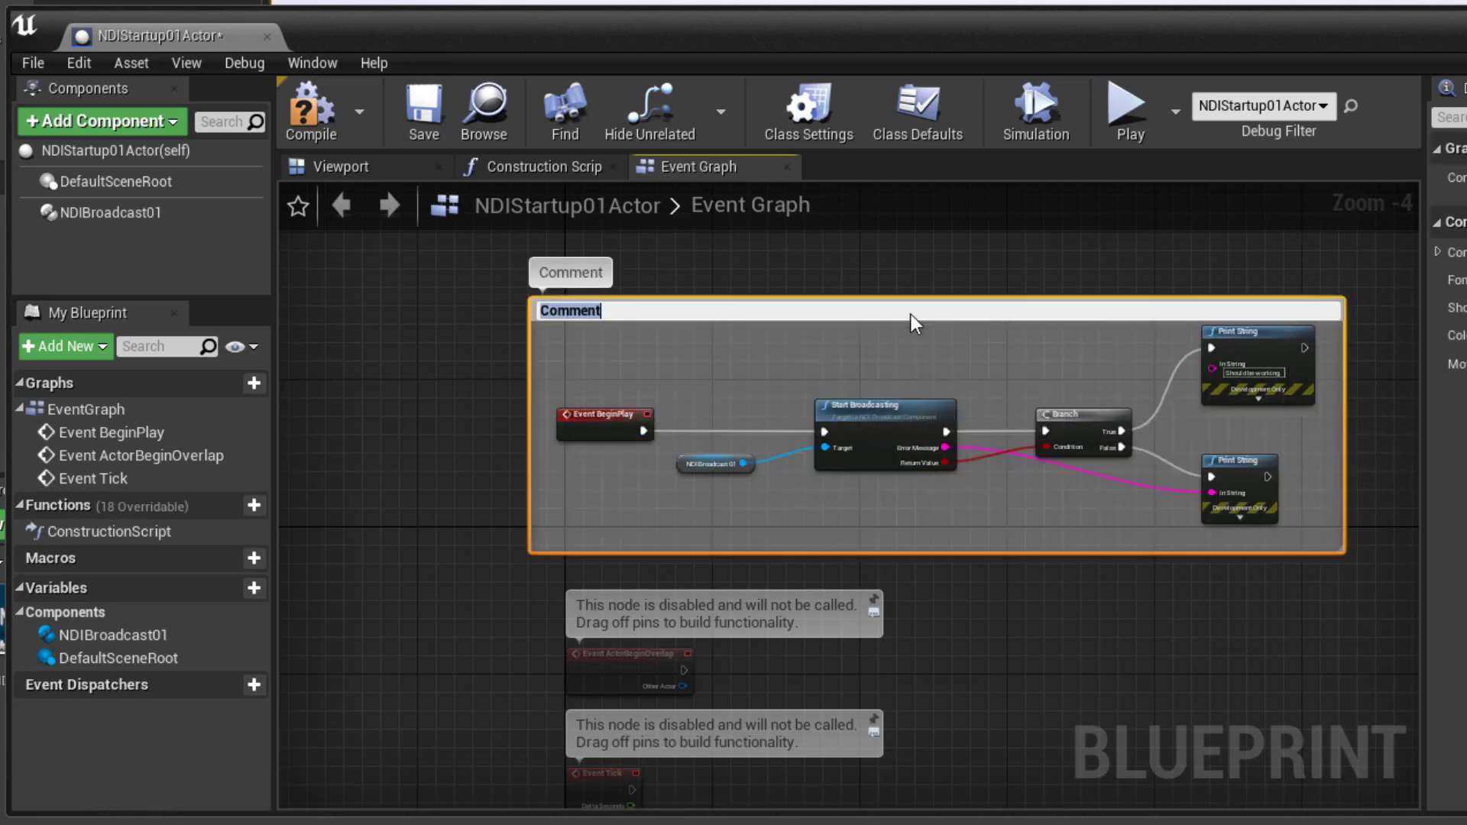
pyautogui.write('N')
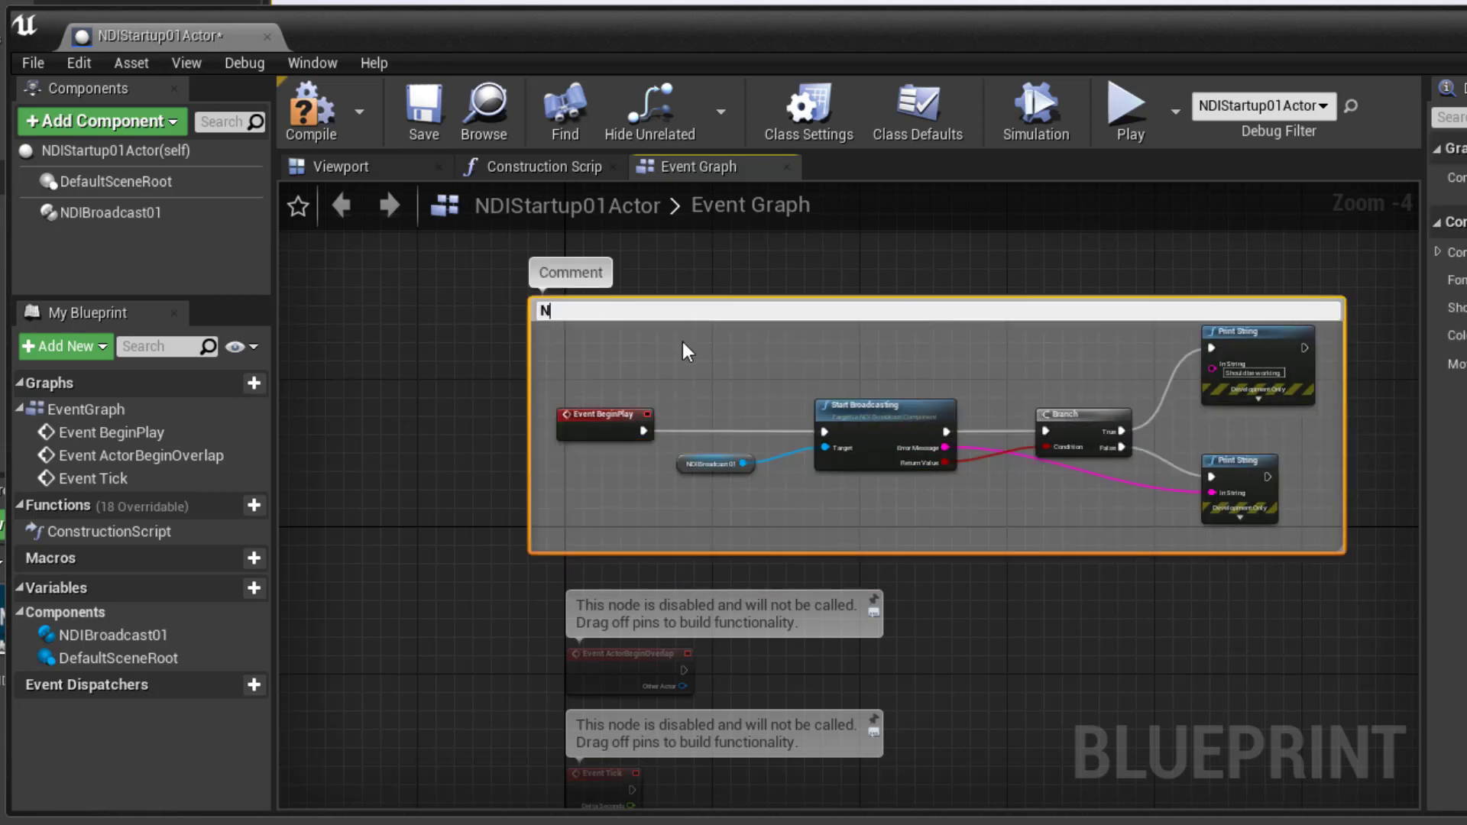
pyautogui.write('DI Startup')
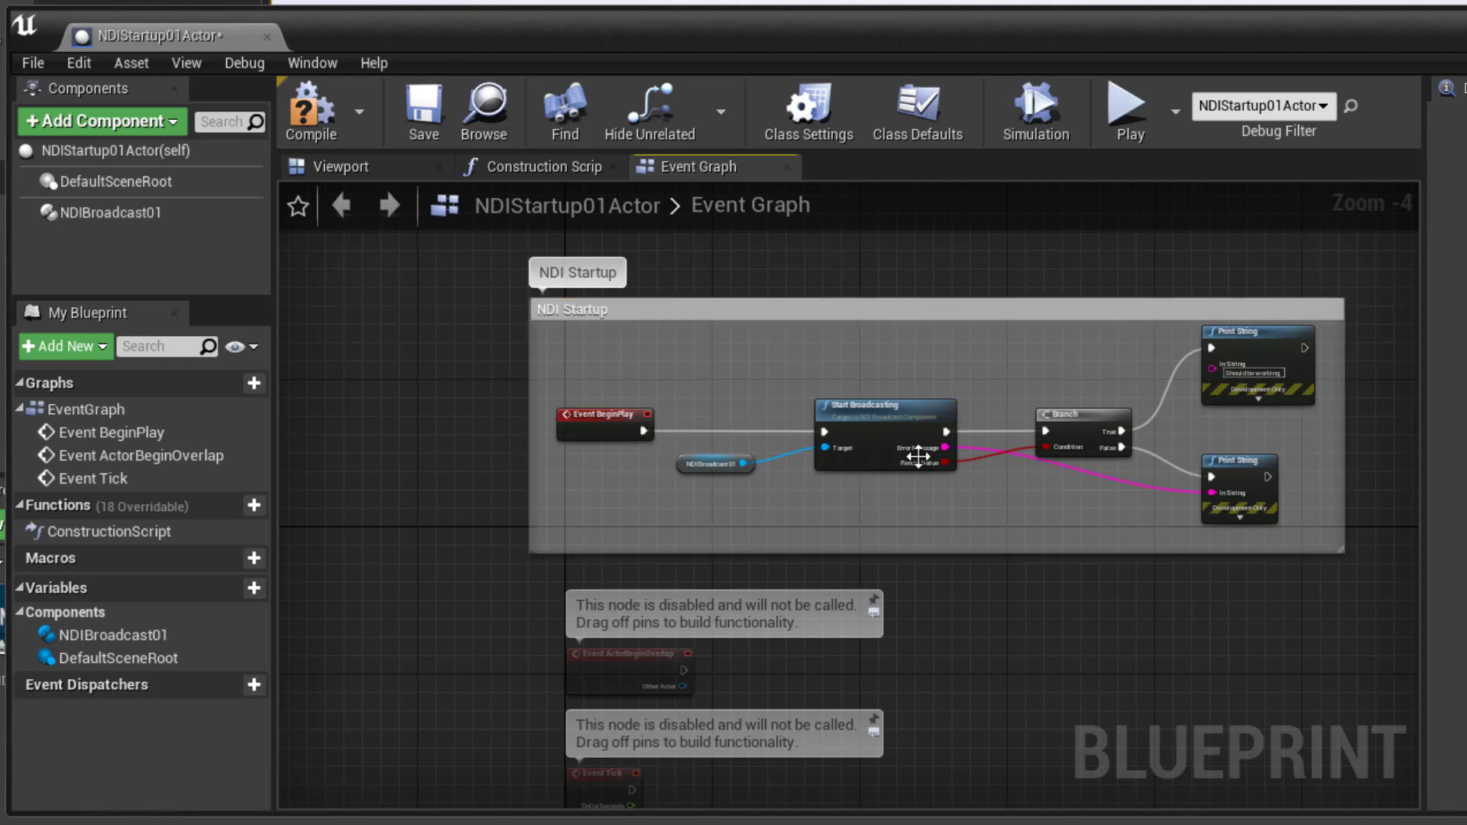
pyautogui.scroll(3)
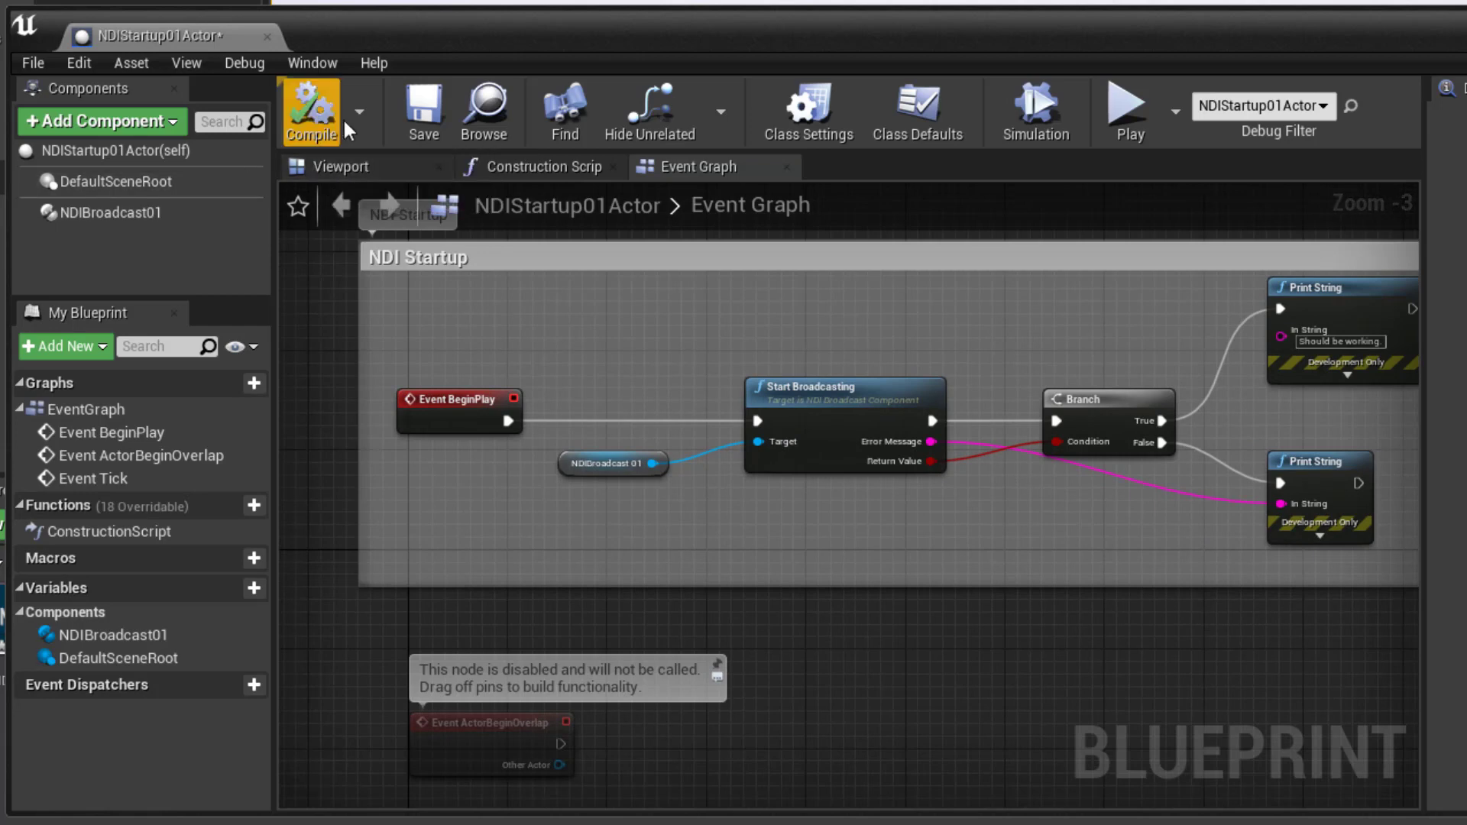
pyautogui.click(311, 110)
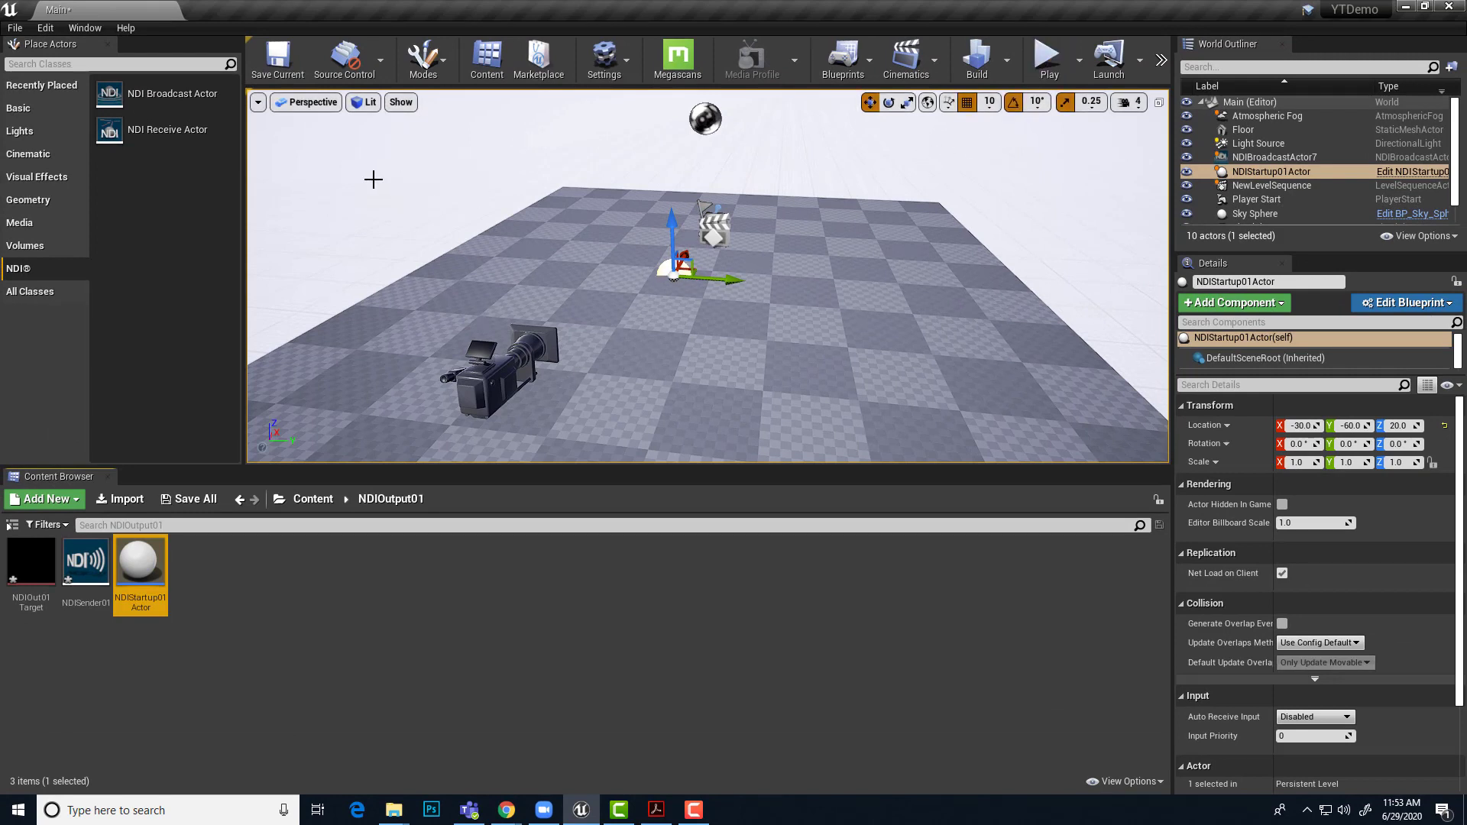
pyautogui.moveTo(1049, 60)
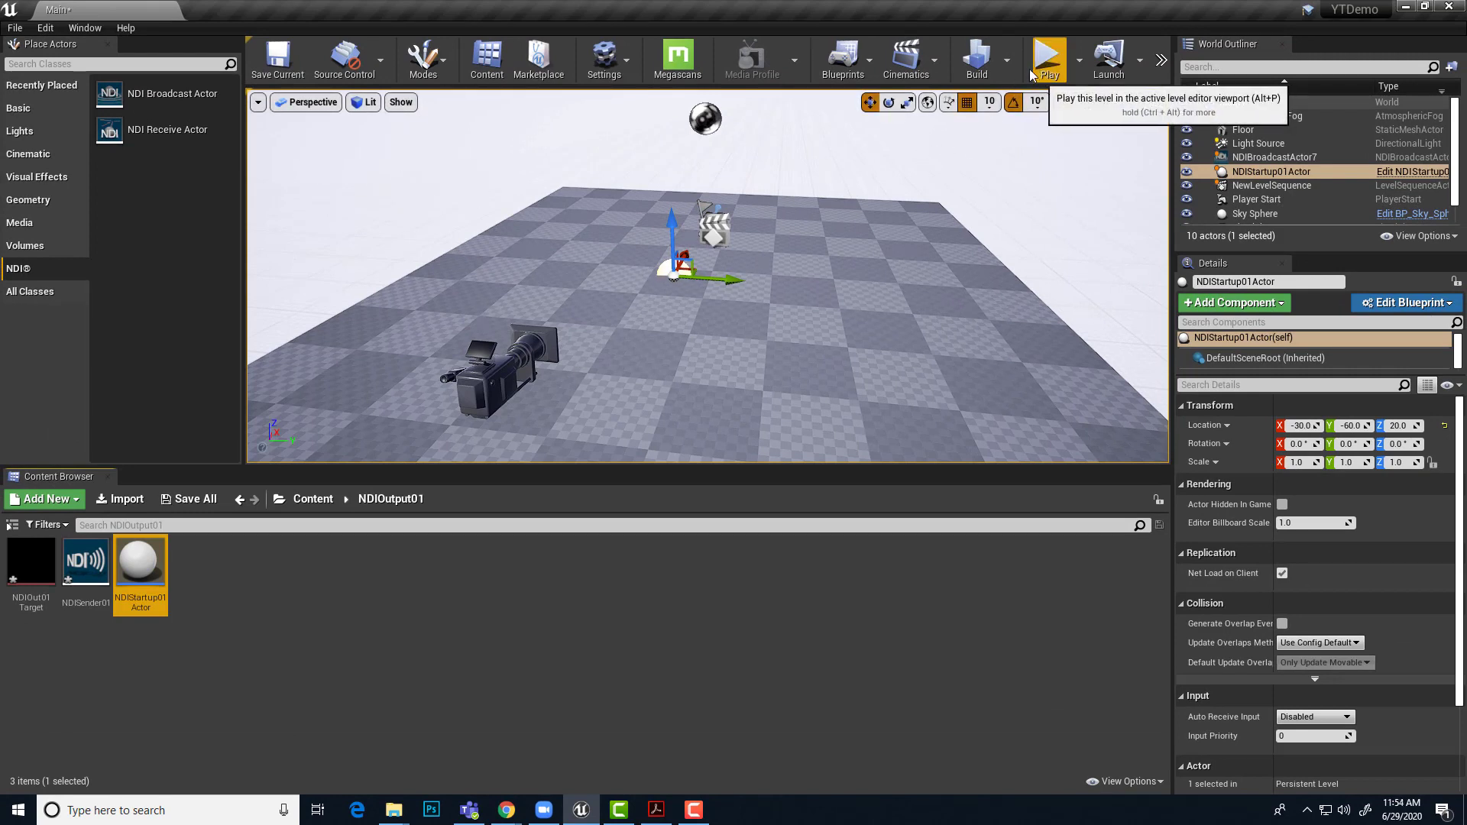
# Play the level in the editor so the startup actor begins broadcasting.
pyautogui.click(1048, 58)
pyautogui.write('s')
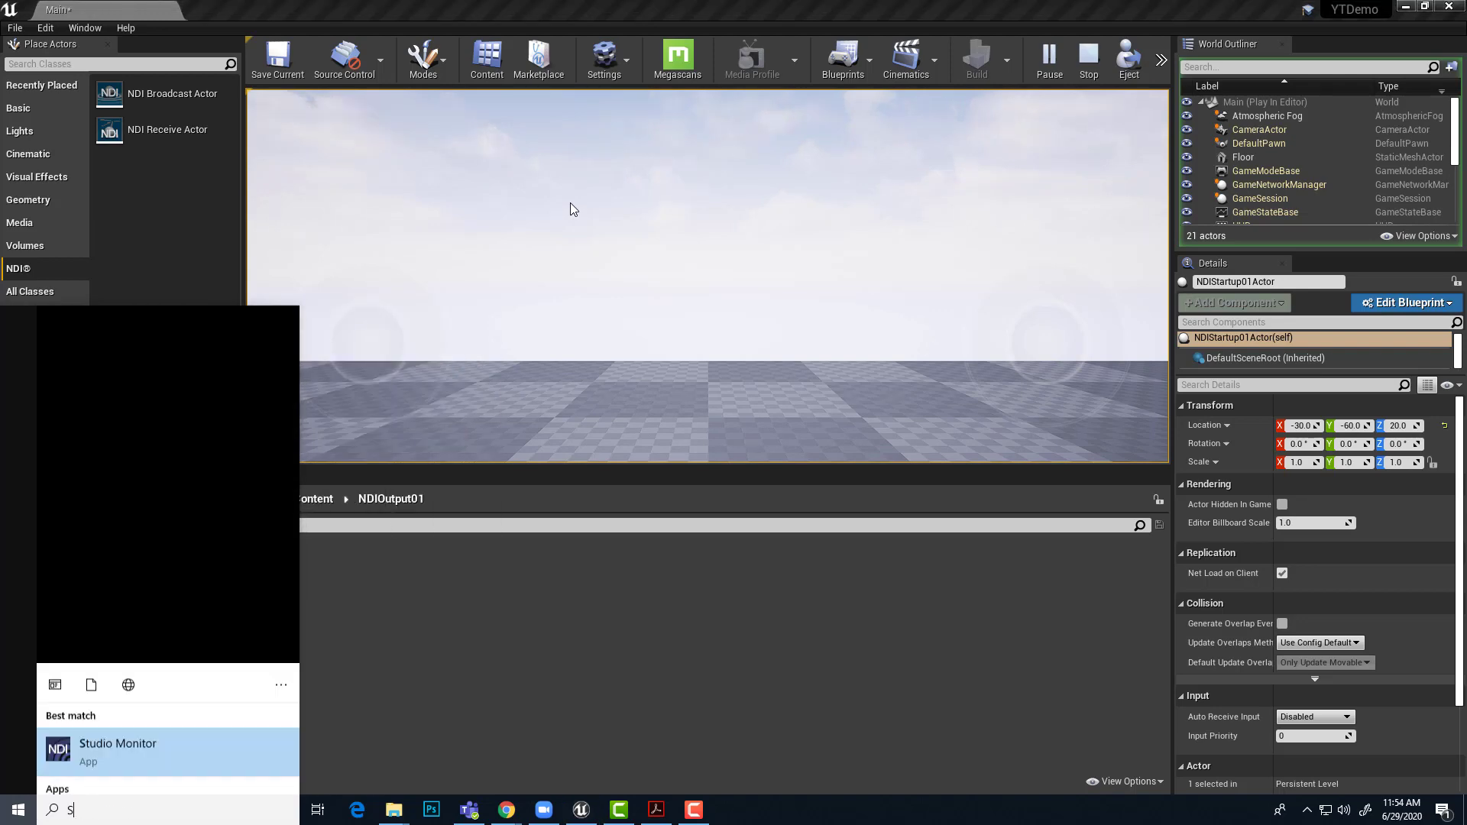
# Launch Studio Monitor and select the JAB558-Z820-201 > Unreal NDI Out 01 source.
pyautogui.write('tu')
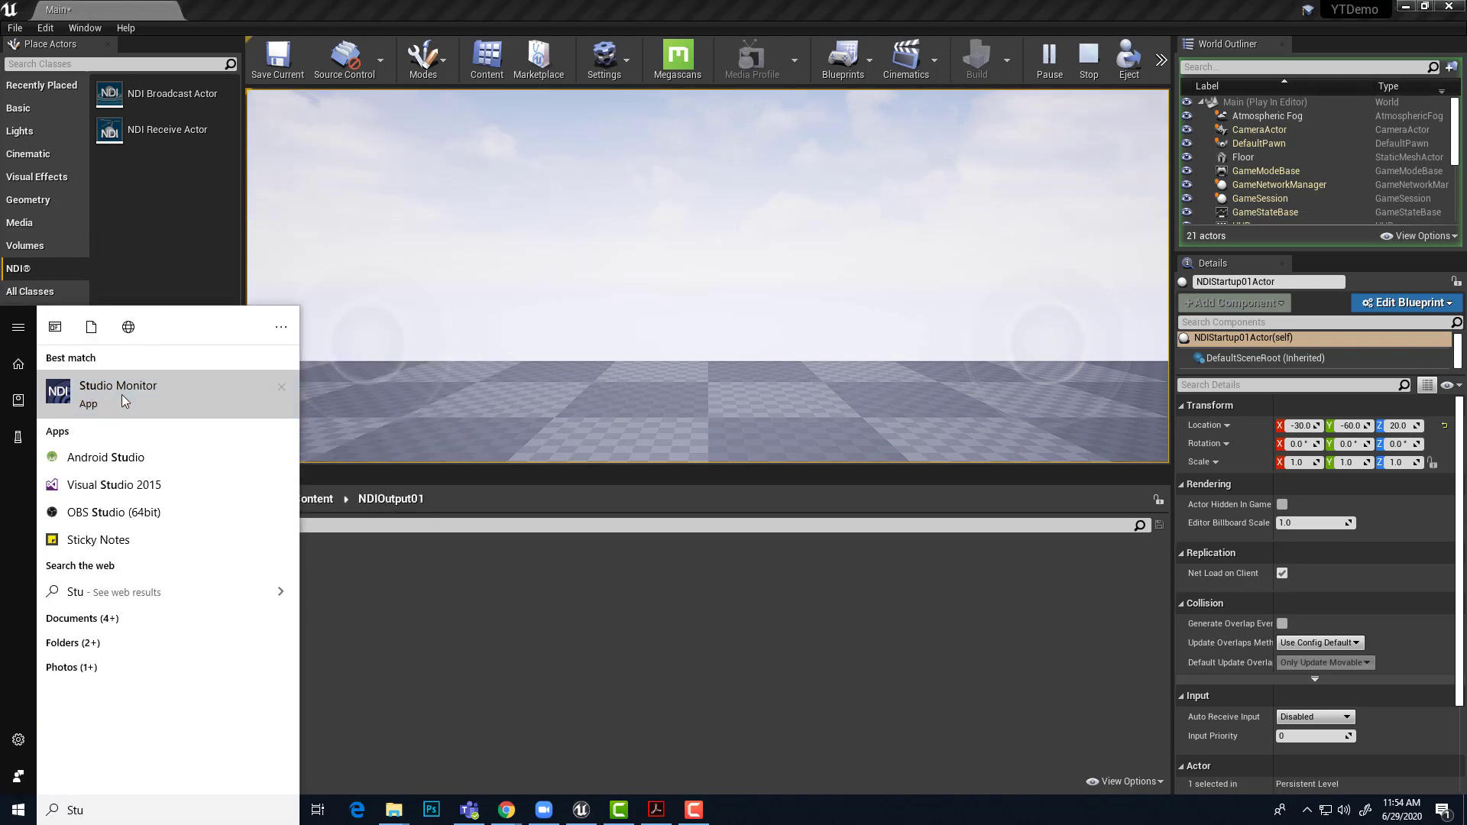
pyautogui.click(118, 385)
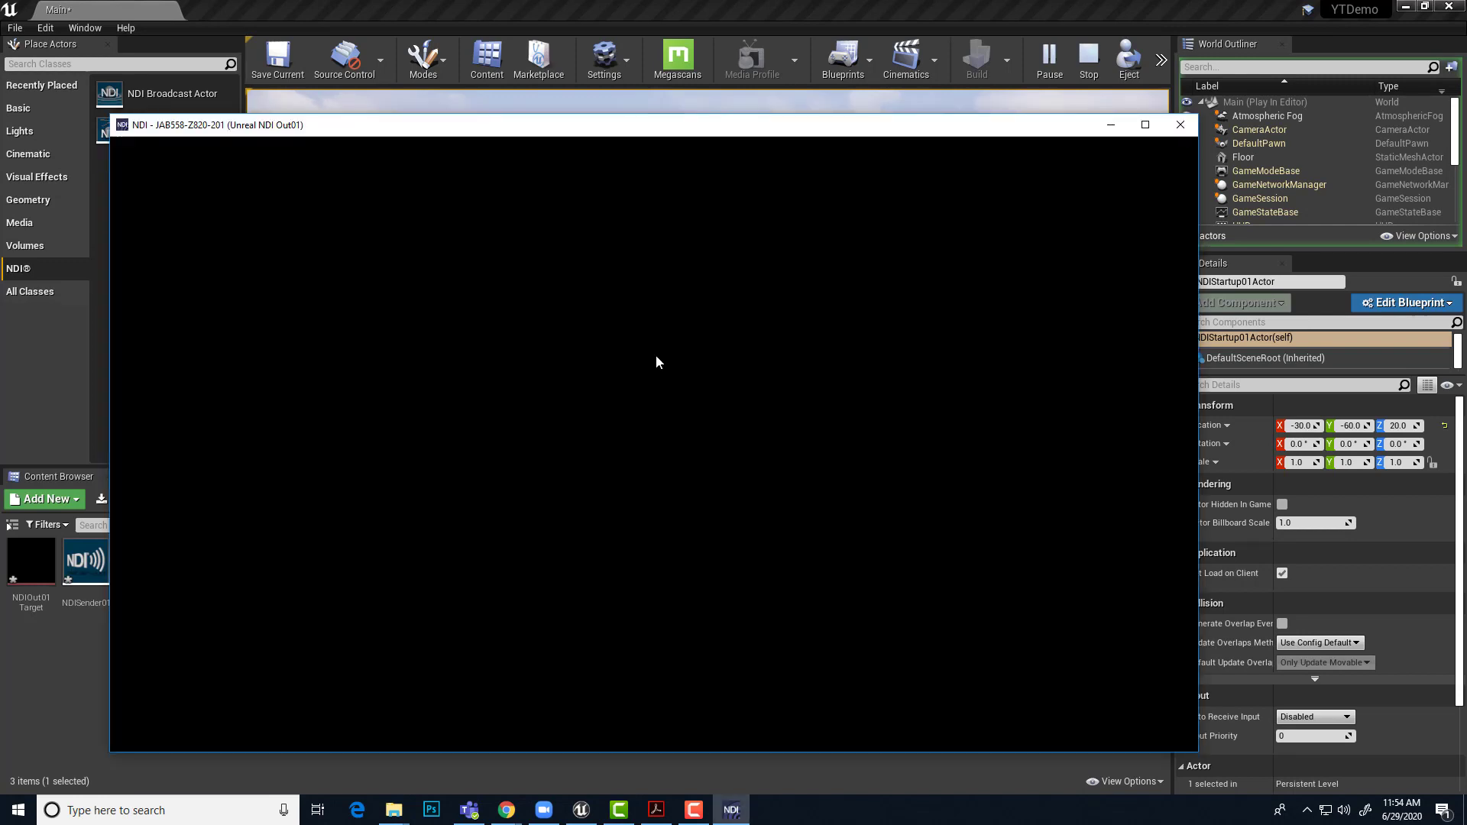
pyautogui.click(134, 156)
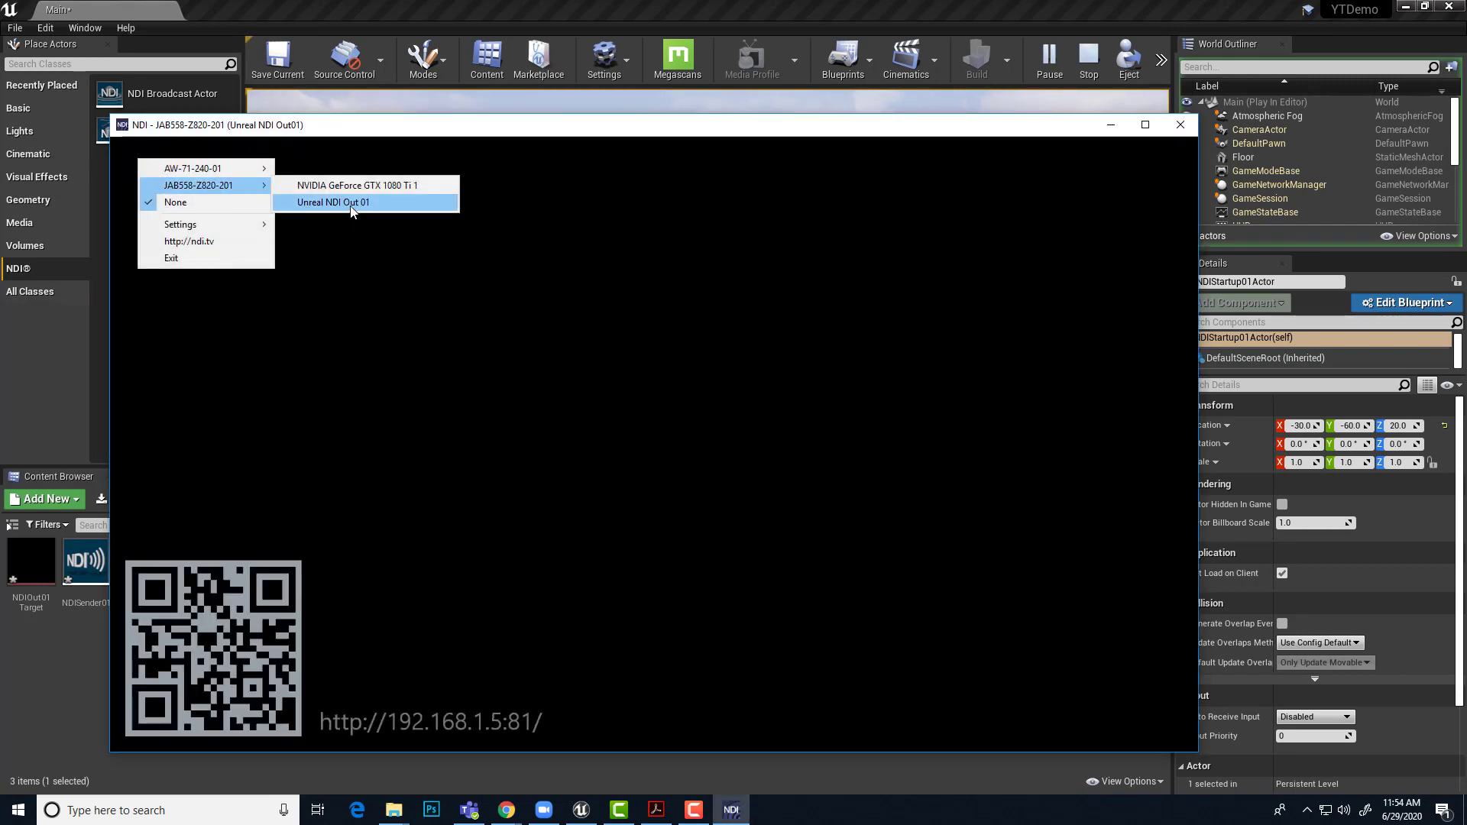
pyautogui.click(332, 202)
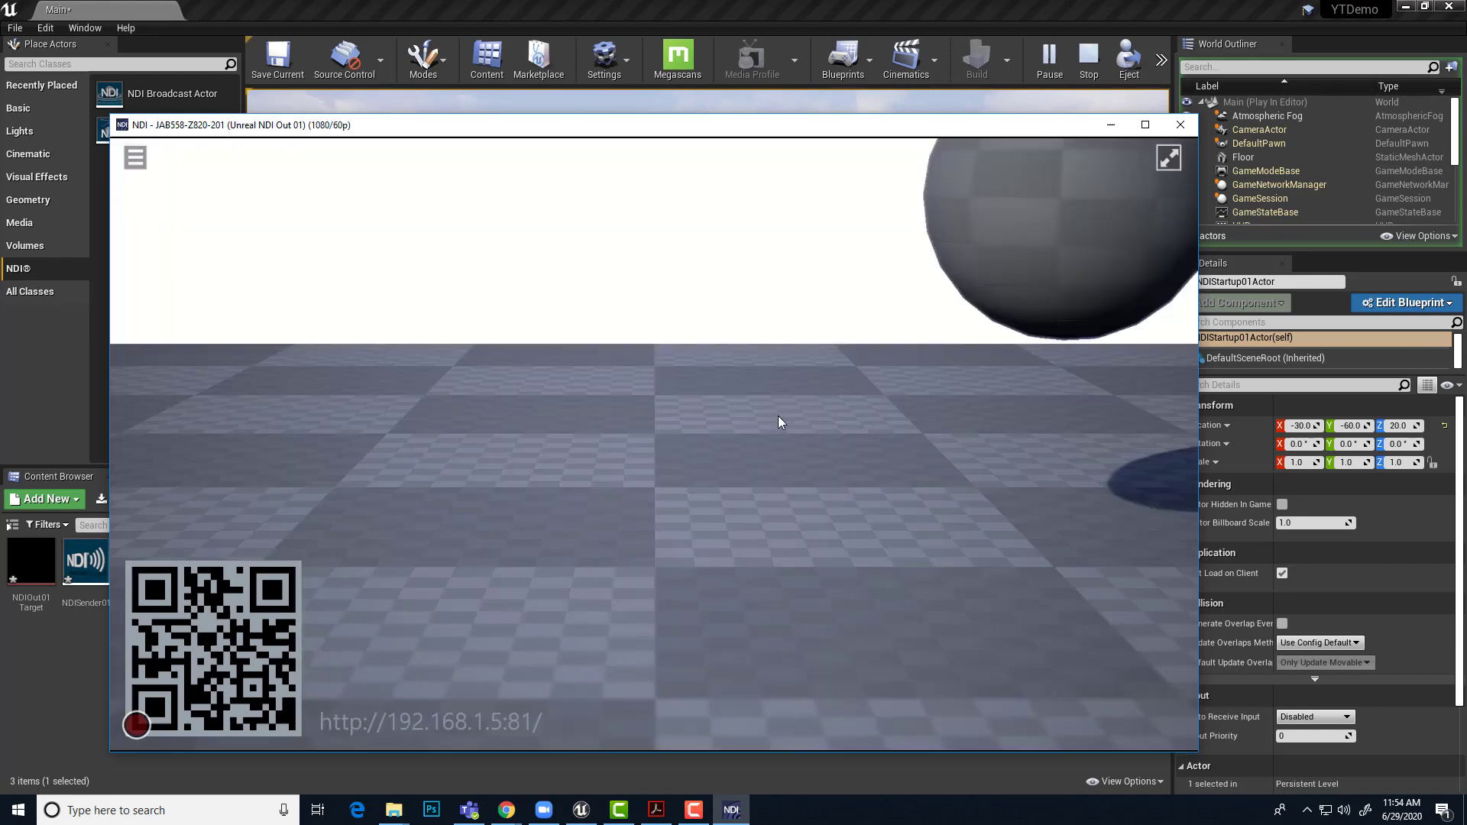
pyautogui.moveTo(665, 402)
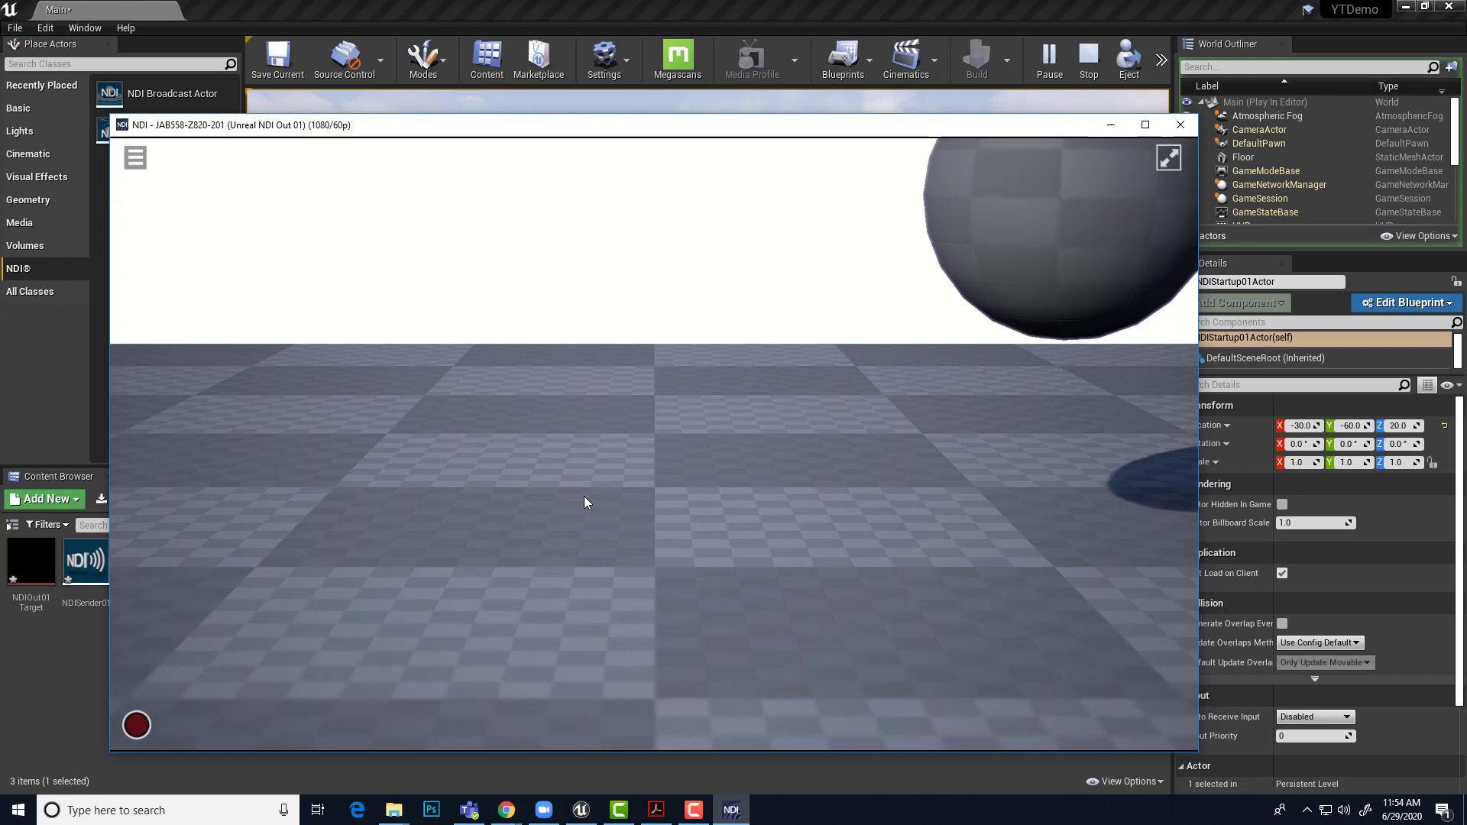
pyautogui.moveTo(800, 477)
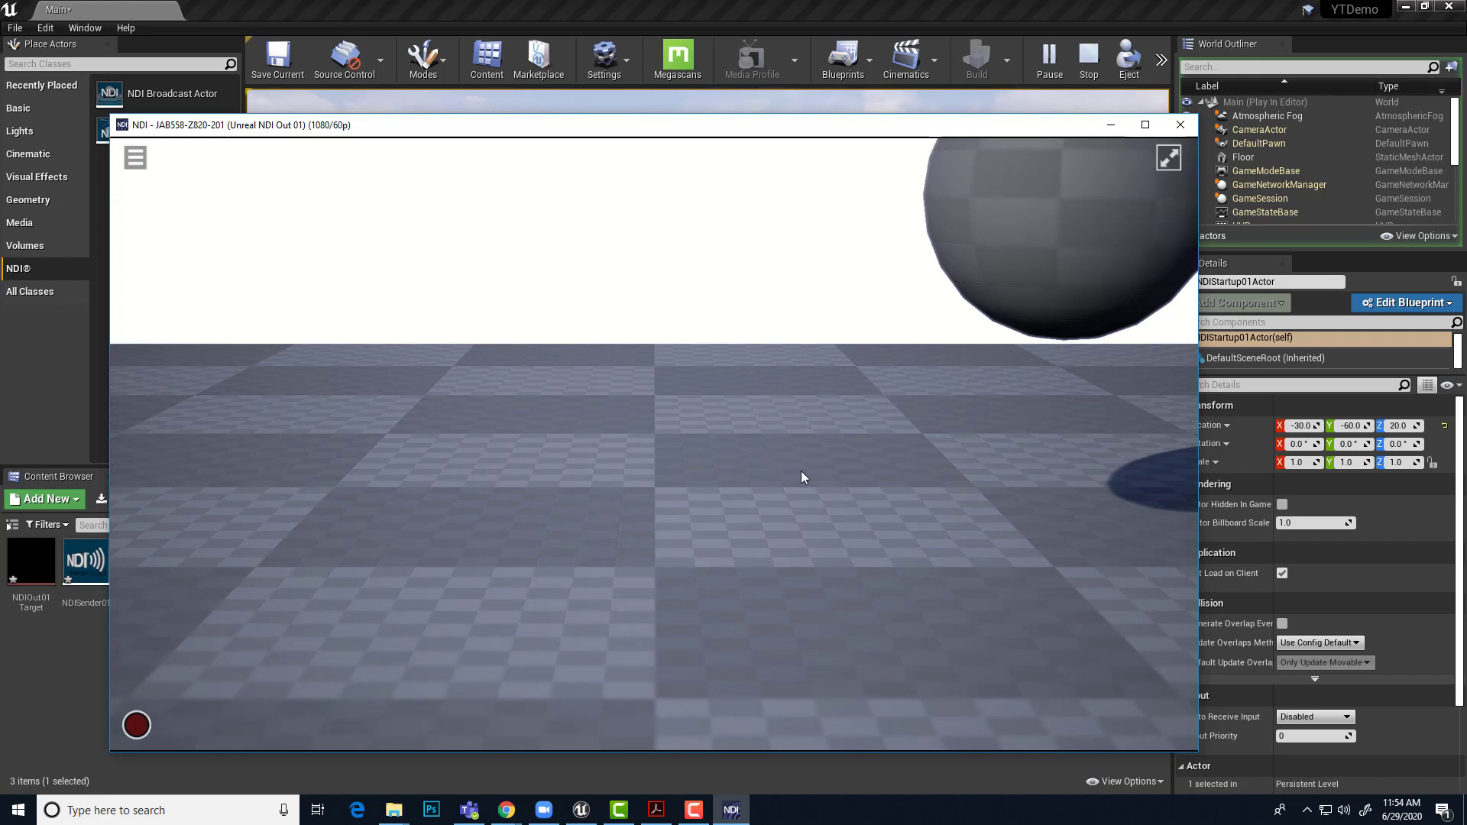
pyautogui.moveTo(599, 370)
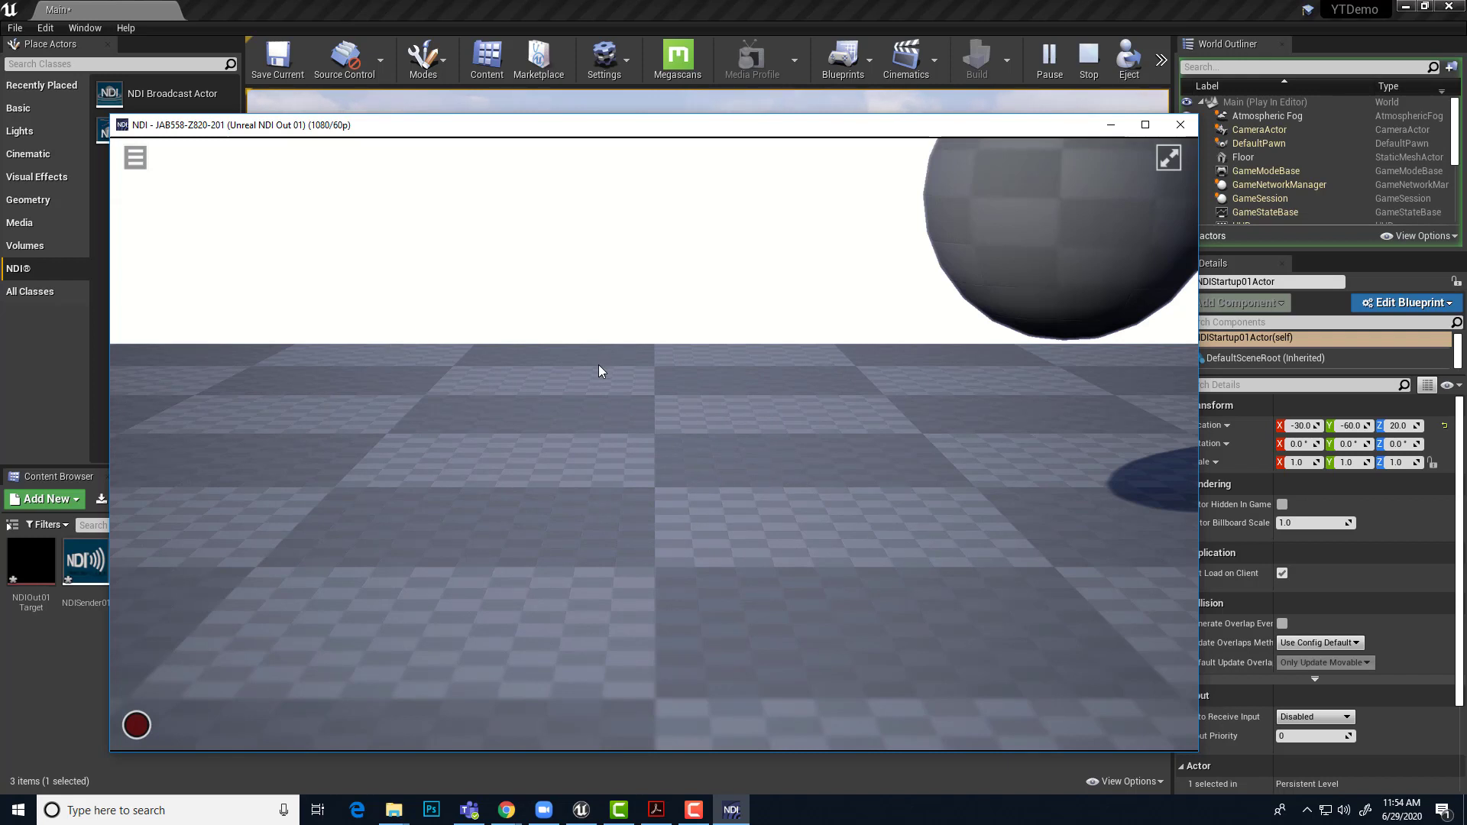